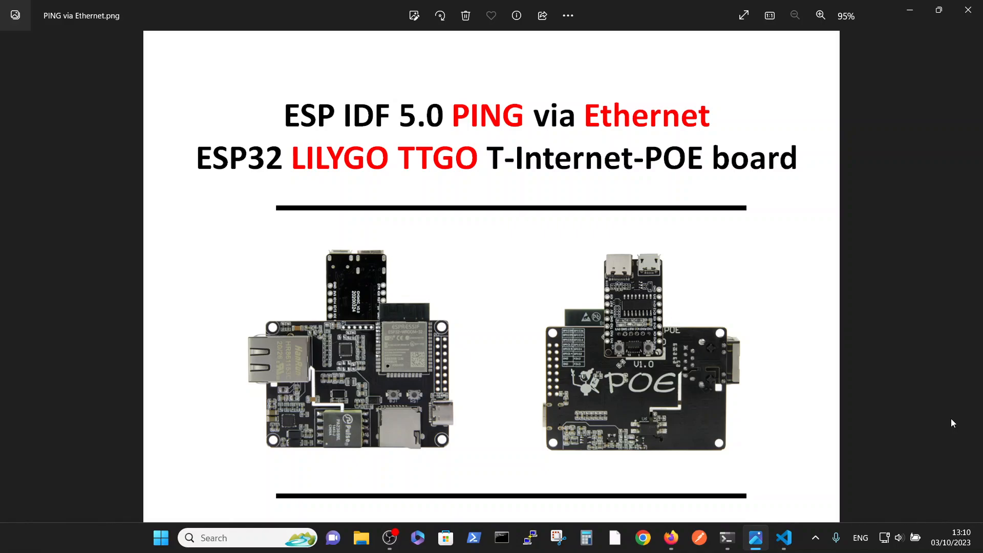
Step: Scroll the ESP-IDF Ethernet docs in Firefox down to 'Steps to create a custom PHY driver'
{"action": "left_click", "coordinate": [670, 539]}
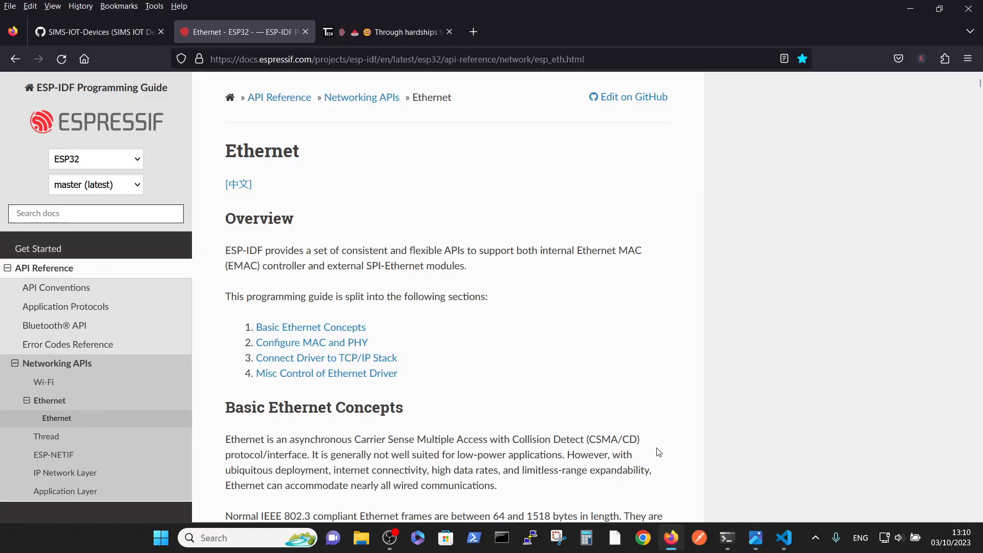
{"action": "mouse_move", "coordinate": [568, 347]}
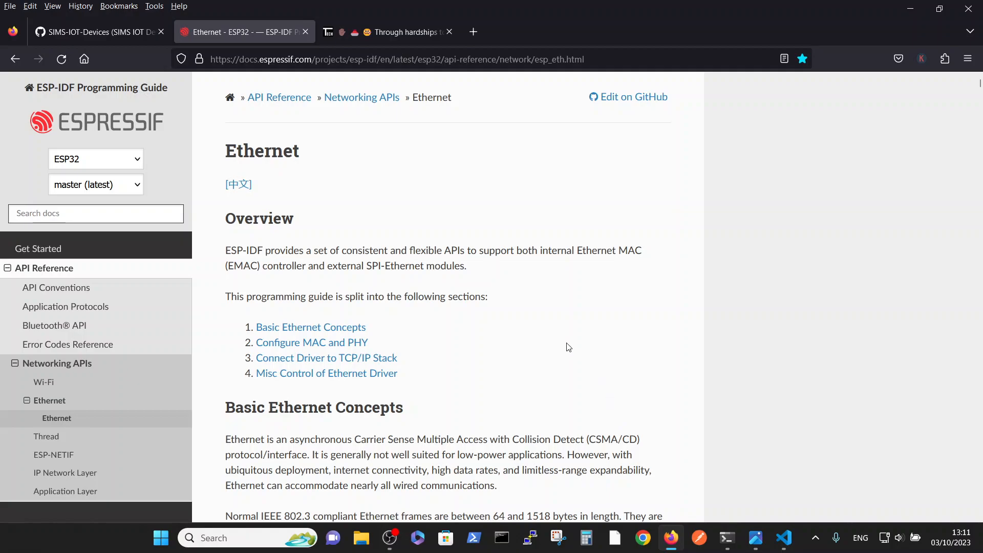
{"action": "mouse_move", "coordinate": [332, 157]}
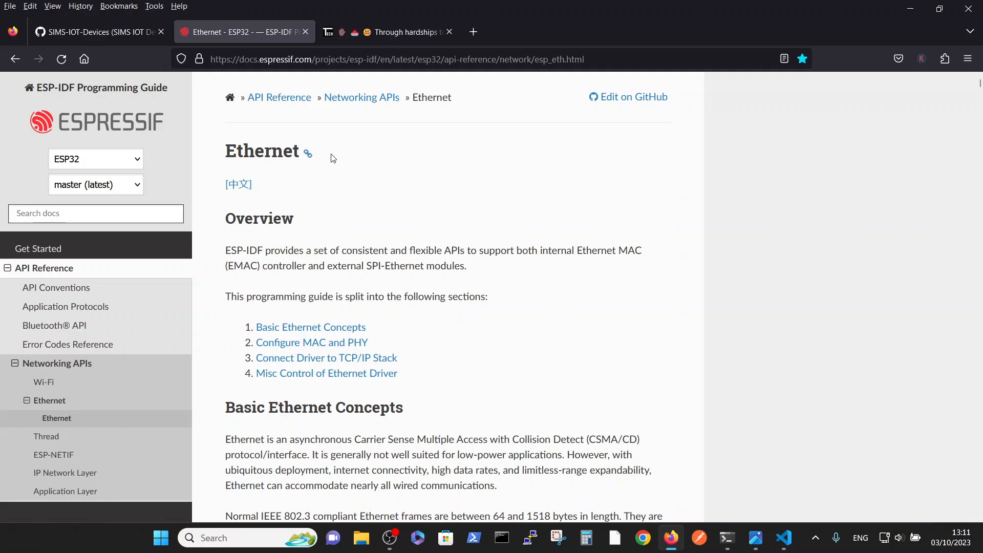
{"action": "mouse_move", "coordinate": [649, 181]}
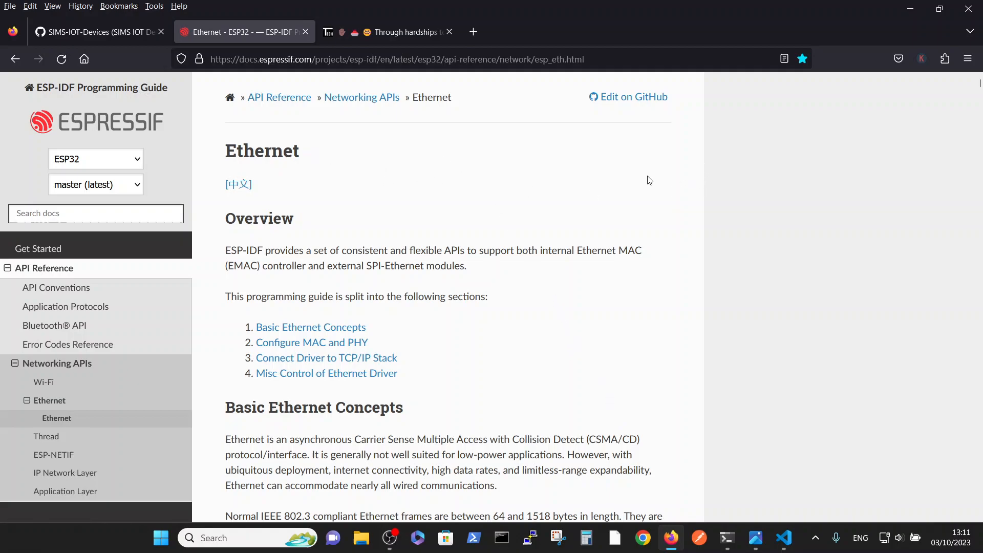
{"action": "mouse_move", "coordinate": [629, 200]}
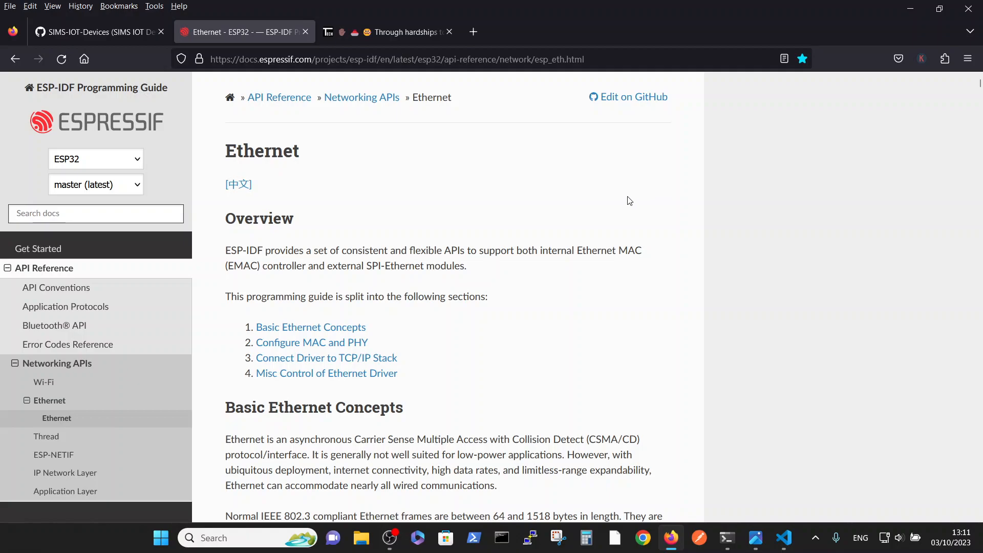
{"action": "scroll", "scroll_direction": "down", "scroll_amount": 3}
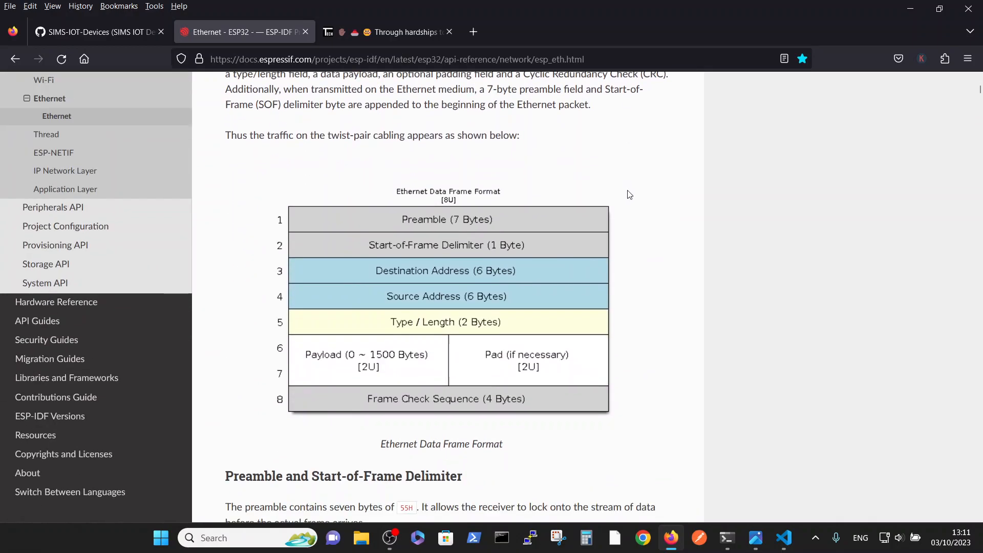
{"action": "scroll", "scroll_direction": "down", "scroll_amount": 3}
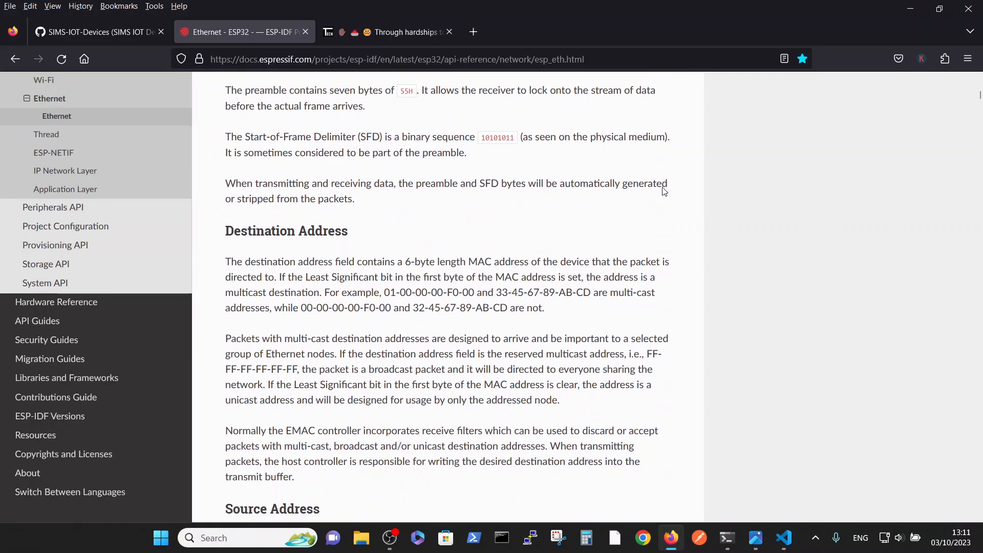
{"action": "scroll", "scroll_direction": "down", "scroll_amount": 3}
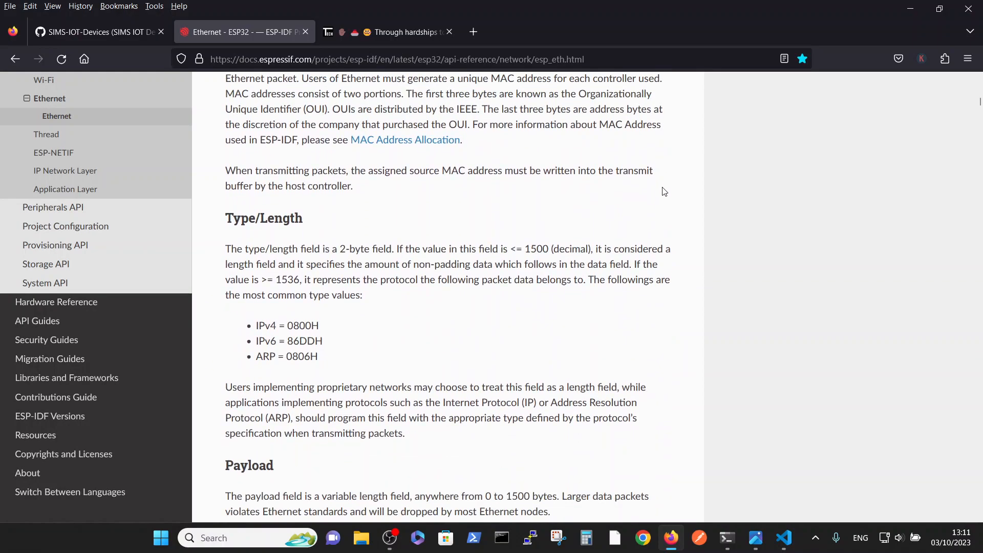
{"action": "scroll", "scroll_direction": "down", "scroll_amount": 3}
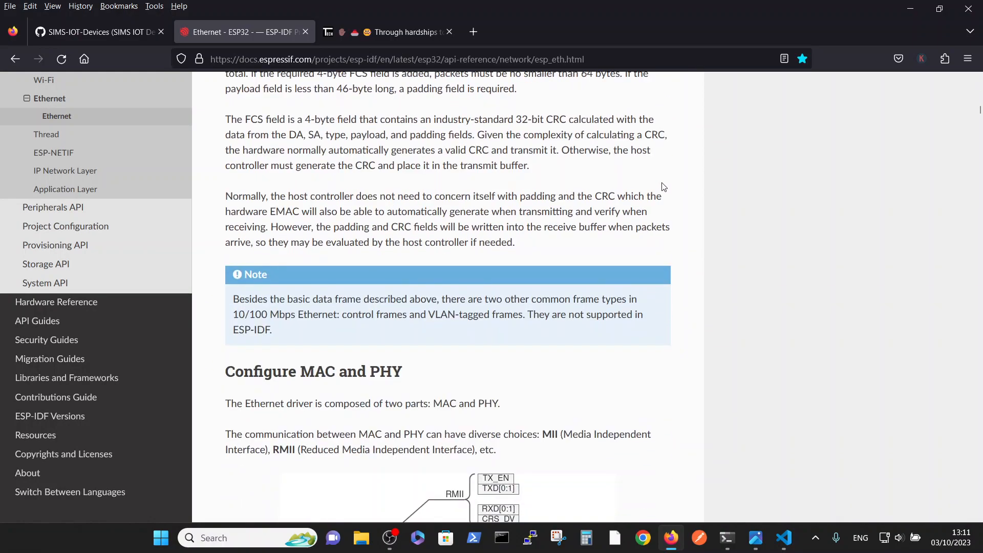
{"action": "scroll", "scroll_direction": "down", "scroll_amount": 3}
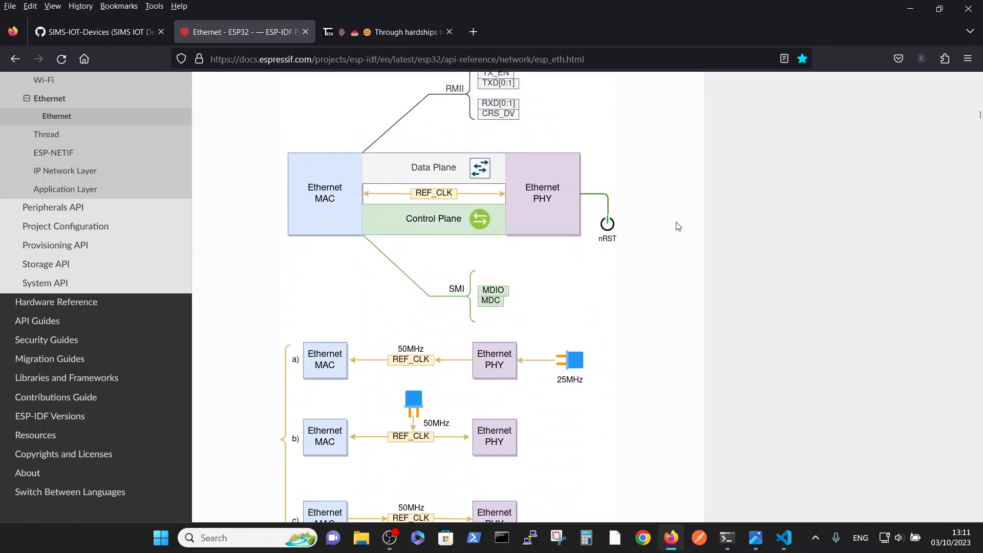
{"action": "scroll", "scroll_direction": "down", "scroll_amount": 3}
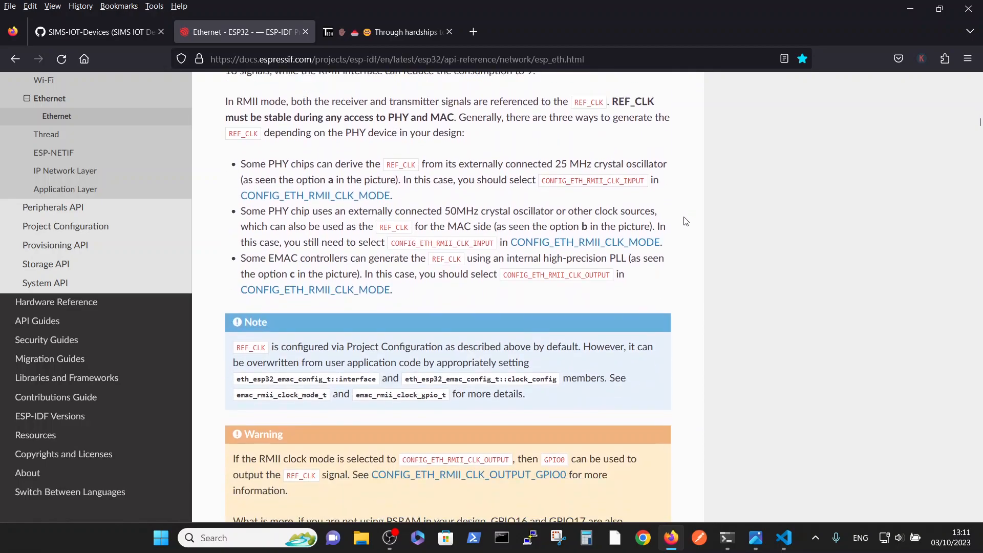
{"action": "scroll", "scroll_direction": "down", "scroll_amount": 3}
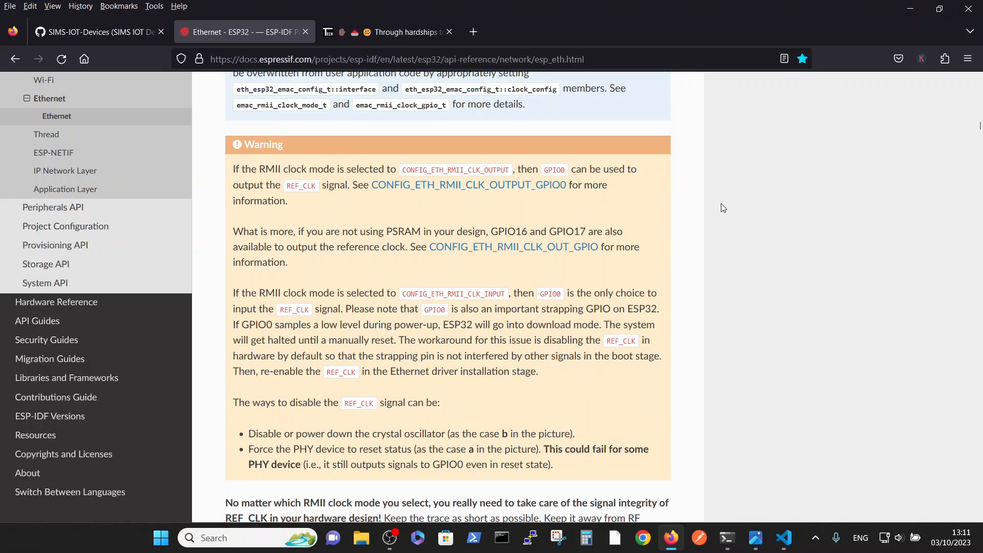
{"action": "scroll", "scroll_direction": "down", "scroll_amount": 3}
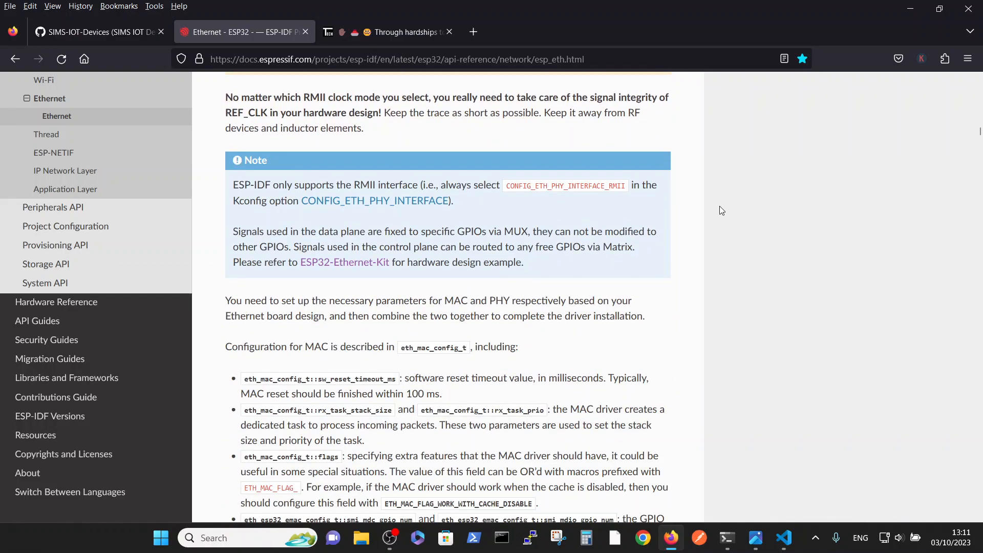
{"action": "scroll", "scroll_direction": "down", "scroll_amount": 3}
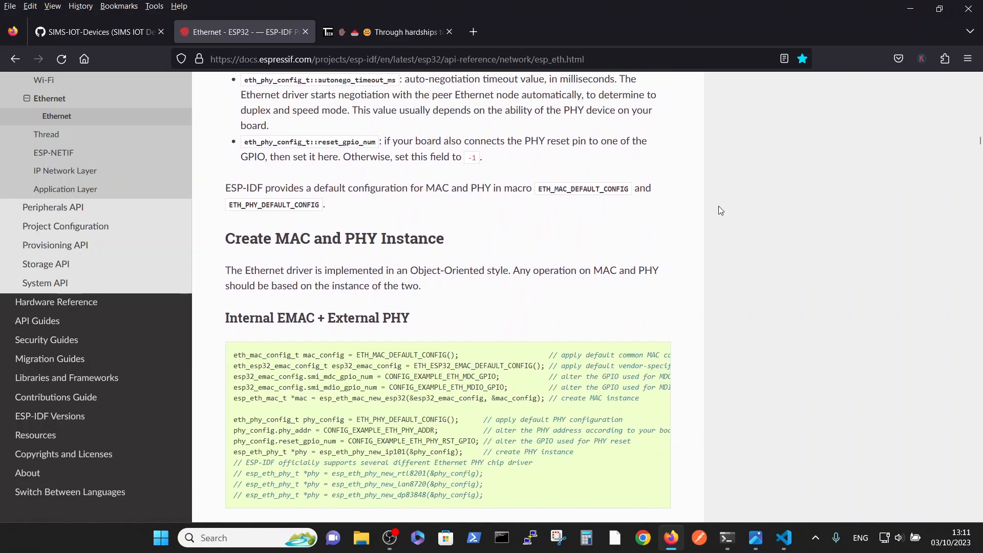
{"action": "scroll", "scroll_direction": "down", "scroll_amount": 3}
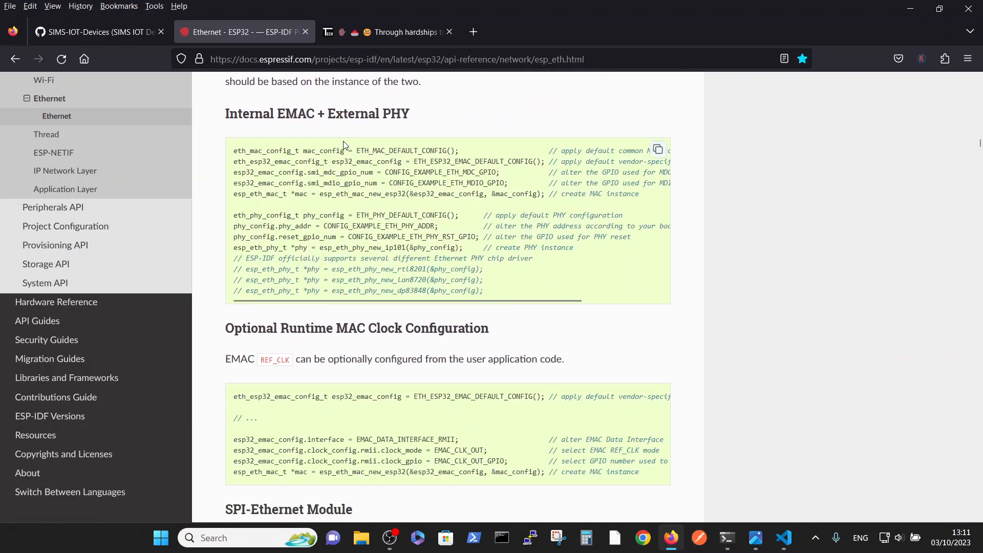
{"action": "mouse_move", "coordinate": [349, 249]}
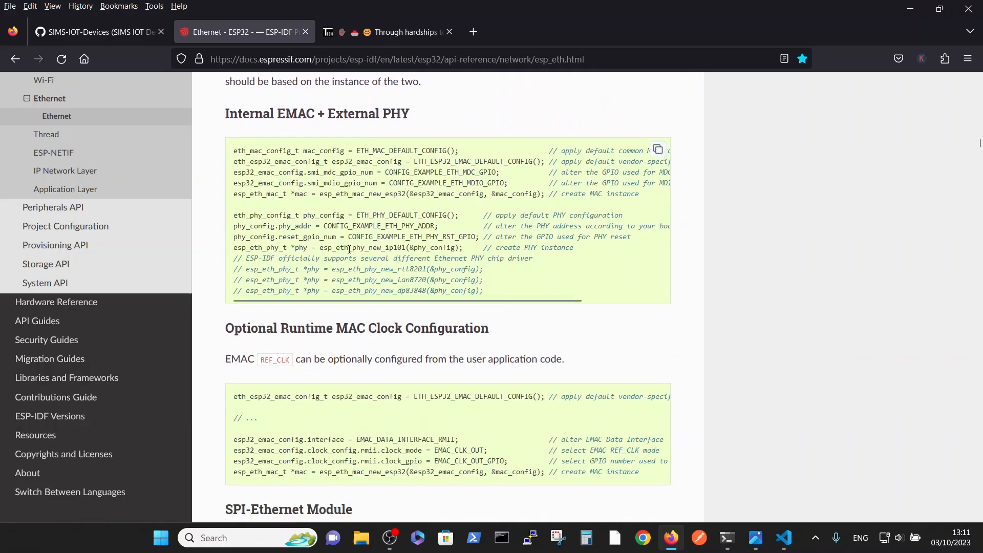
{"action": "mouse_move", "coordinate": [366, 234]}
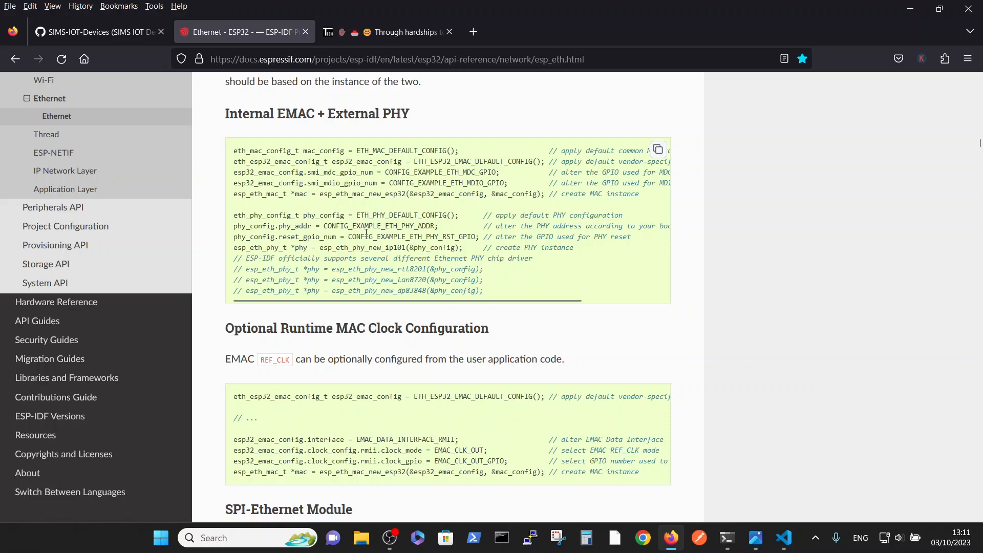
{"action": "scroll", "scroll_direction": "down", "scroll_amount": 3}
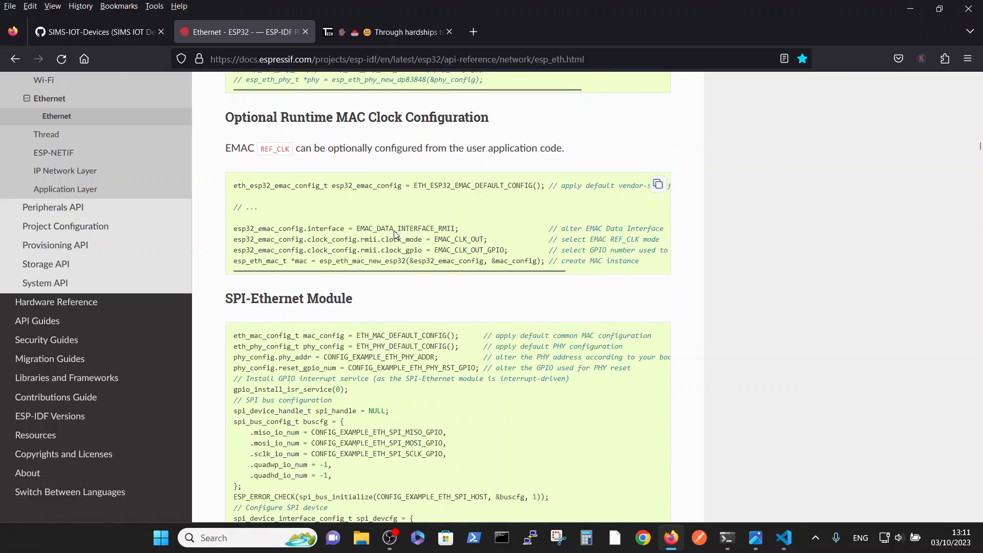
{"action": "scroll", "scroll_direction": "down", "scroll_amount": 3}
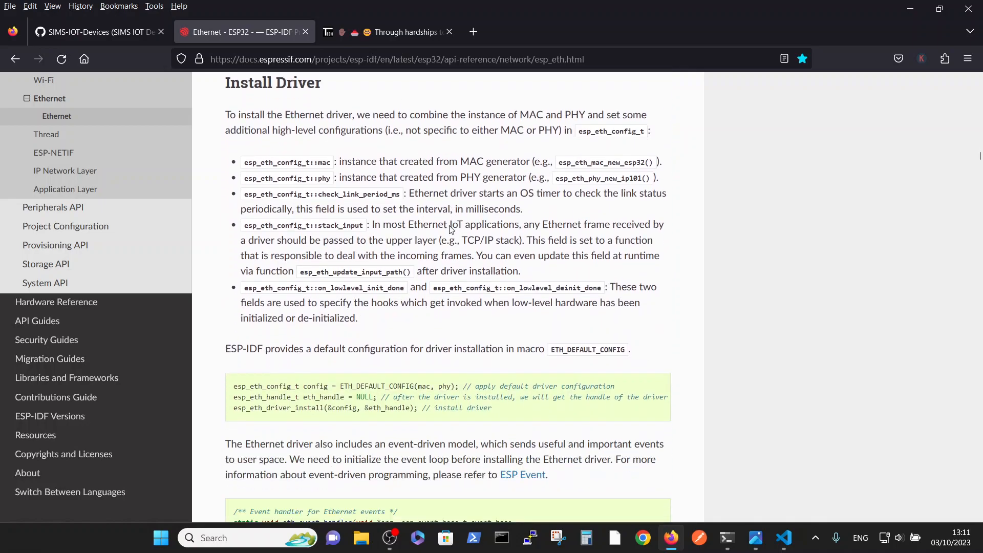
{"action": "scroll", "scroll_direction": "down", "scroll_amount": 3}
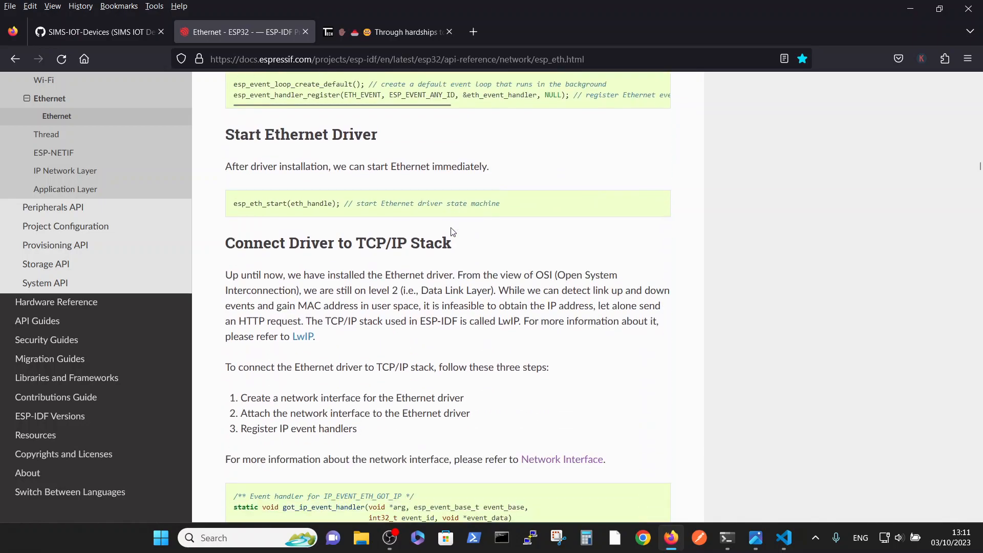
{"action": "scroll", "scroll_direction": "down", "scroll_amount": 3}
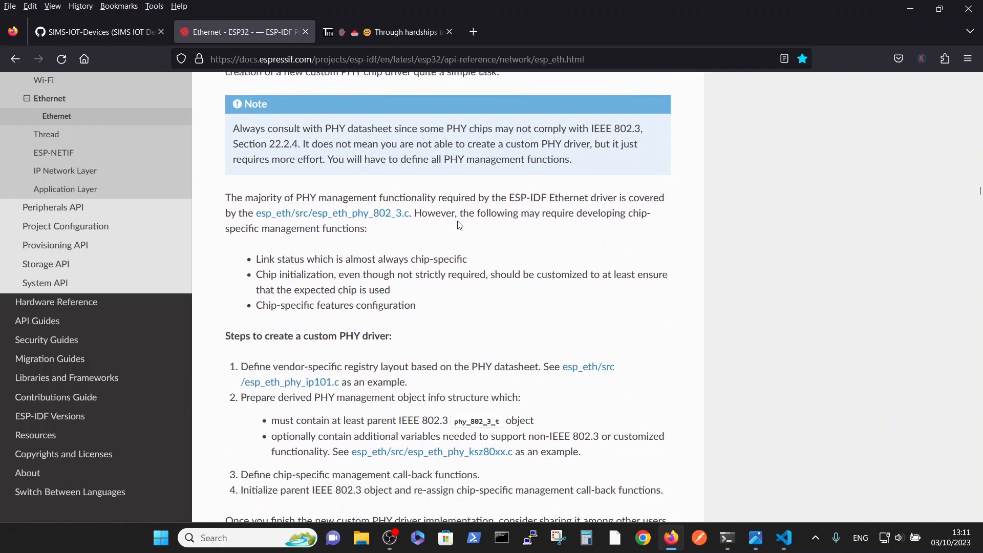
{"action": "scroll", "scroll_direction": "up", "scroll_amount": 3}
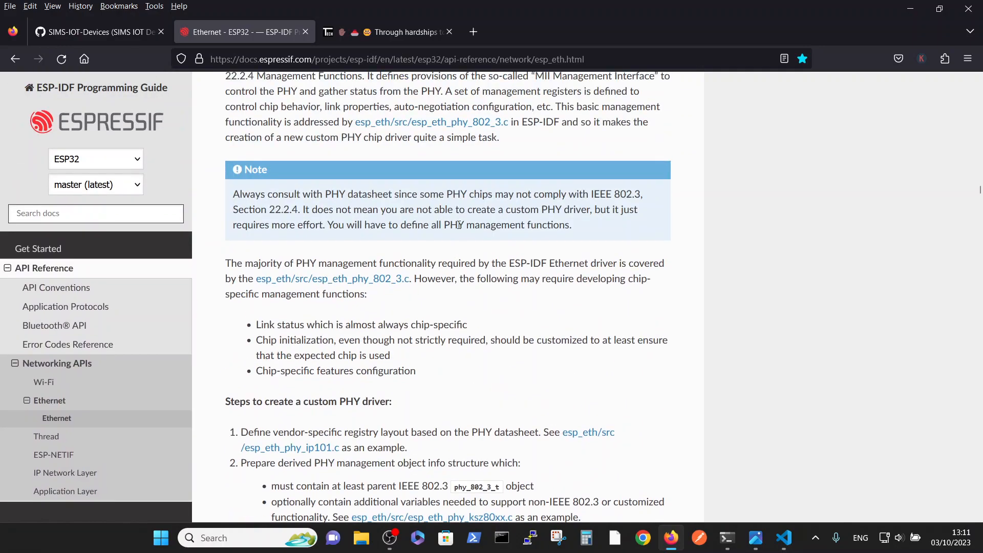
{"action": "scroll", "scroll_direction": "down", "scroll_amount": 3}
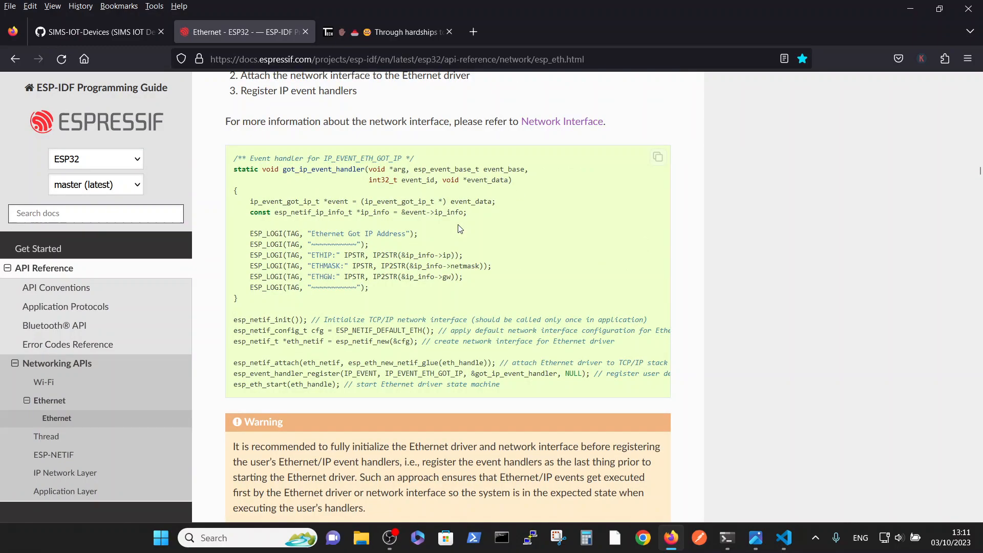
{"action": "scroll", "scroll_direction": "up", "scroll_amount": 3}
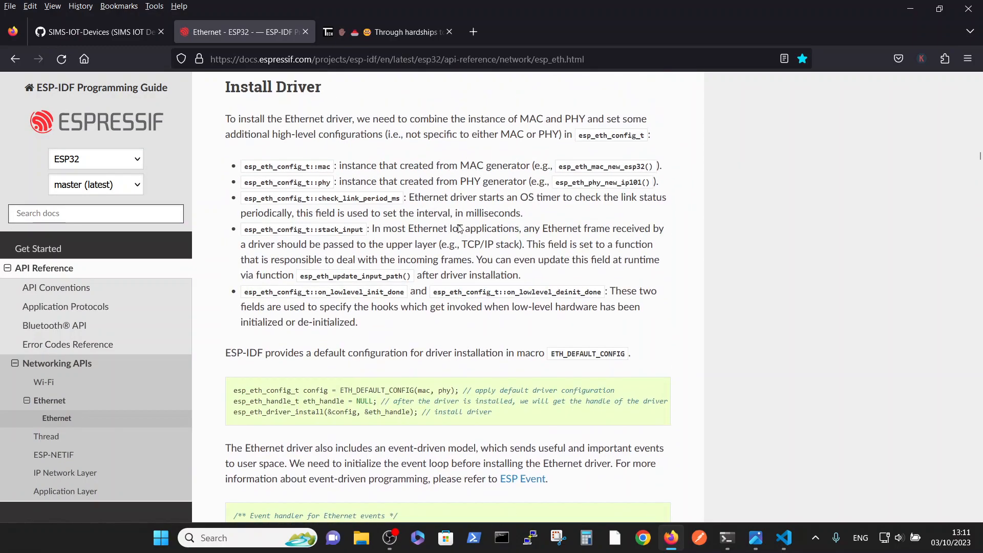
{"action": "scroll", "scroll_direction": "down", "scroll_amount": 3}
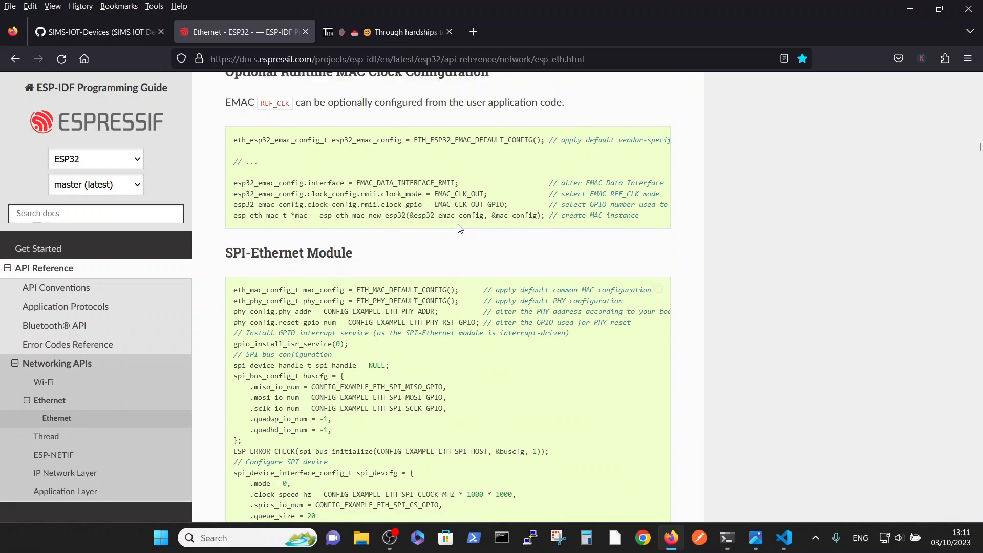
{"action": "scroll", "scroll_direction": "up", "scroll_amount": 3}
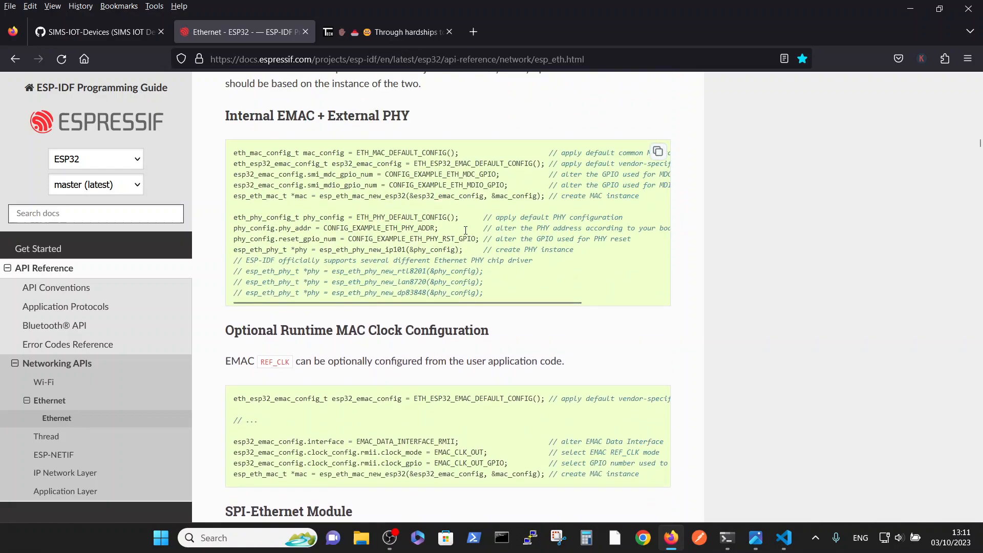
{"action": "scroll", "scroll_direction": "up", "scroll_amount": 3}
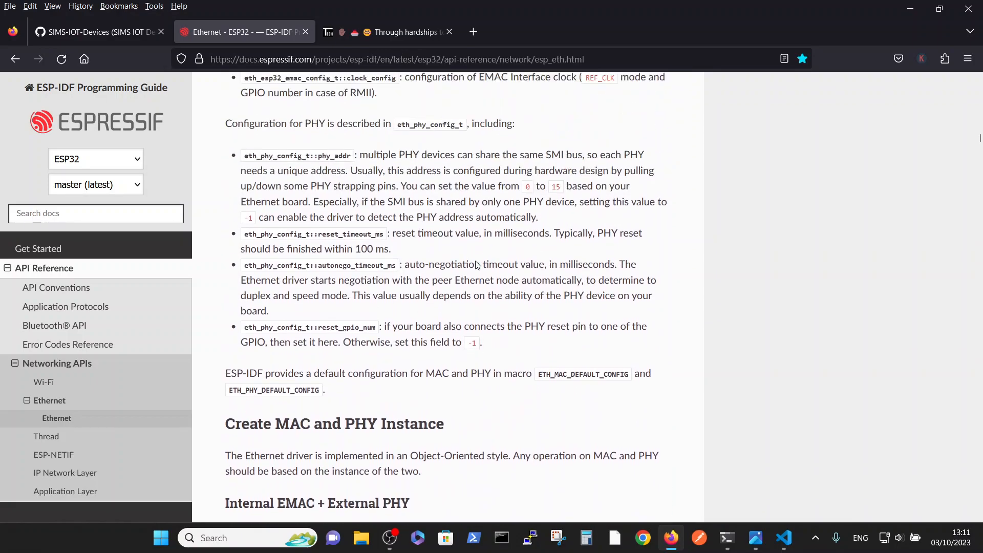
{"action": "scroll", "scroll_direction": "up", "scroll_amount": 3}
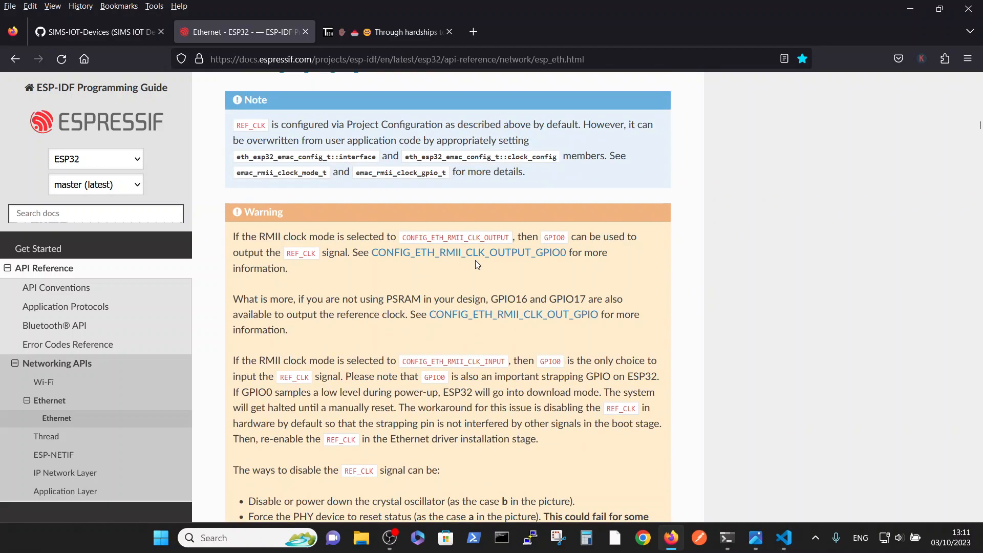
{"action": "scroll", "scroll_direction": "up", "scroll_amount": 3}
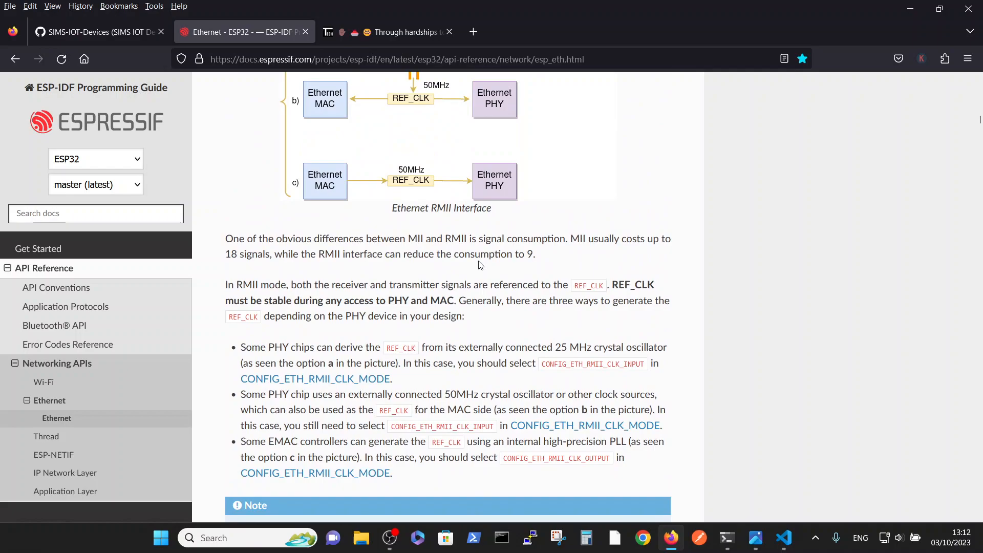
{"action": "scroll", "scroll_direction": "down", "scroll_amount": 3}
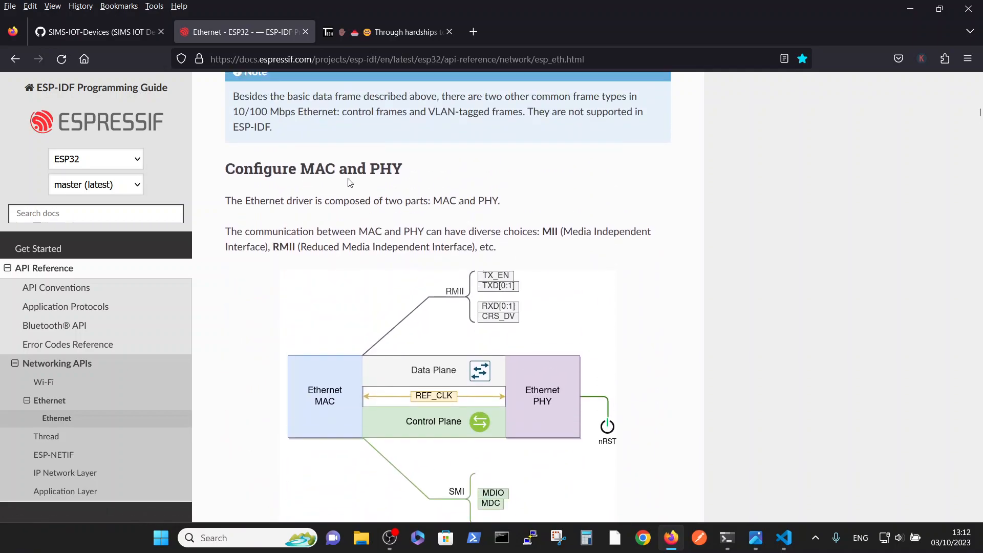
{"action": "scroll", "scroll_direction": "up", "scroll_amount": 3}
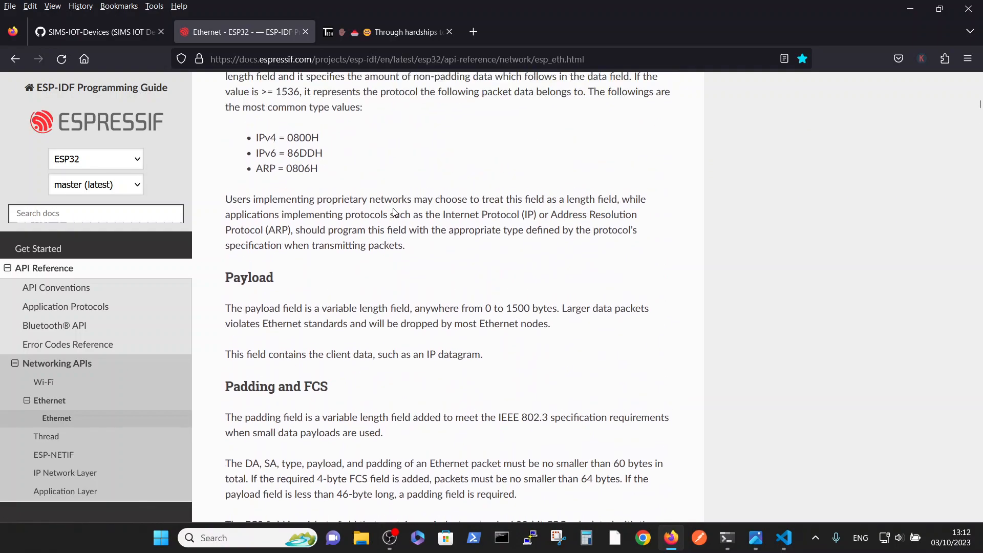
{"action": "scroll", "scroll_direction": "up", "scroll_amount": 3}
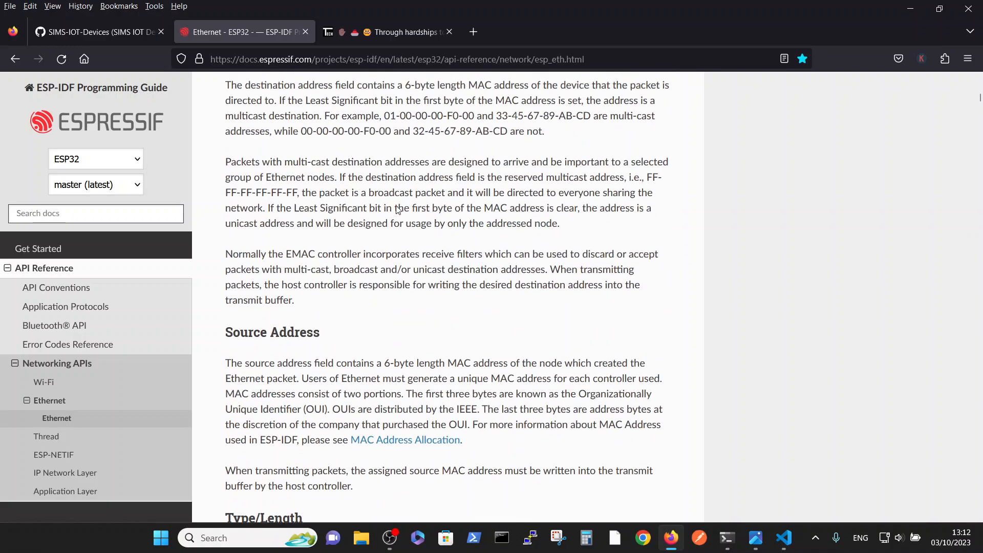
{"action": "scroll", "scroll_direction": "up", "scroll_amount": 3}
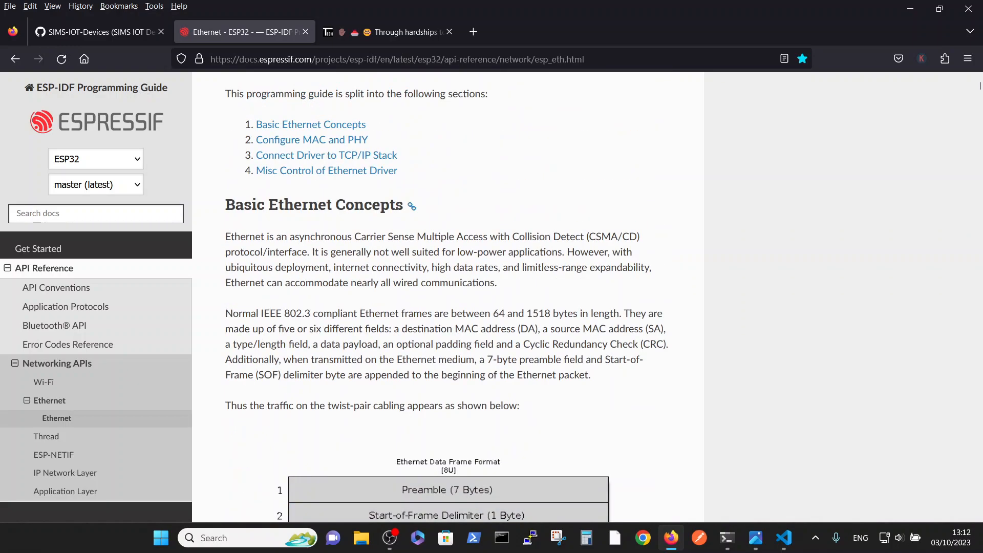
{"action": "scroll", "scroll_direction": "down", "scroll_amount": 3}
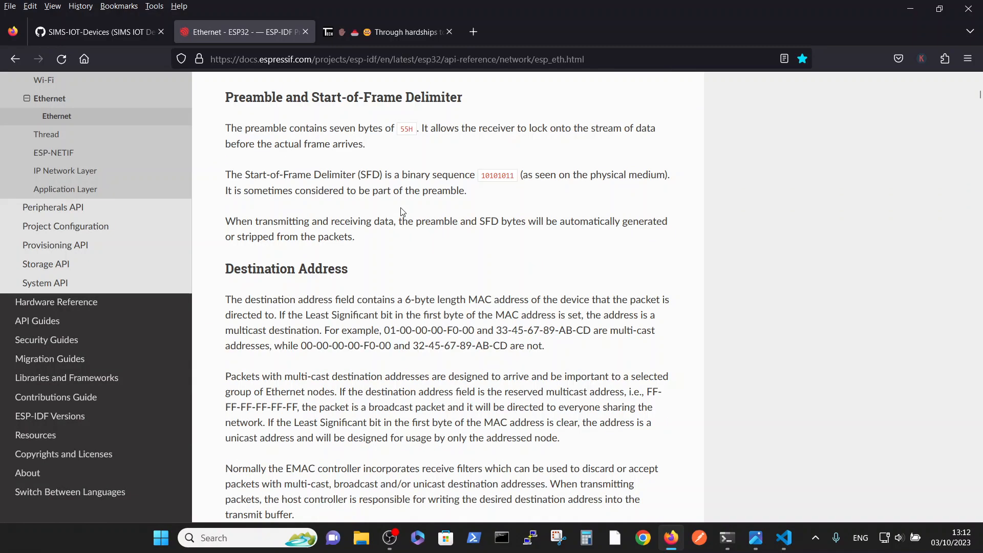
{"action": "scroll", "scroll_direction": "down", "scroll_amount": 3}
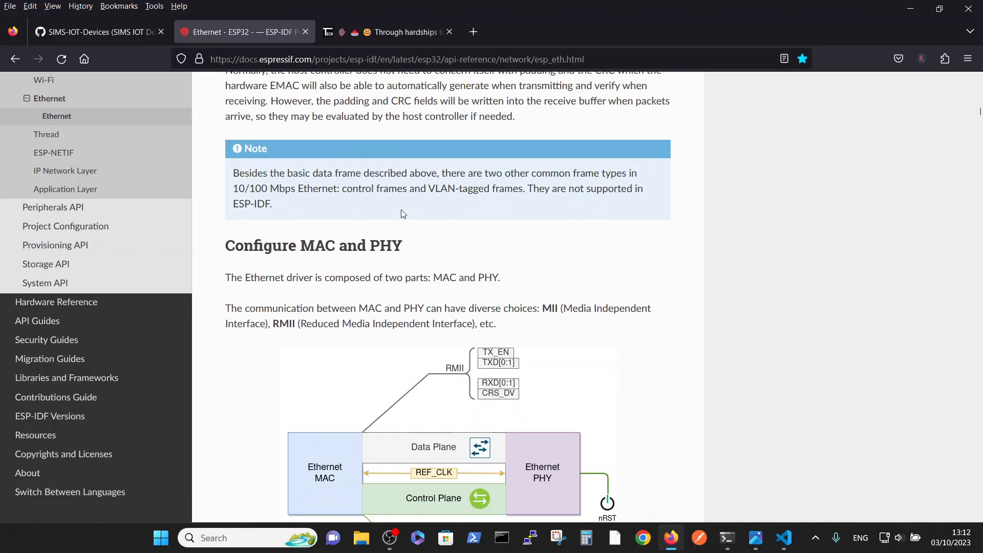
{"action": "scroll", "scroll_direction": "down", "scroll_amount": 3}
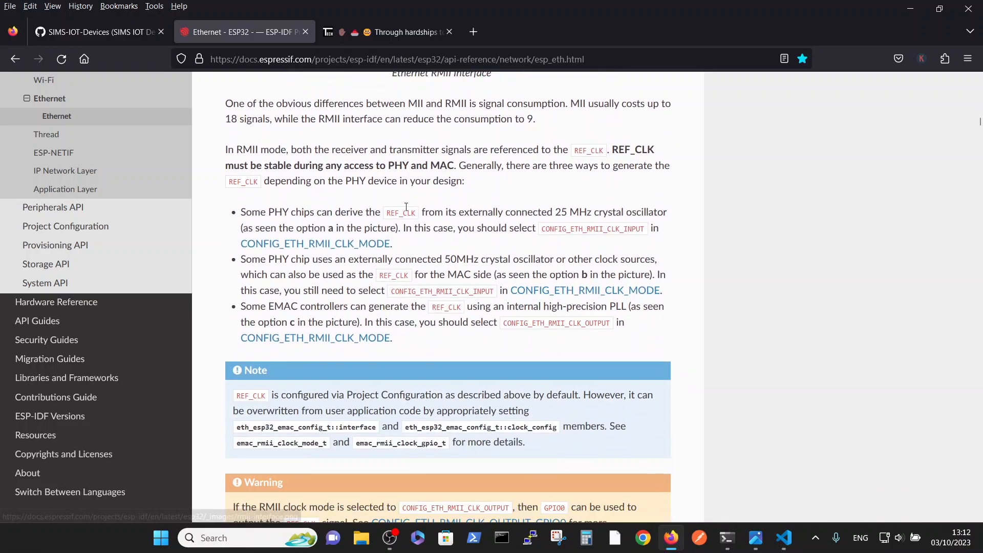
{"action": "scroll", "scroll_direction": "down", "scroll_amount": 3}
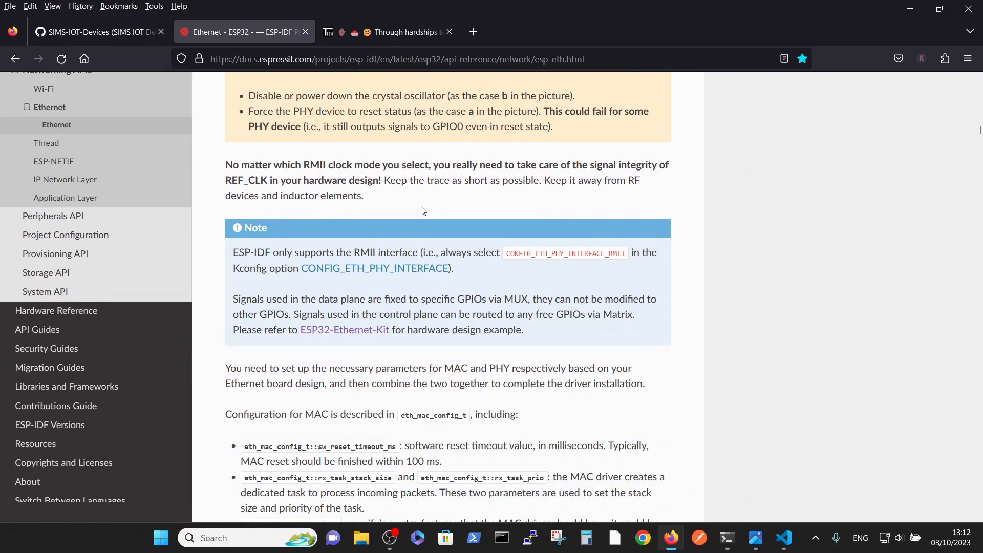
{"action": "scroll", "scroll_direction": "down", "scroll_amount": 3}
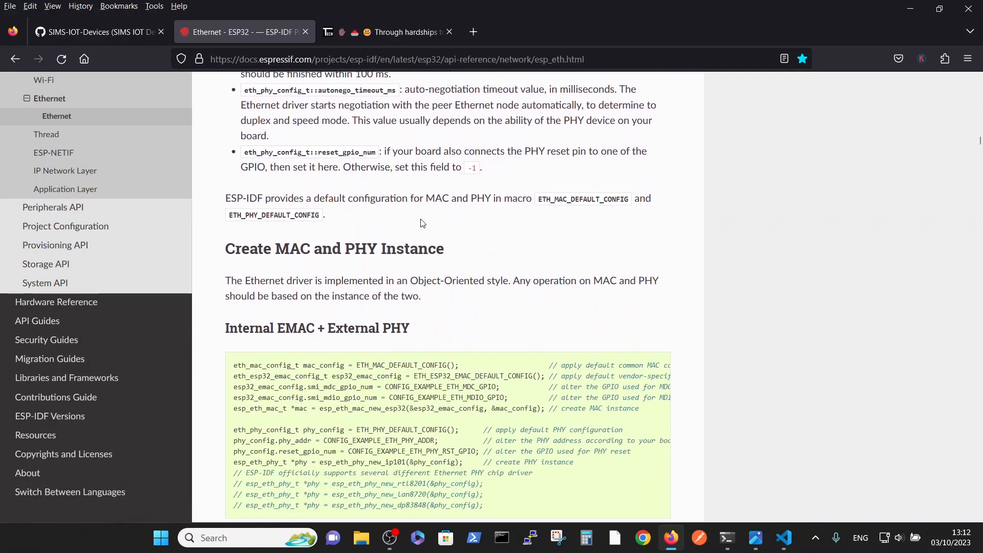
{"action": "scroll", "scroll_direction": "down", "scroll_amount": 3}
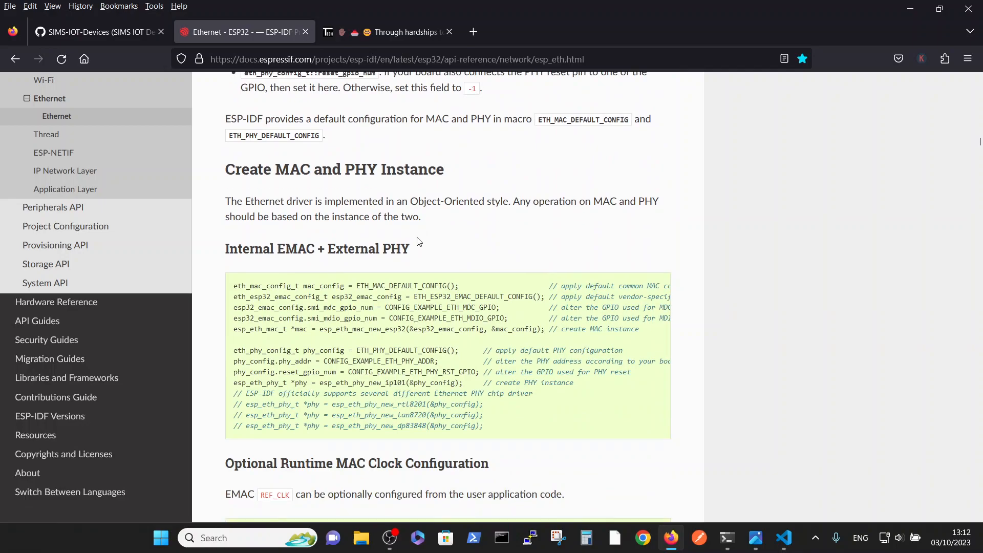
{"action": "mouse_move", "coordinate": [420, 317]}
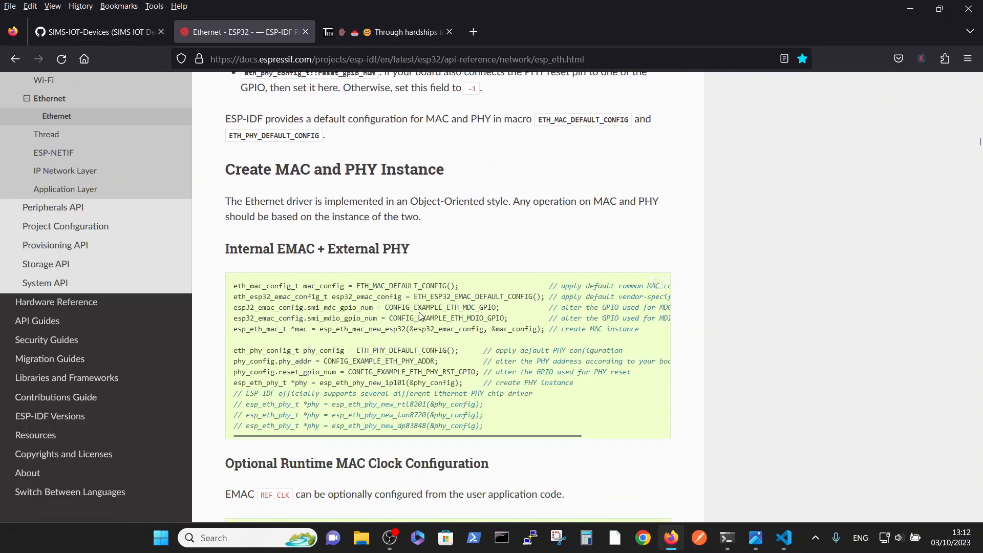
{"action": "scroll", "scroll_direction": "down", "scroll_amount": 3}
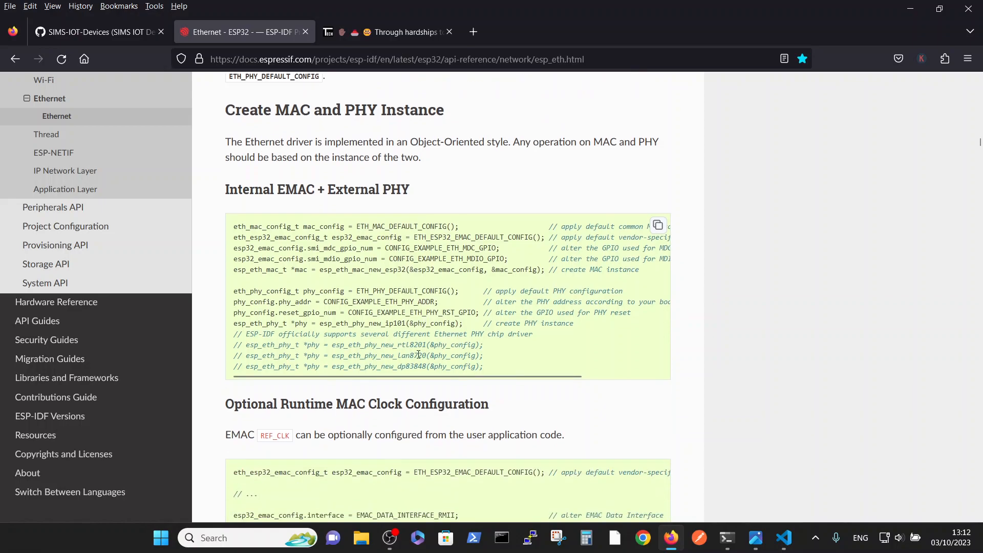
{"action": "scroll", "scroll_direction": "down", "scroll_amount": 3}
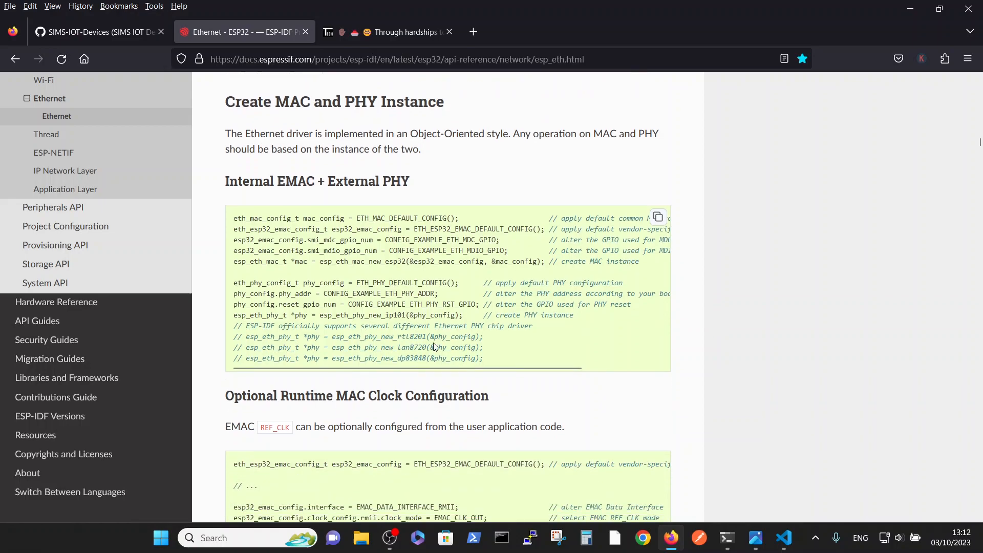
{"action": "scroll", "scroll_direction": "down", "scroll_amount": 3}
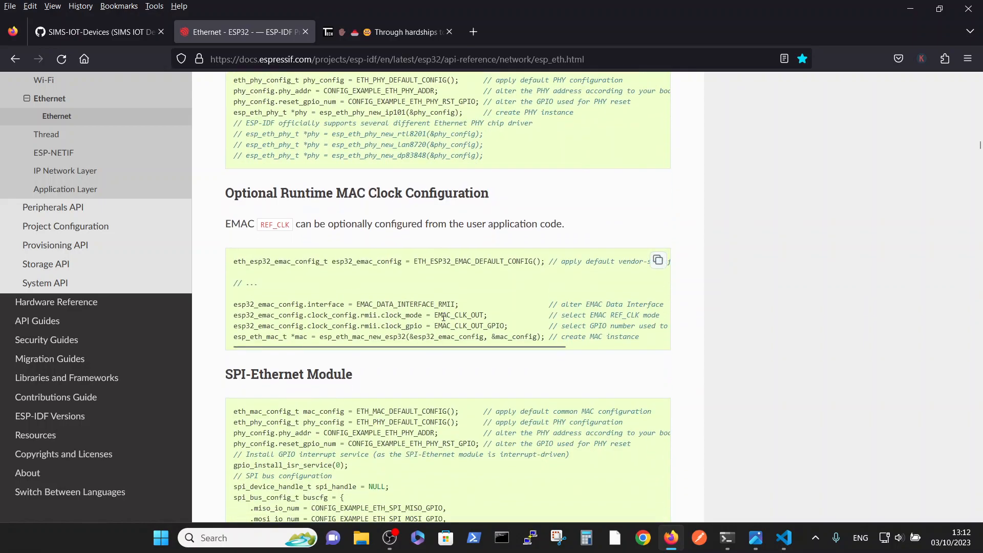
{"action": "scroll", "scroll_direction": "down", "scroll_amount": 3}
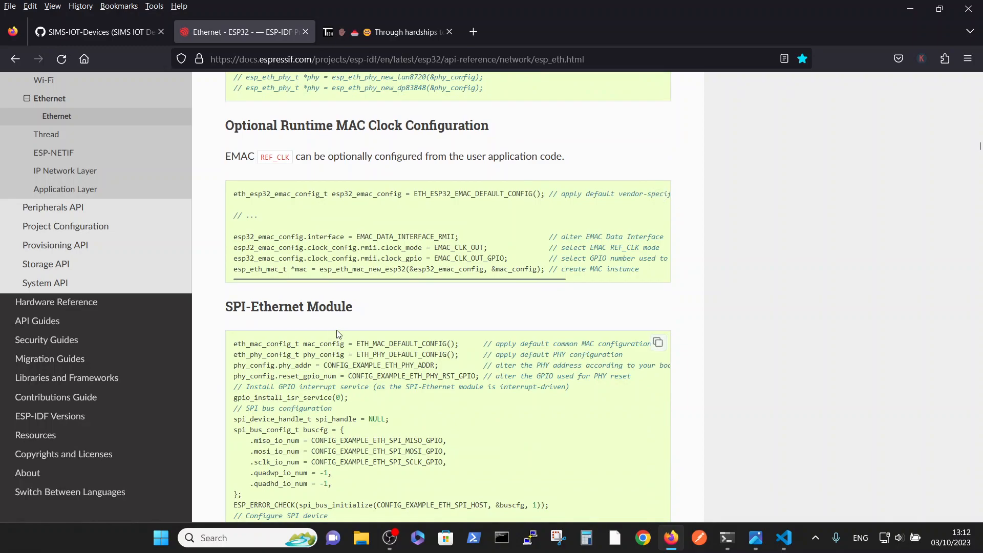
{"action": "scroll", "scroll_direction": "down", "scroll_amount": 3}
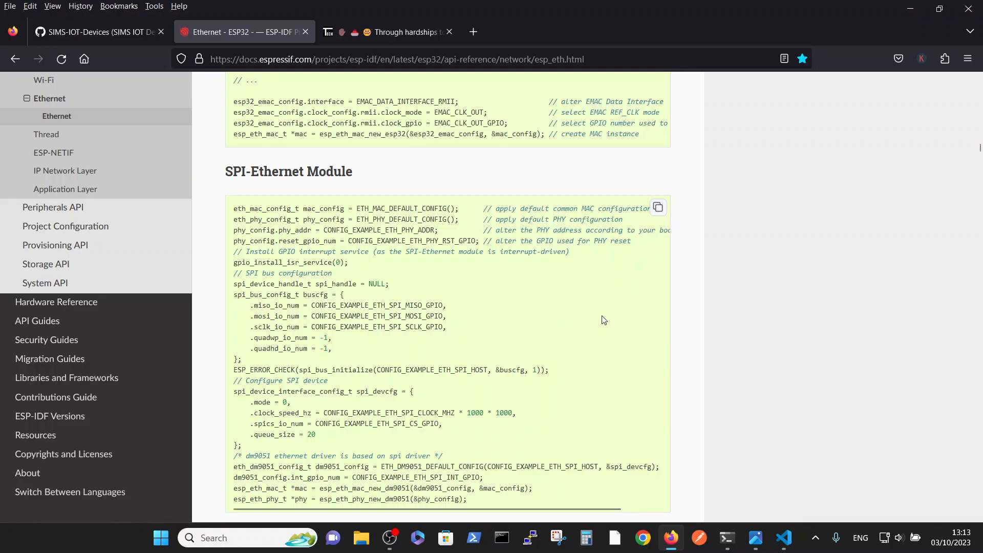
{"action": "scroll", "scroll_direction": "up", "scroll_amount": 3}
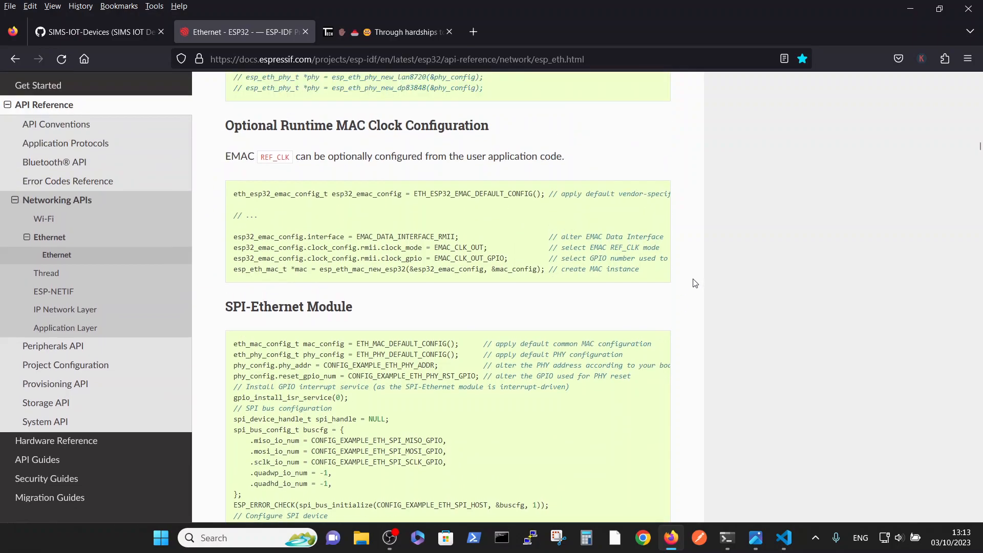
{"action": "scroll", "scroll_direction": "up", "scroll_amount": 3}
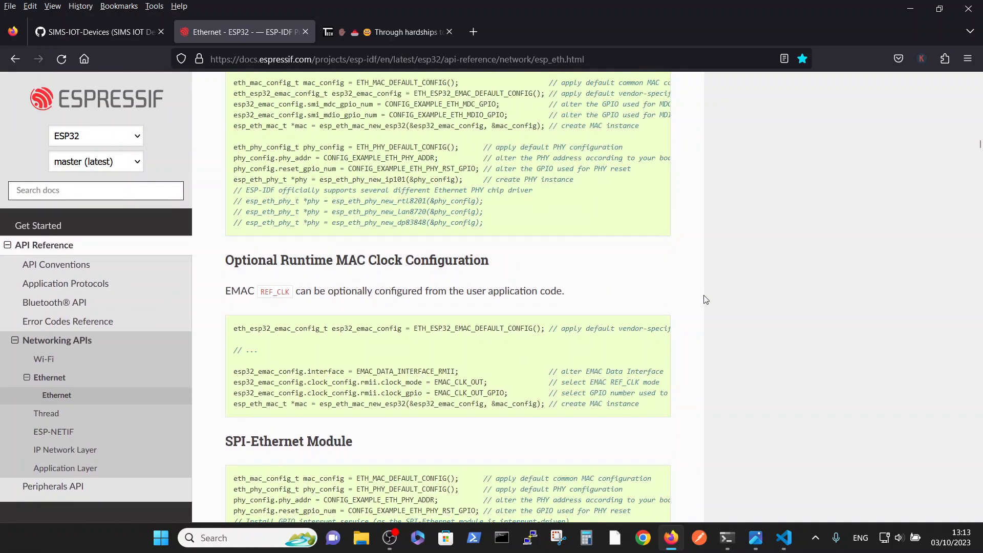
{"action": "scroll", "scroll_direction": "up", "scroll_amount": 3}
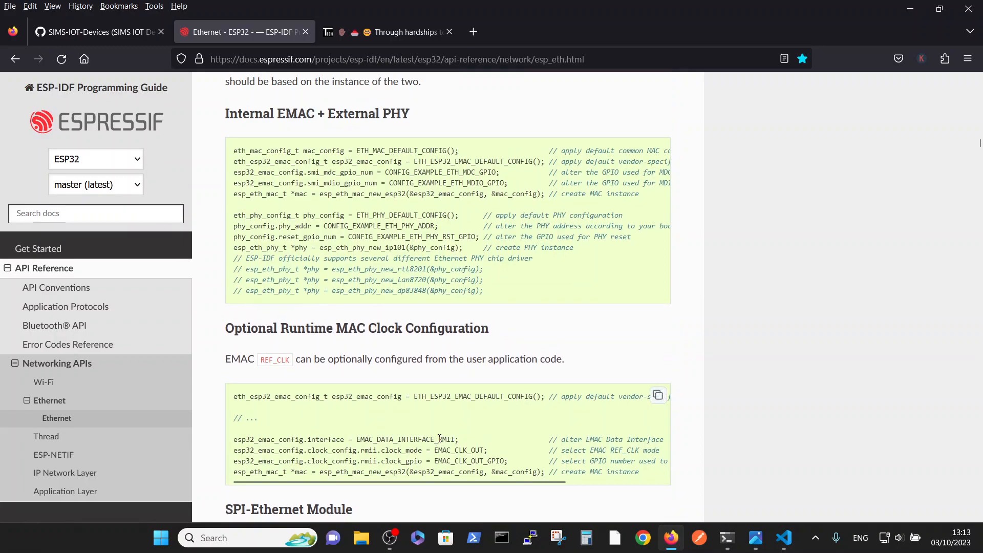
{"action": "double_click", "coordinate": [444, 439]}
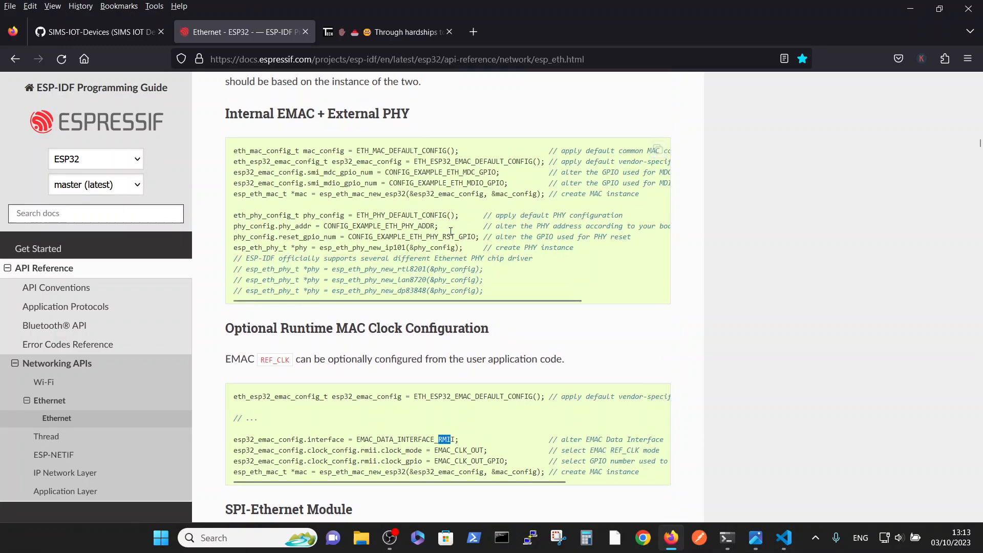
{"action": "scroll", "scroll_direction": "down", "scroll_amount": 3}
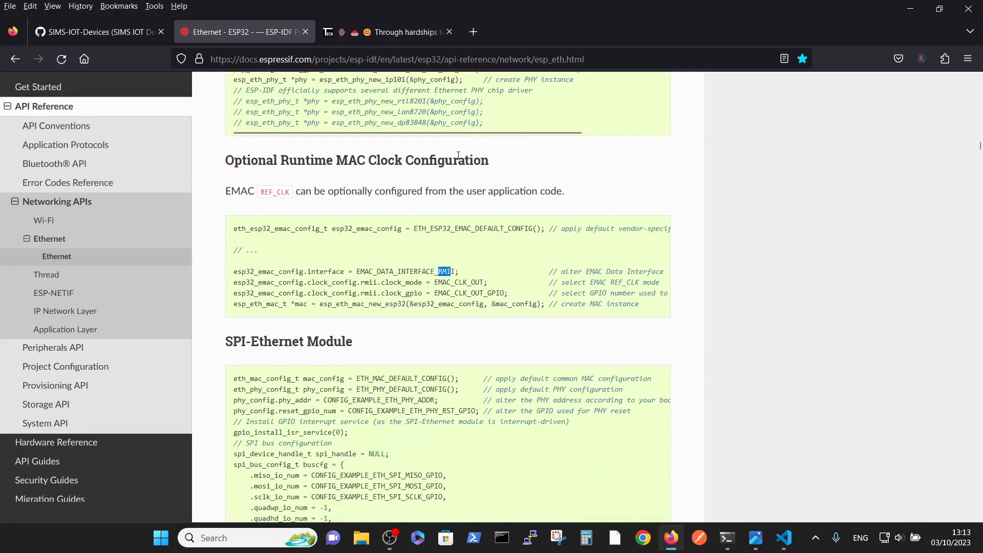
{"action": "scroll", "scroll_direction": "down", "scroll_amount": 3}
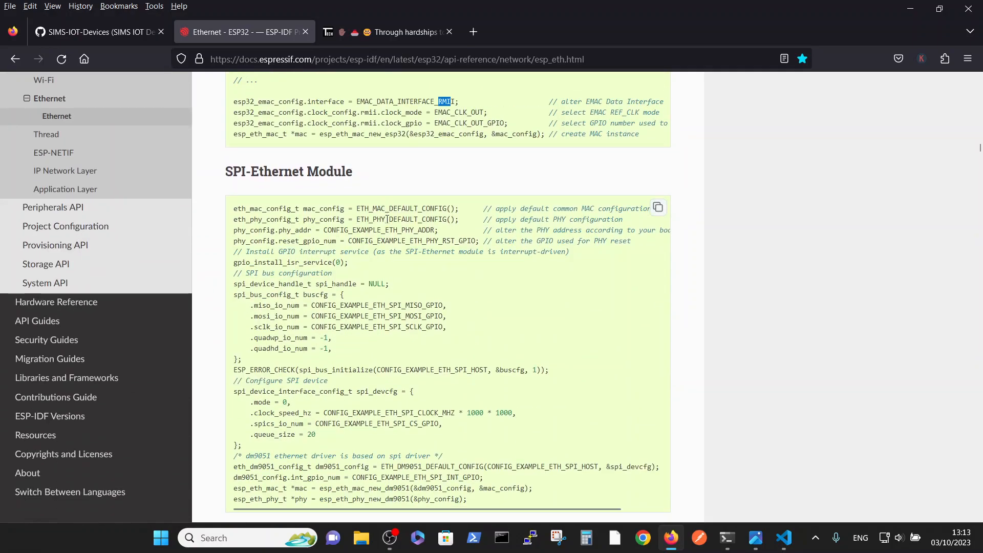
{"action": "scroll", "scroll_direction": "down", "scroll_amount": 3}
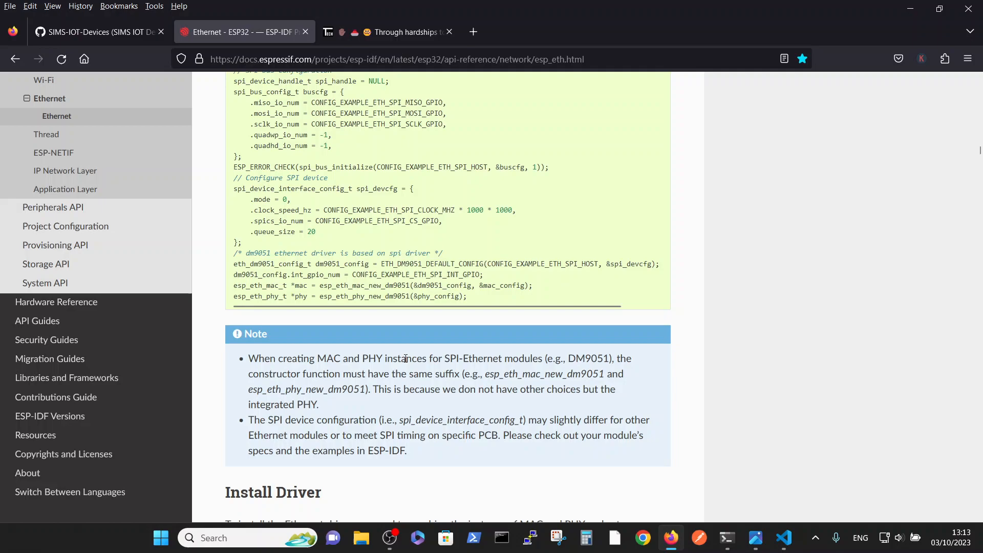
{"action": "mouse_move", "coordinate": [405, 32]}
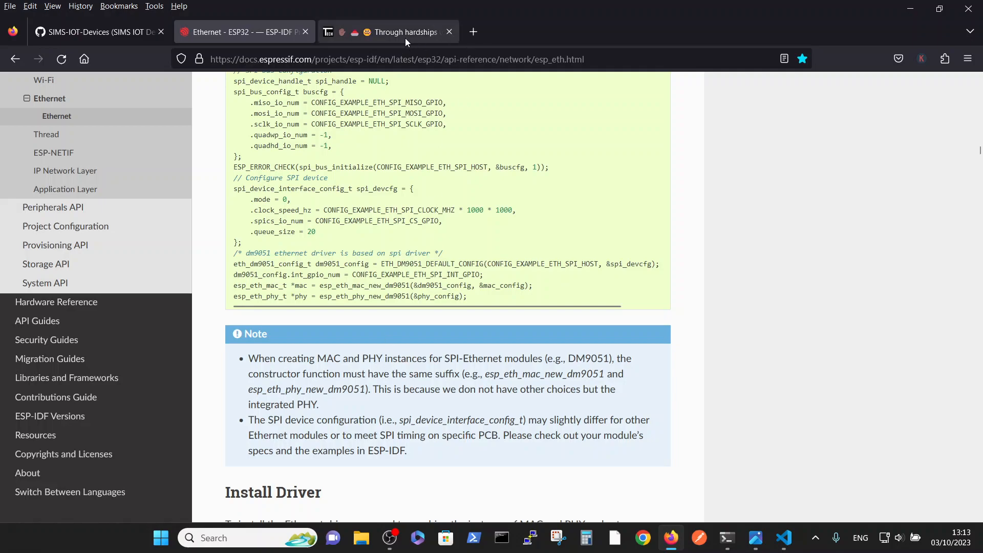
Step: Show the LILYGO TTGO T-Internet-POE article from the 'Through hardships to the stars' tab
{"action": "left_click", "coordinate": [405, 32]}
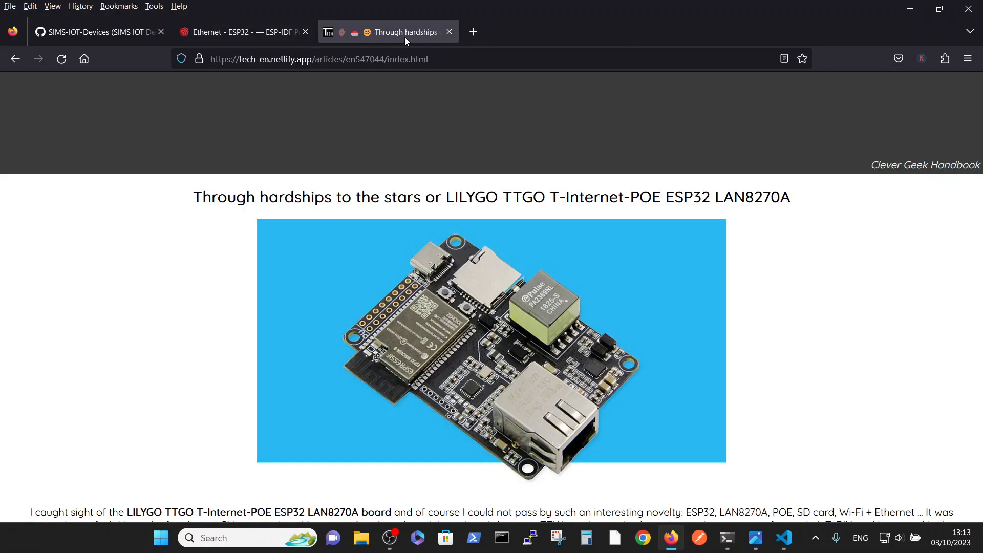
{"action": "mouse_move", "coordinate": [370, 274]}
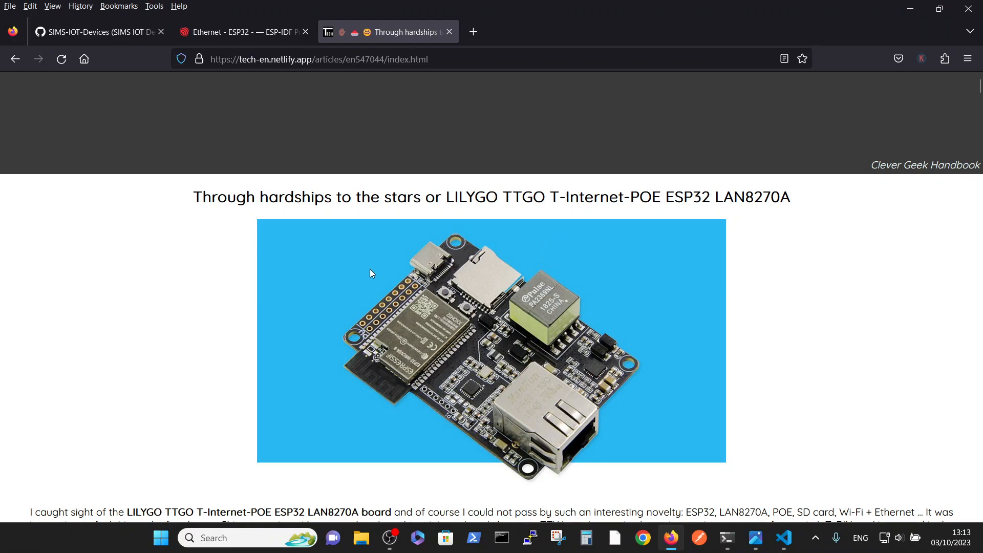
{"action": "mouse_move", "coordinate": [343, 261]}
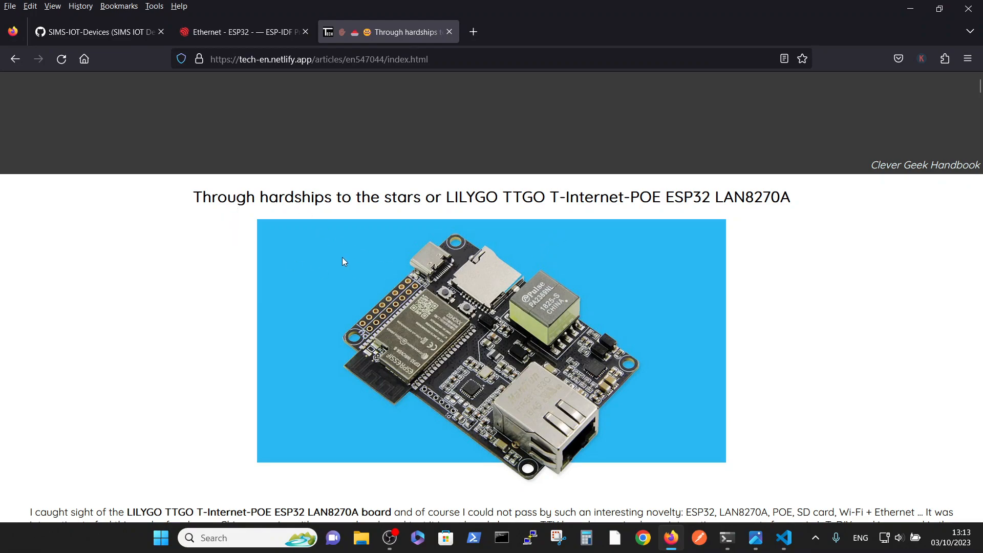
{"action": "mouse_move", "coordinate": [777, 262]}
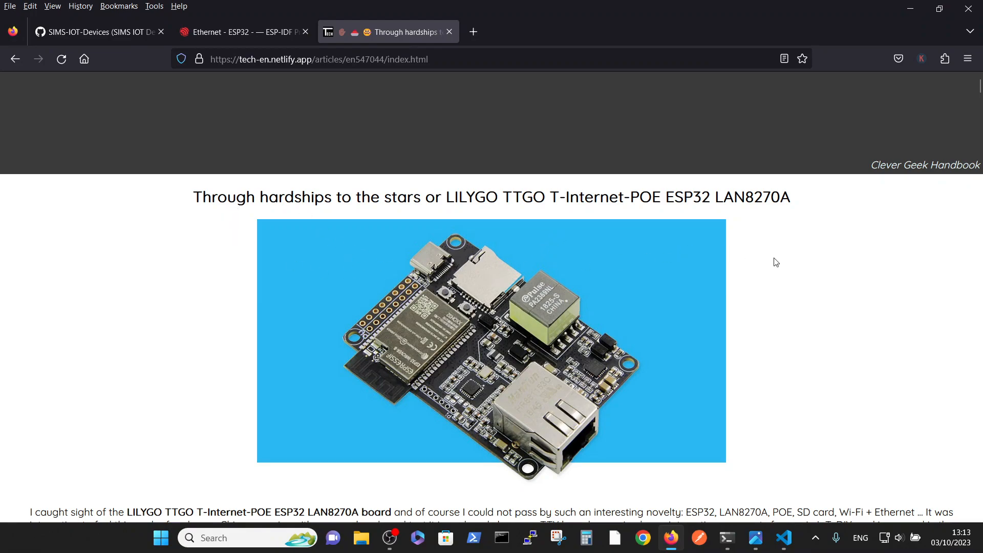
{"action": "mouse_move", "coordinate": [763, 299]}
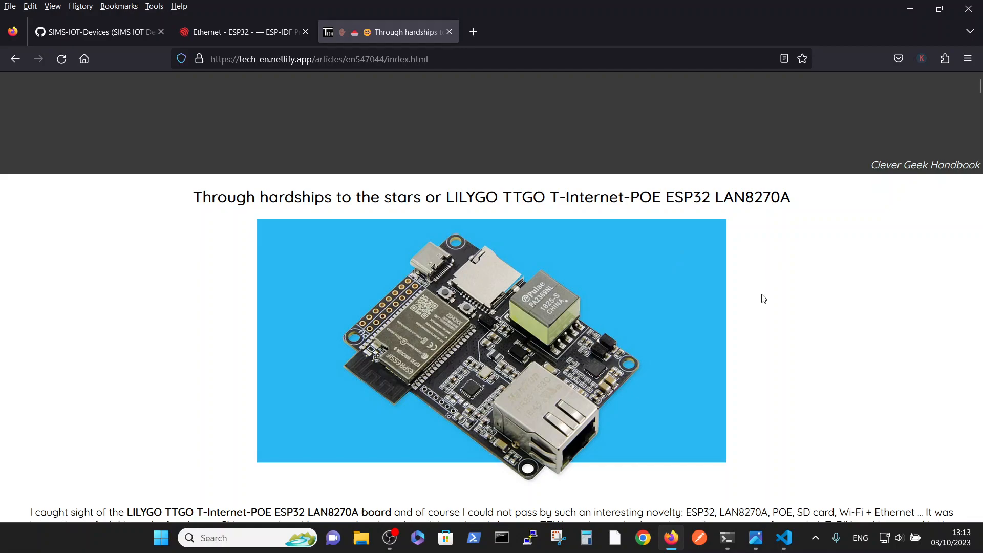
{"action": "mouse_move", "coordinate": [759, 300]}
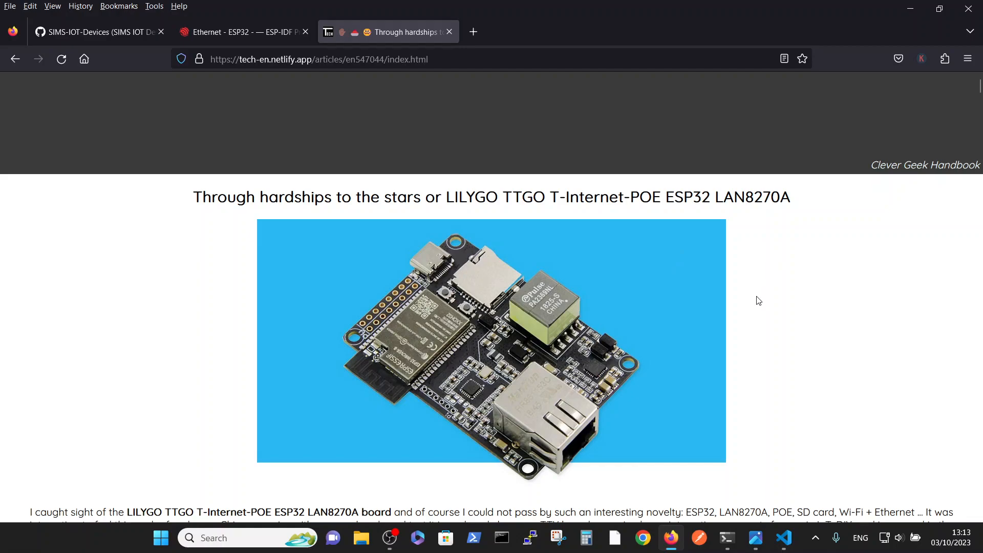
{"action": "mouse_move", "coordinate": [763, 309]}
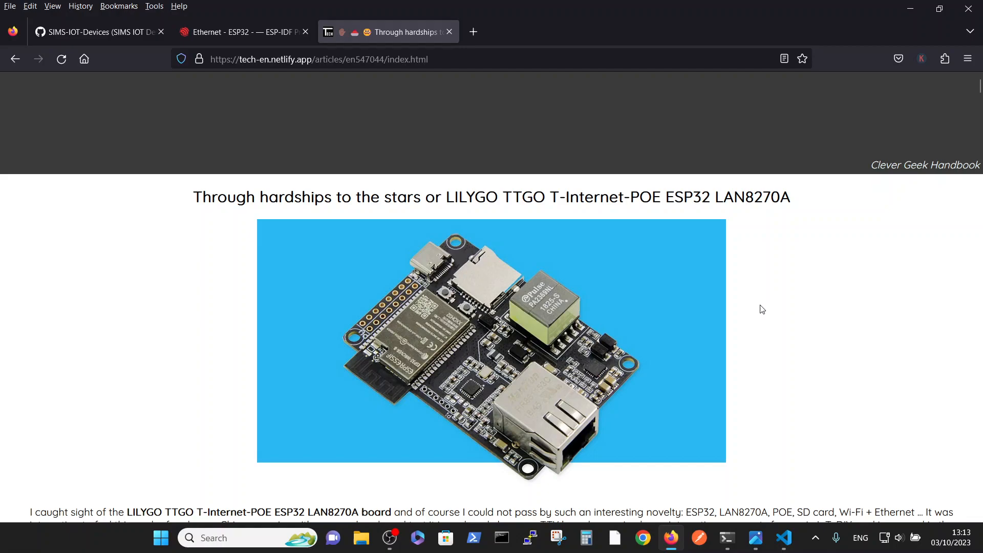
{"action": "mouse_move", "coordinate": [731, 219]}
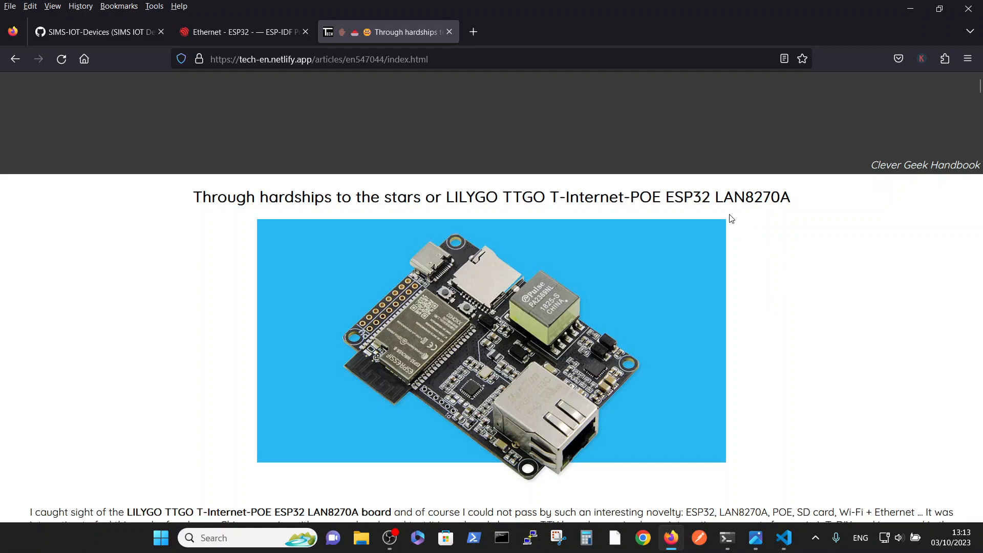
{"action": "mouse_move", "coordinate": [756, 212]}
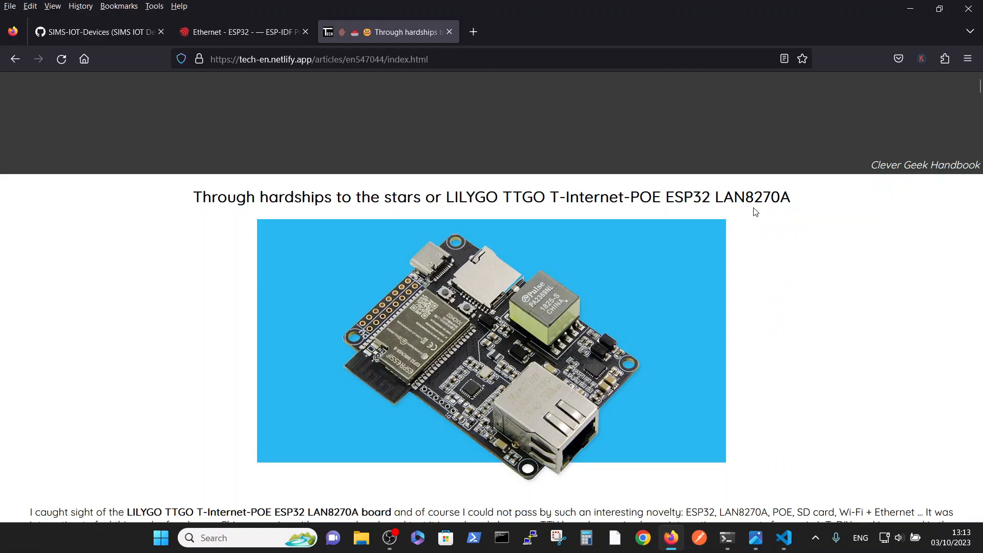
{"action": "mouse_move", "coordinate": [785, 206]}
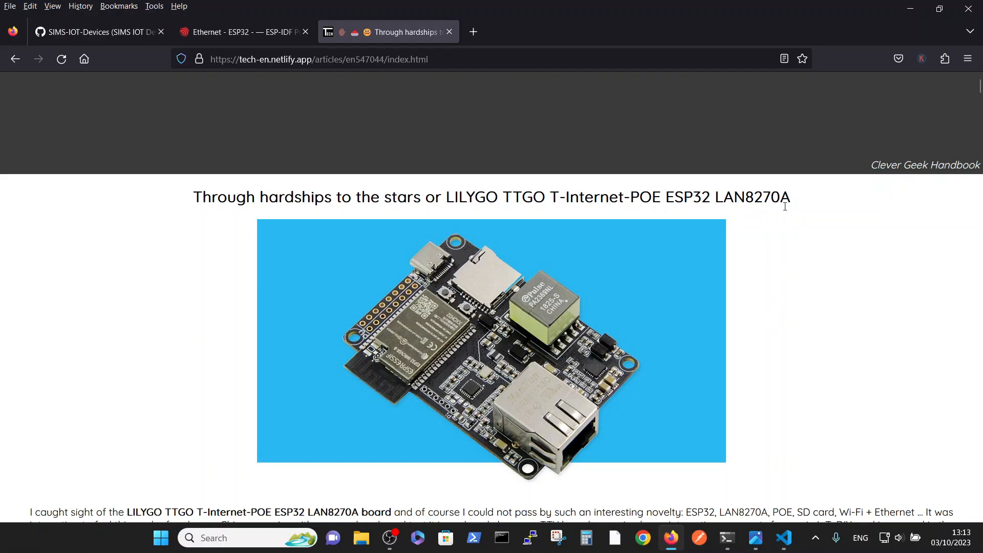
{"action": "mouse_move", "coordinate": [768, 218]}
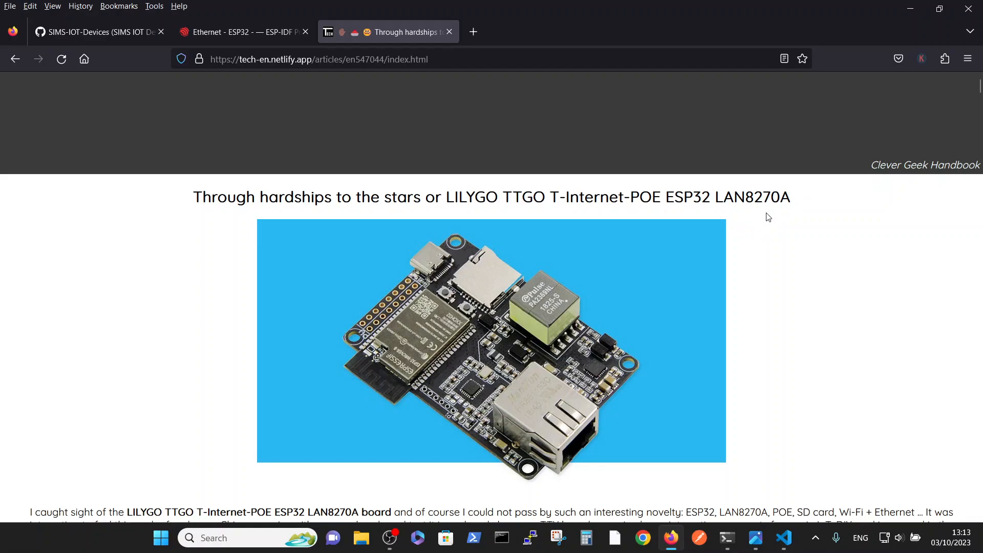
{"action": "mouse_move", "coordinate": [755, 237]}
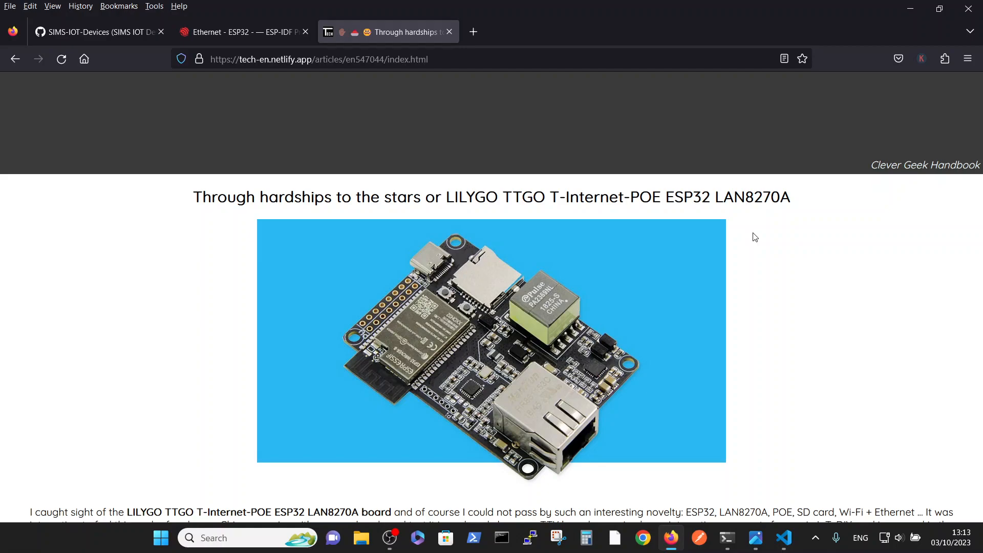
{"action": "mouse_move", "coordinate": [749, 282]}
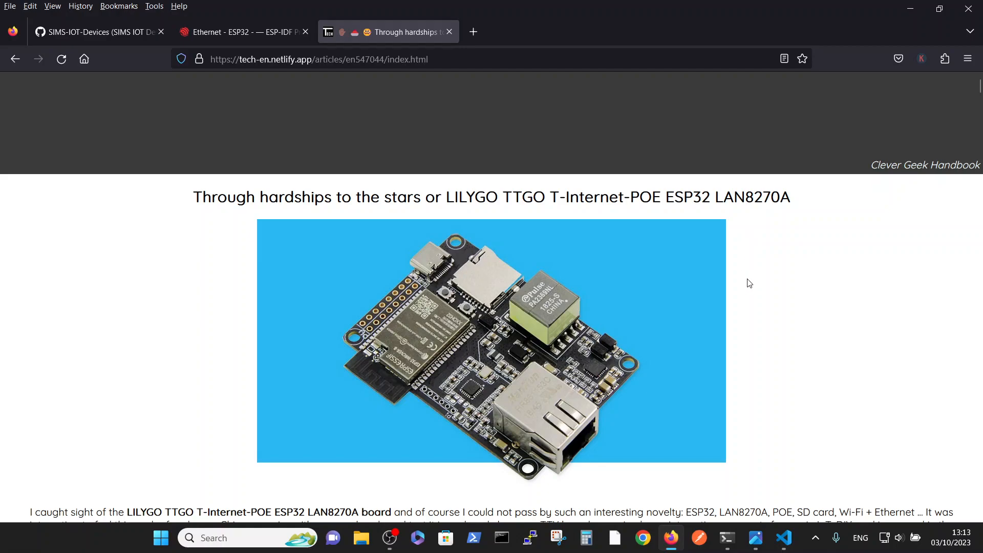
Step: Scroll the article past specifications and pinout to the LAN8720A schematic and D17/D5 pin notes
{"action": "scroll", "scroll_direction": "down", "scroll_amount": 3}
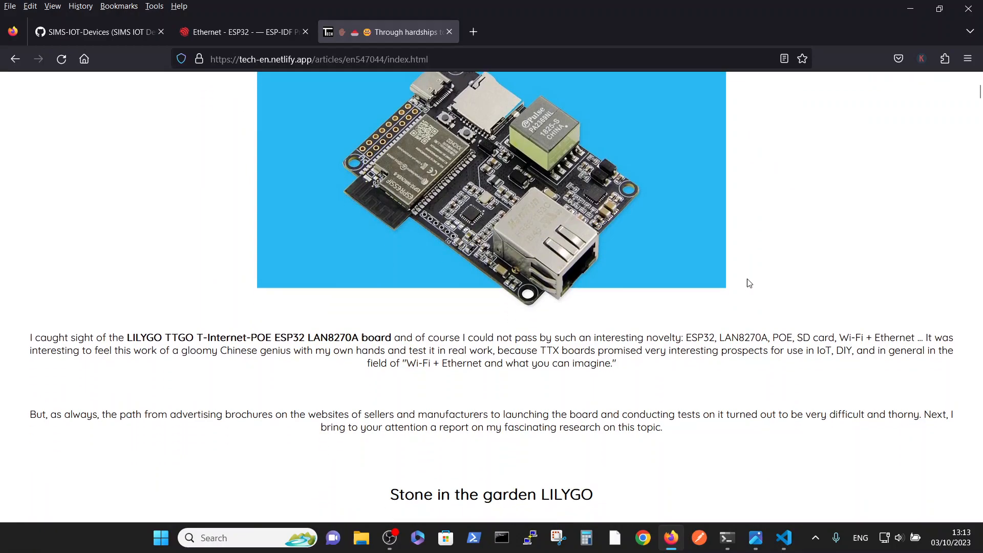
{"action": "scroll", "scroll_direction": "down", "scroll_amount": 3}
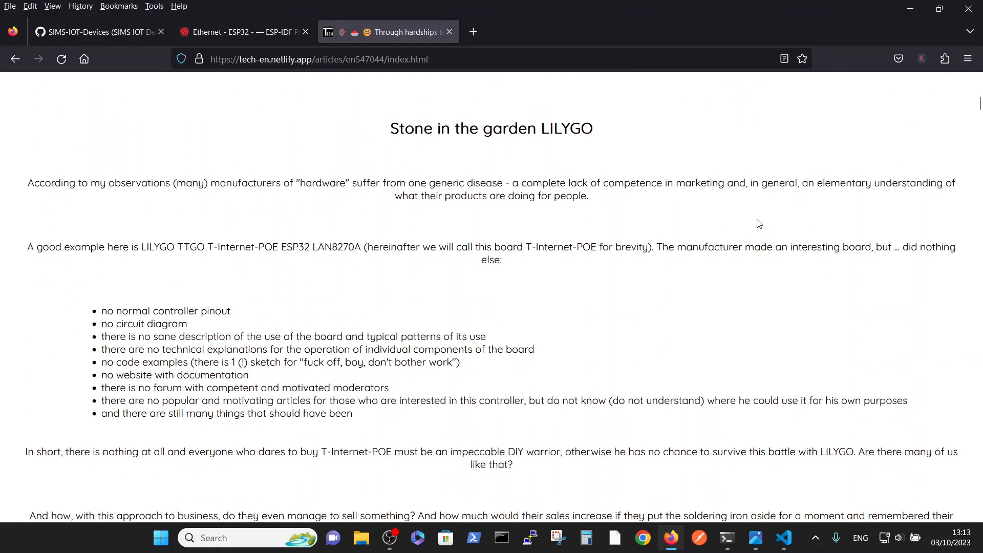
{"action": "scroll", "scroll_direction": "down", "scroll_amount": 3}
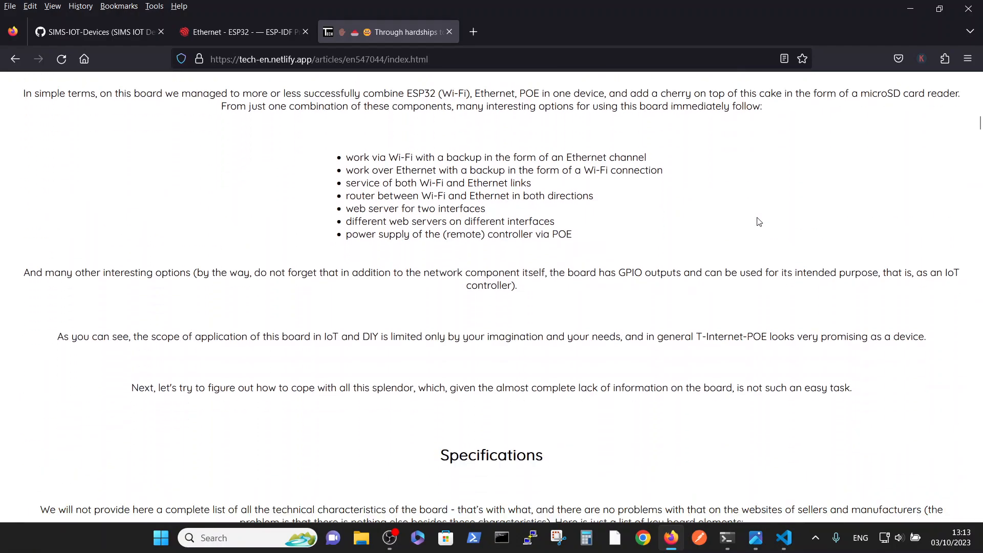
{"action": "scroll", "scroll_direction": "down", "scroll_amount": 3}
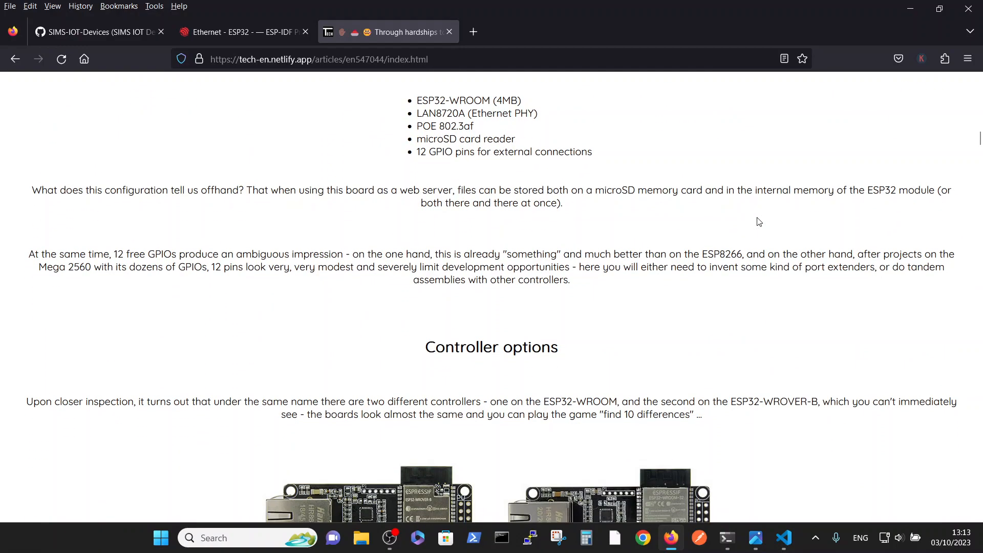
{"action": "scroll", "scroll_direction": "down", "scroll_amount": 3}
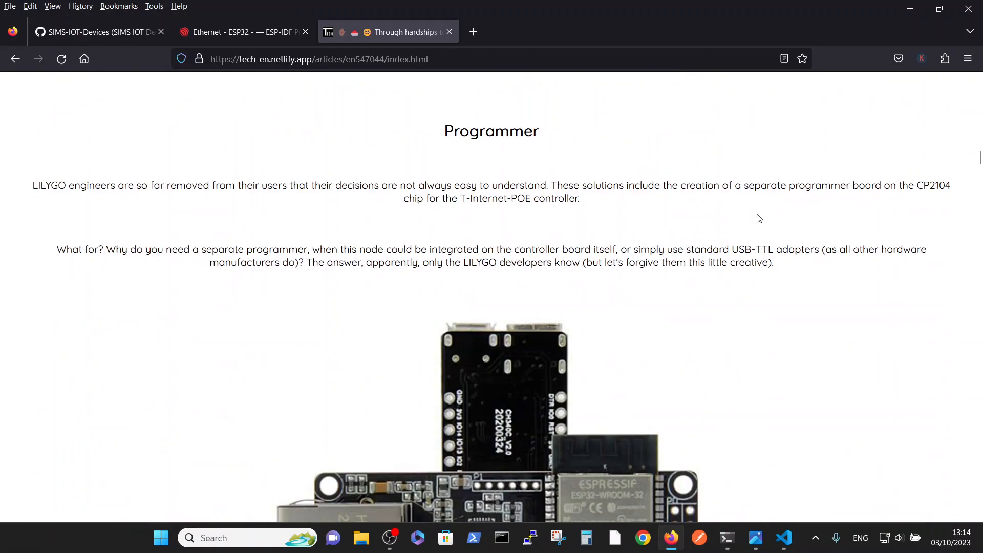
{"action": "scroll", "scroll_direction": "down", "scroll_amount": 3}
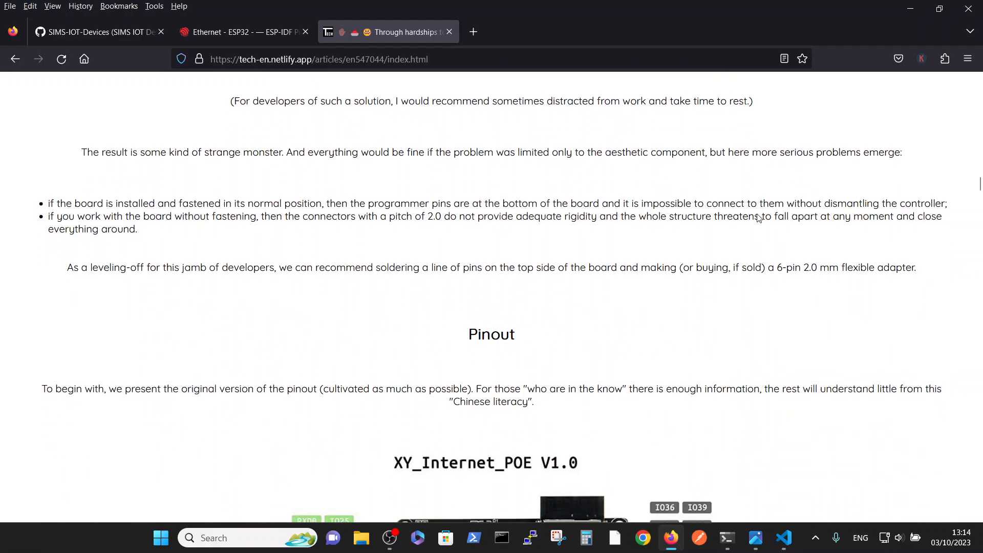
{"action": "scroll", "scroll_direction": "down", "scroll_amount": 3}
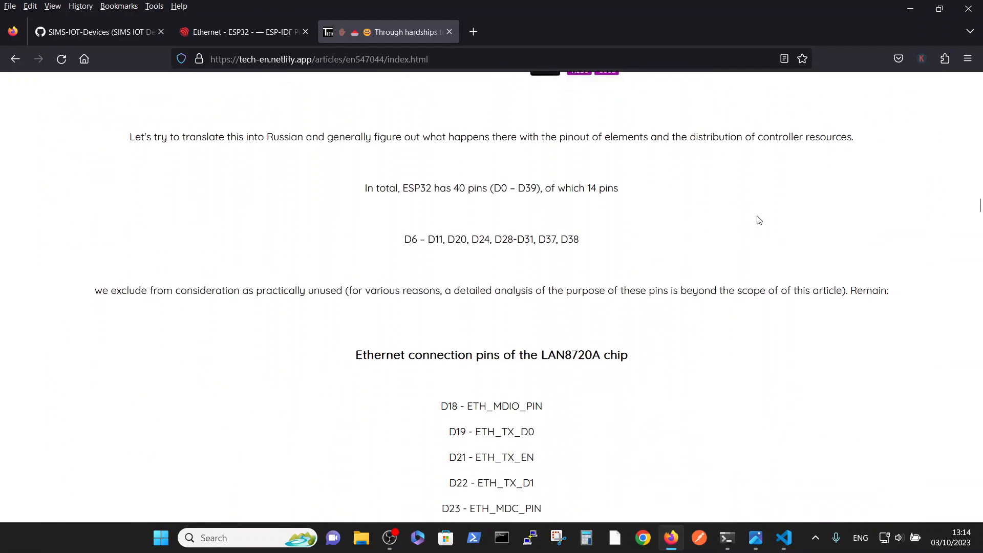
{"action": "scroll", "scroll_direction": "up", "scroll_amount": 3}
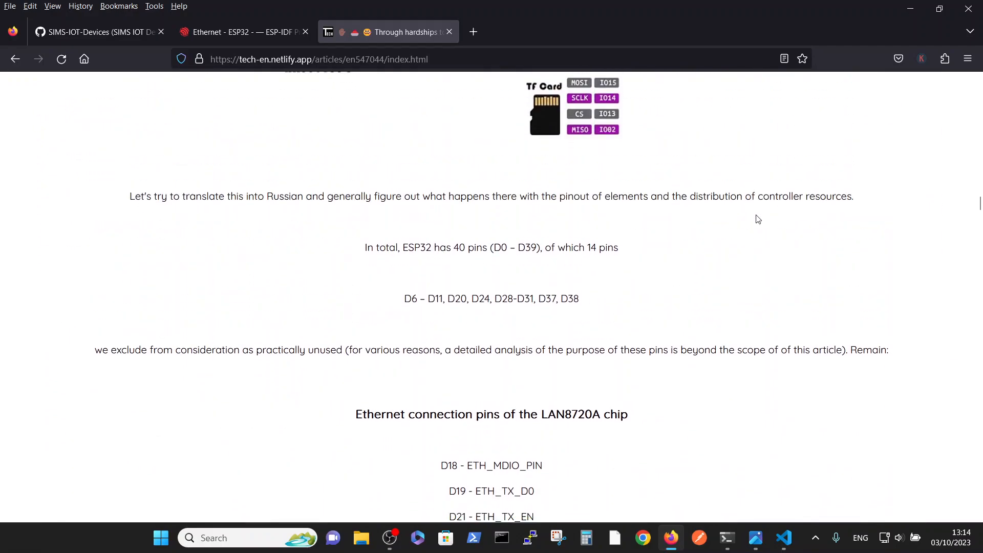
{"action": "scroll", "scroll_direction": "down", "scroll_amount": 3}
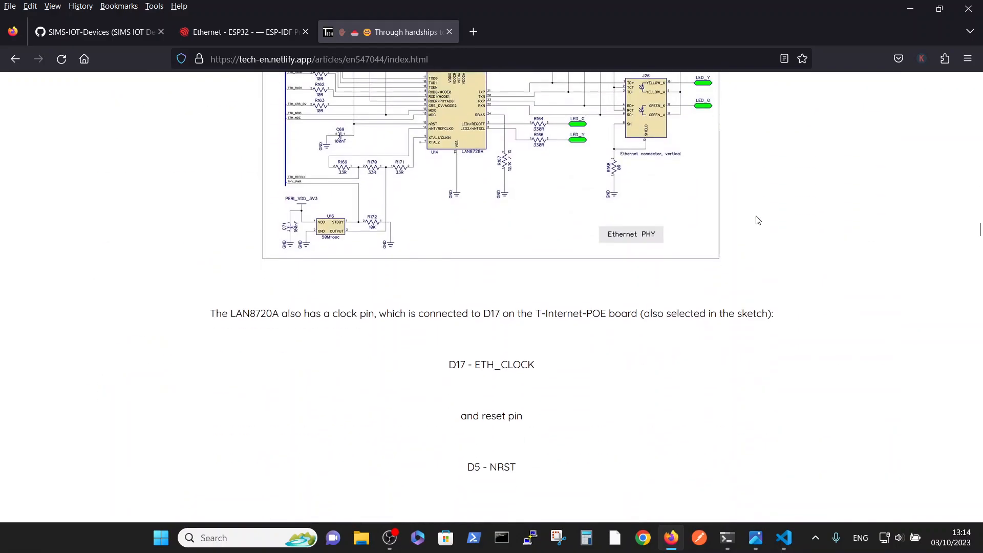
{"action": "mouse_move", "coordinate": [473, 371]}
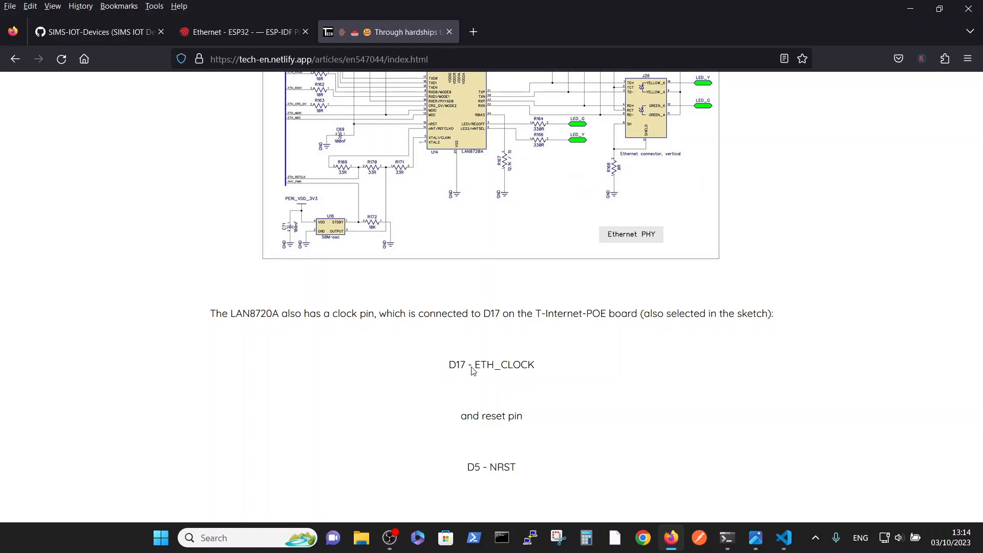
{"action": "mouse_move", "coordinate": [444, 358]}
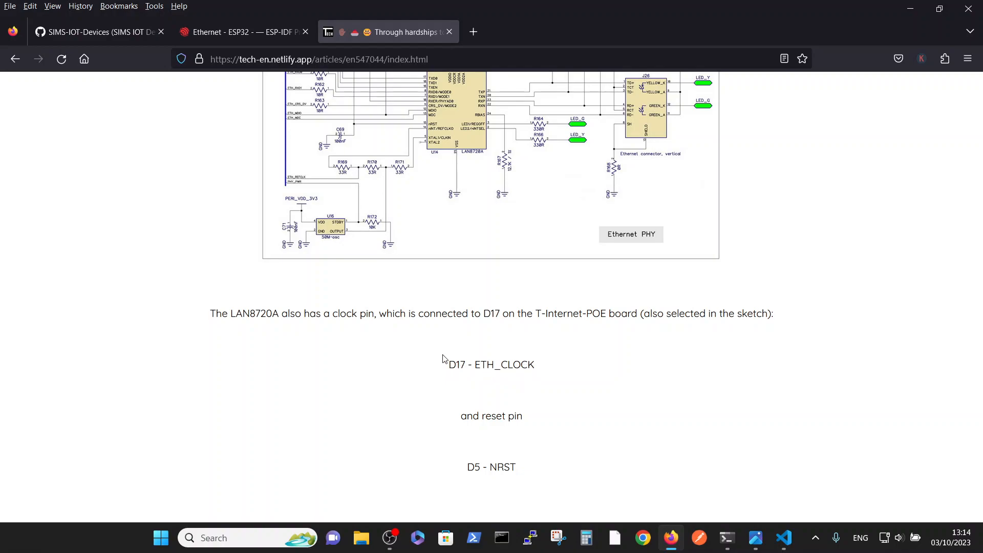
{"action": "mouse_move", "coordinate": [460, 377]}
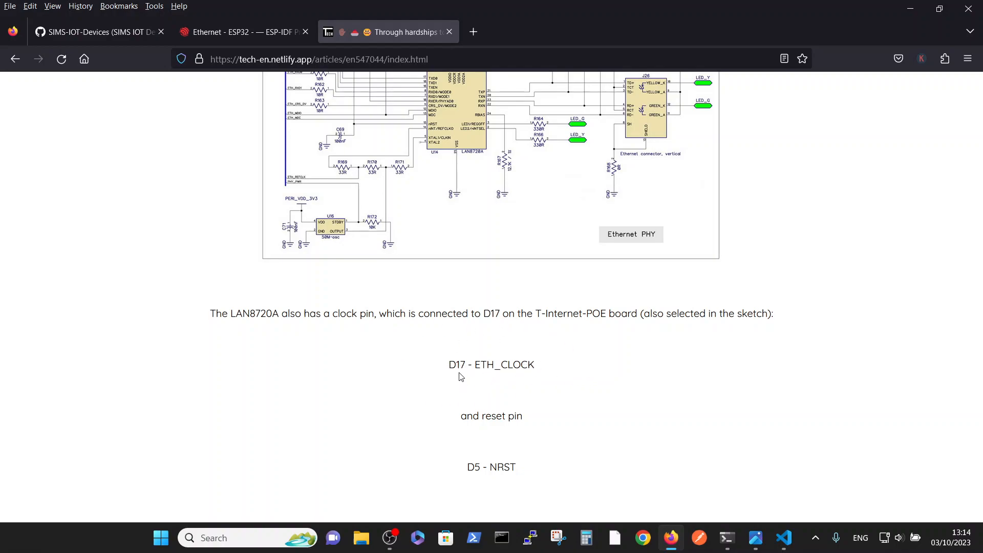
{"action": "mouse_move", "coordinate": [466, 377]}
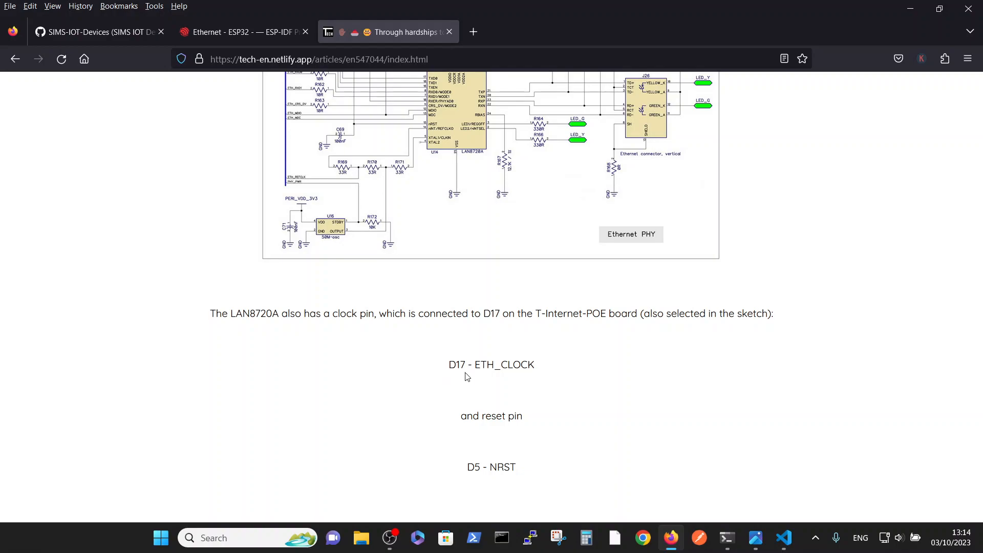
{"action": "mouse_move", "coordinate": [421, 357]}
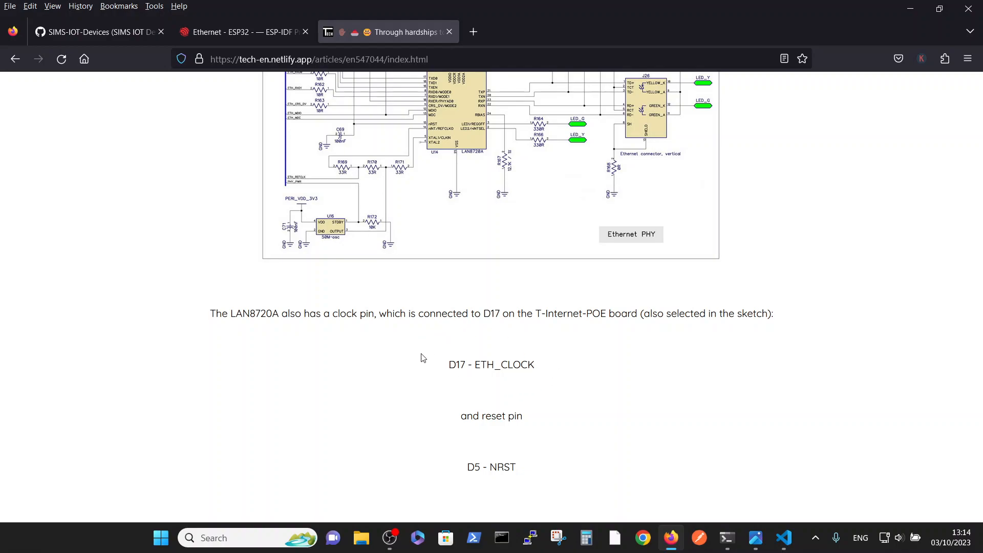
{"action": "mouse_move", "coordinate": [489, 394]}
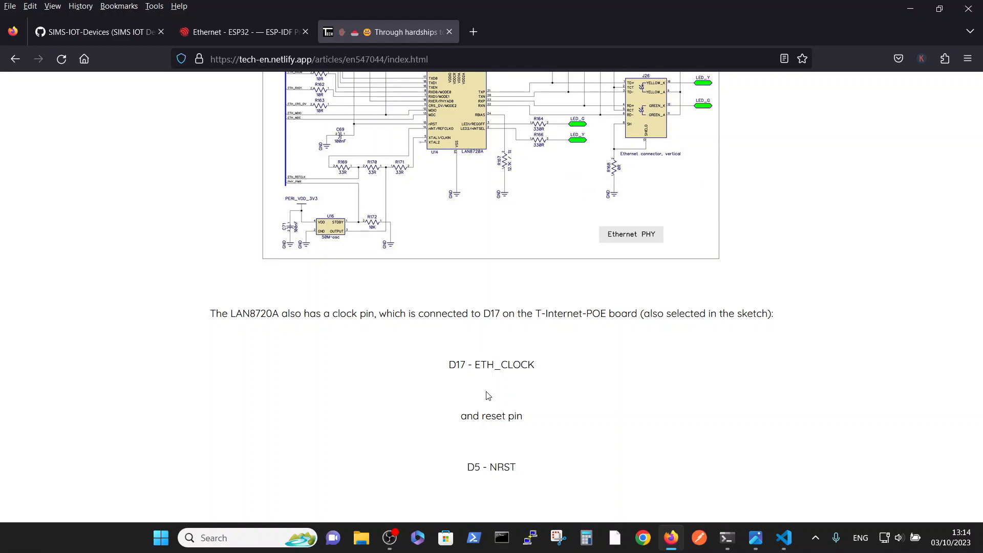
{"action": "mouse_move", "coordinate": [494, 390]}
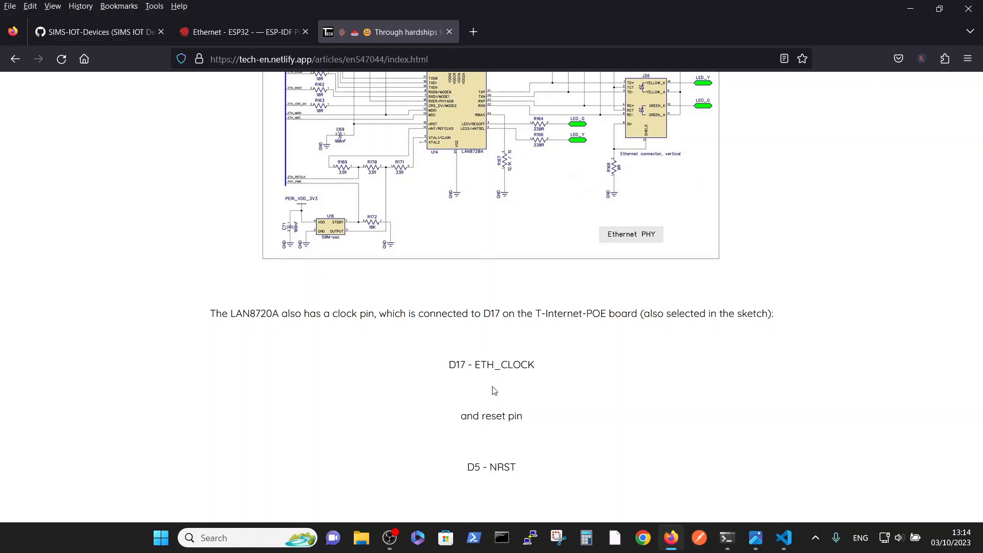
{"action": "mouse_move", "coordinate": [436, 375]}
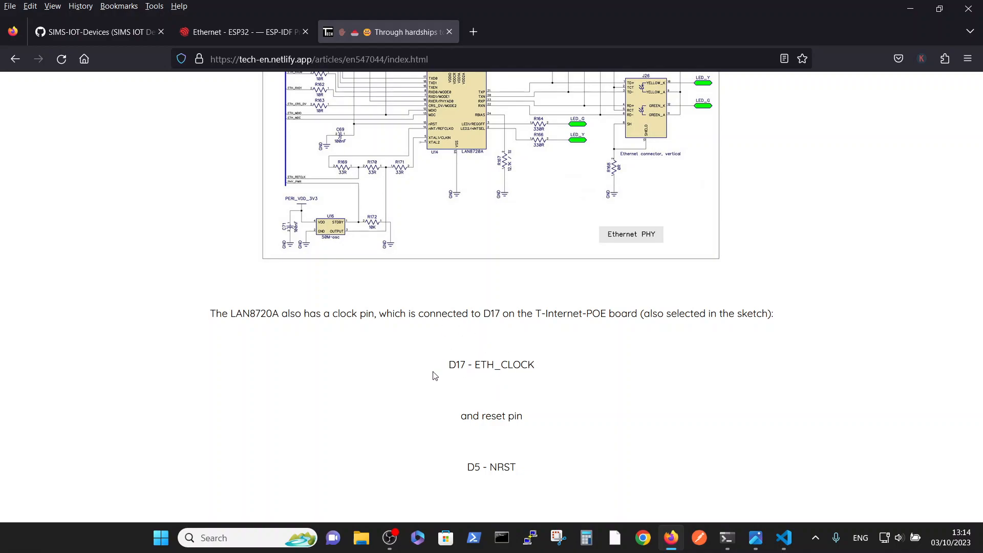
{"action": "mouse_move", "coordinate": [525, 379]}
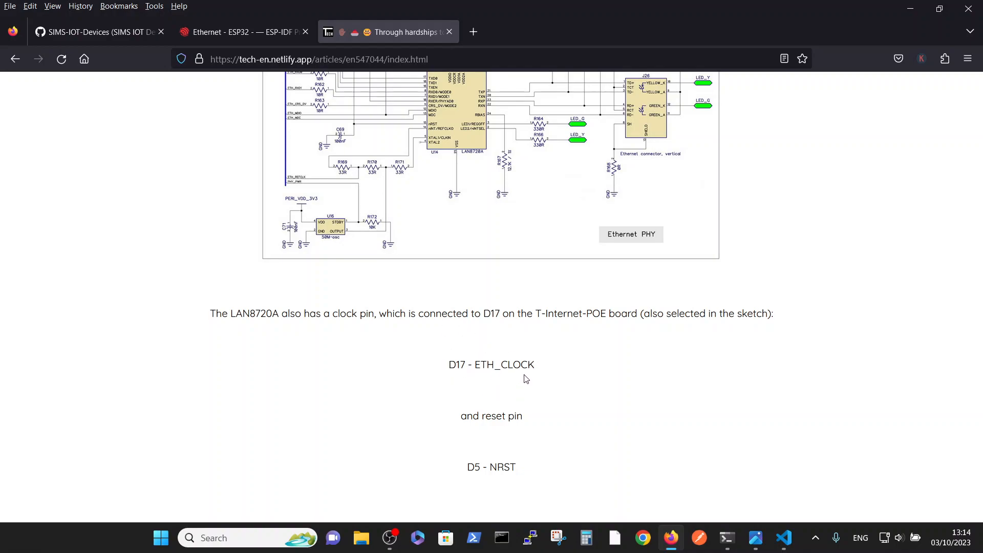
{"action": "mouse_move", "coordinate": [455, 345]}
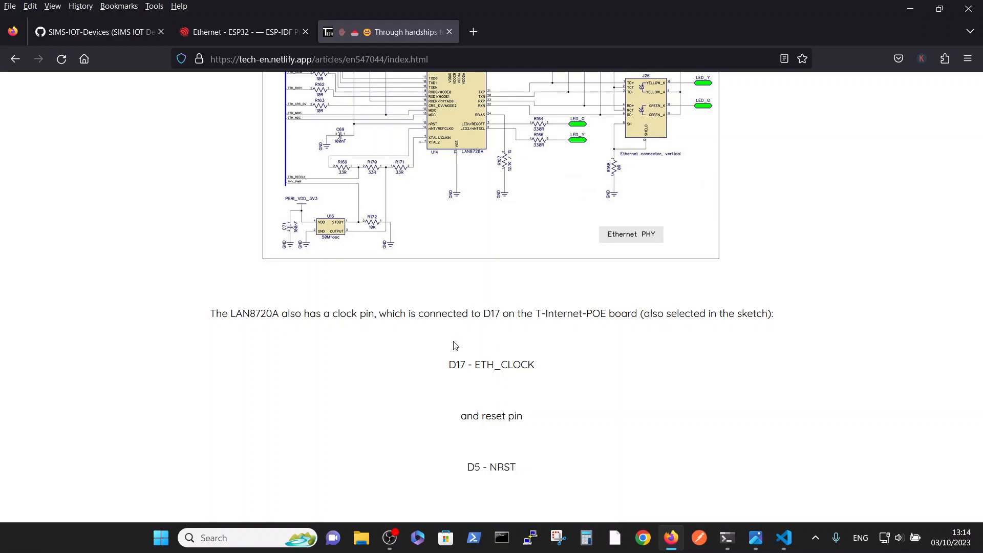
{"action": "mouse_move", "coordinate": [371, 302]}
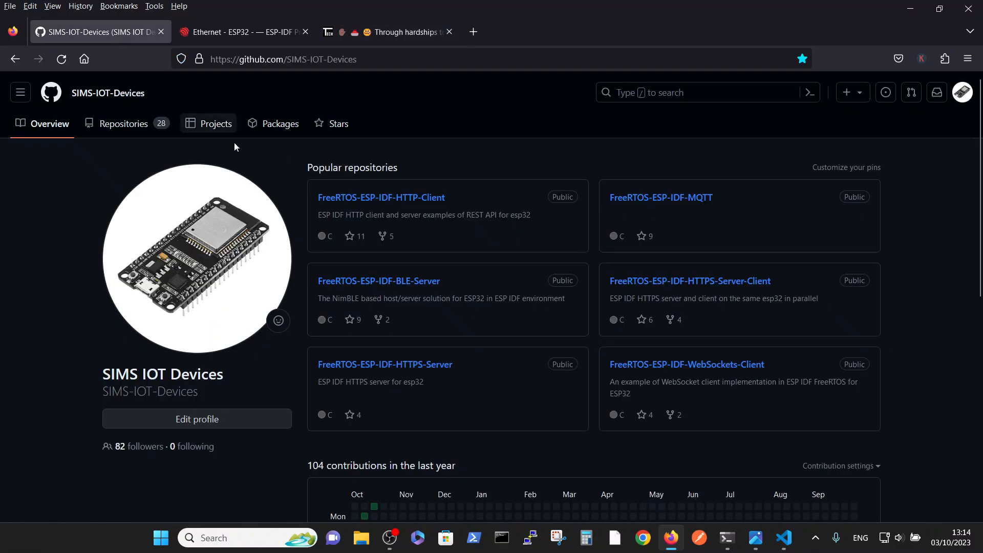
{"action": "mouse_move", "coordinate": [109, 192]}
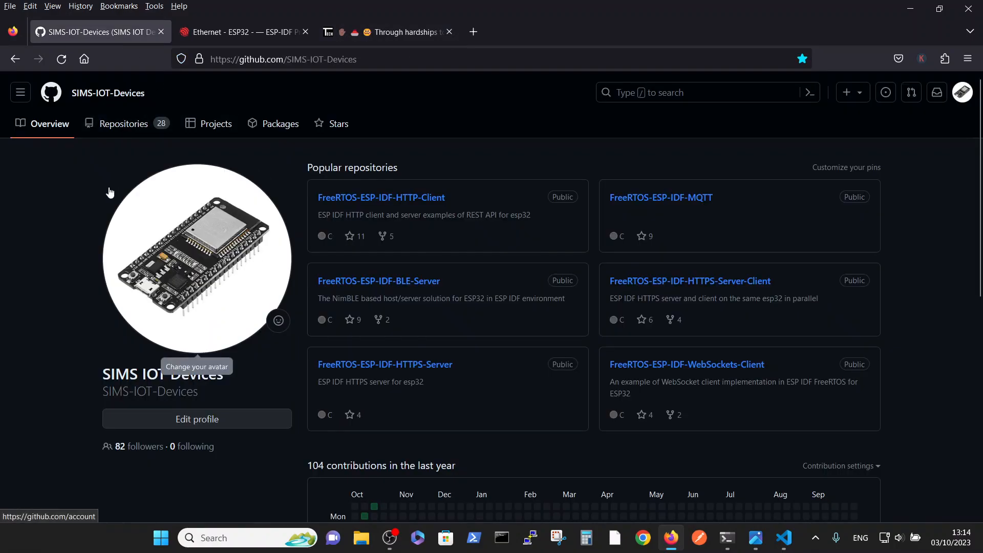
{"action": "mouse_move", "coordinate": [213, 170]}
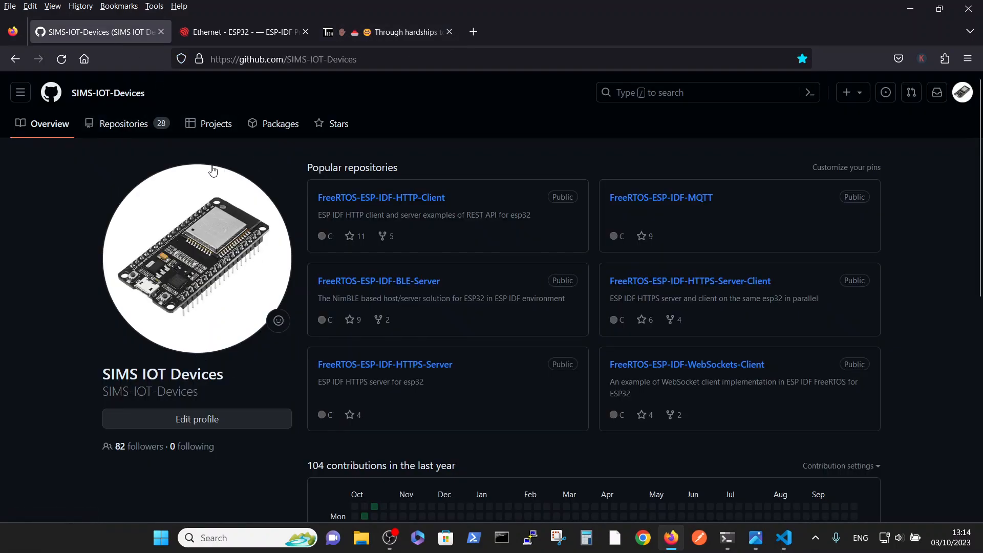
Step: Show the SIMS-IOT-Devices repository list, led by FreeRTOS-ESP-IDF-5.0-LILYGO-TTGO-T-Internet-POE
{"action": "left_click", "coordinate": [124, 124]}
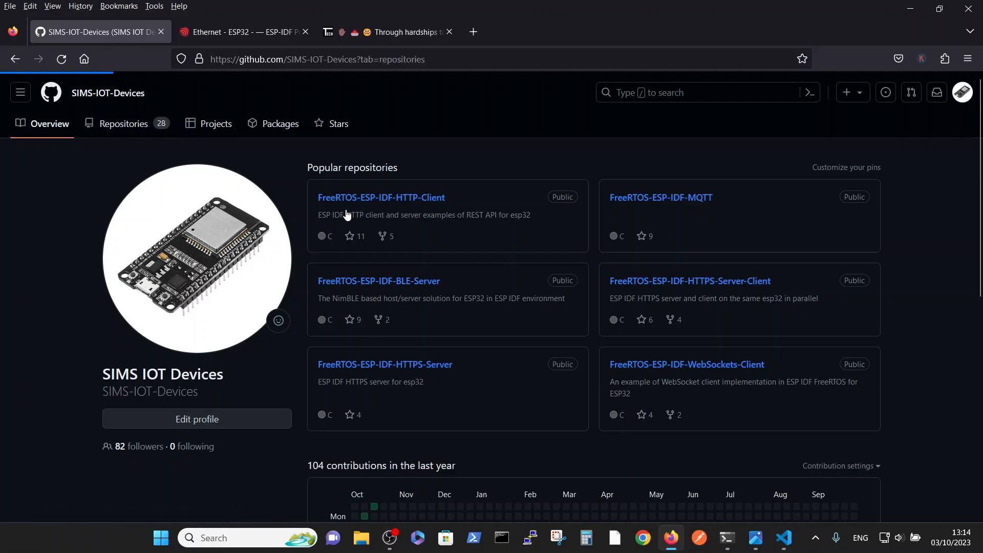
{"action": "left_click", "coordinate": [123, 124]}
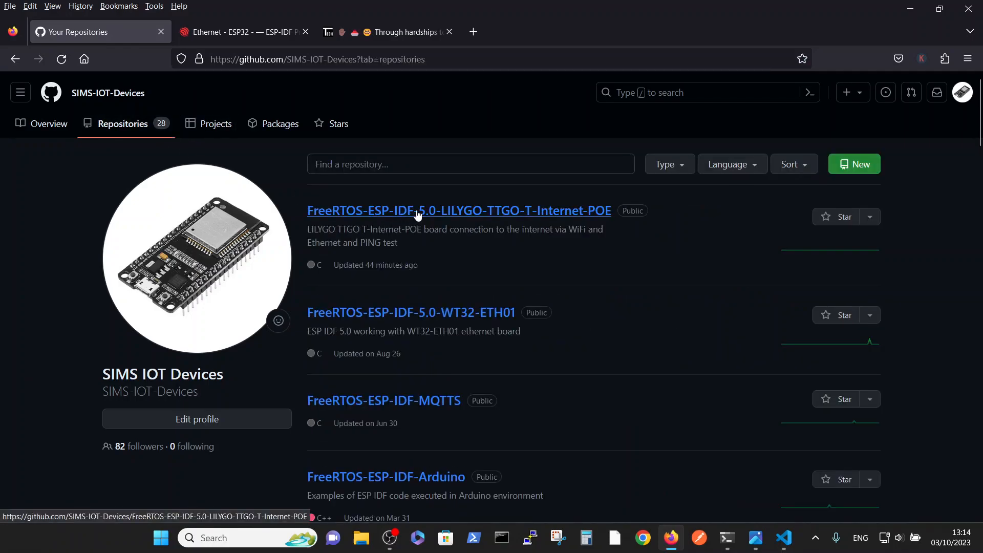
{"action": "mouse_move", "coordinate": [426, 221]}
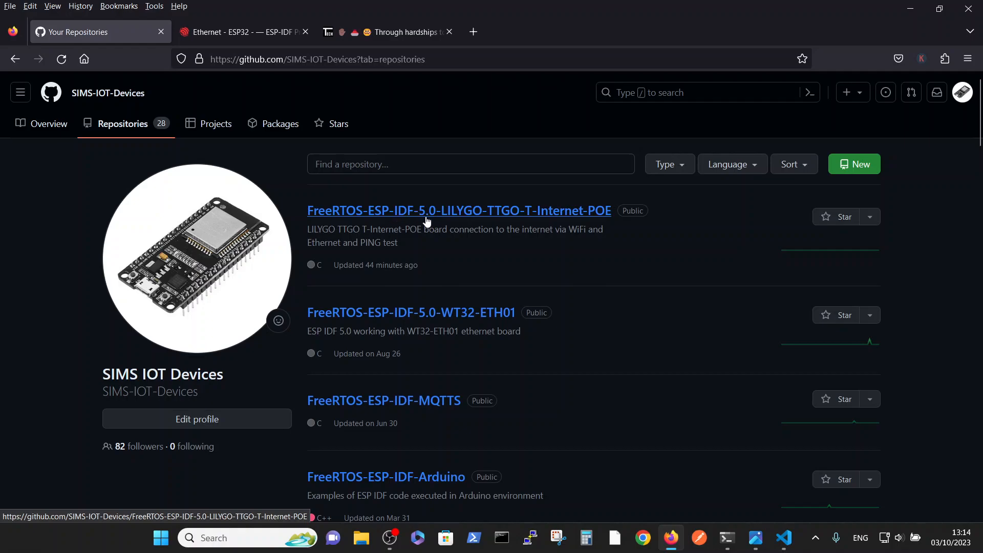
{"action": "mouse_move", "coordinate": [520, 221]}
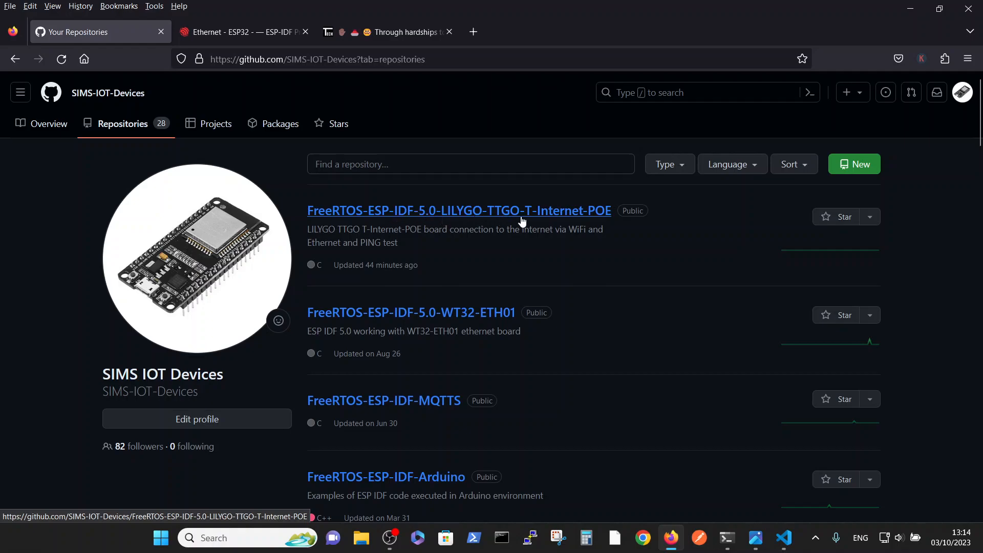
{"action": "mouse_move", "coordinate": [537, 212]}
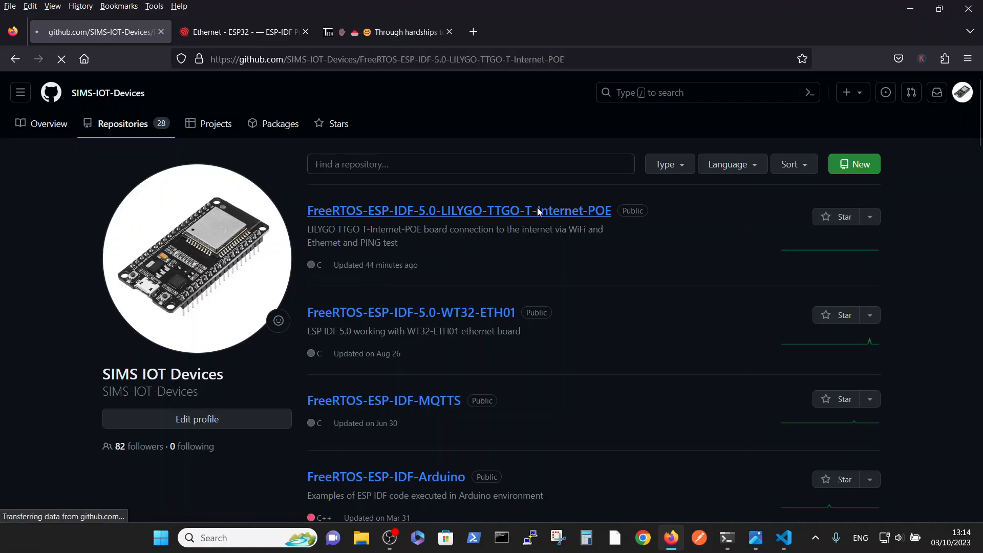
{"action": "left_click", "coordinate": [458, 210]}
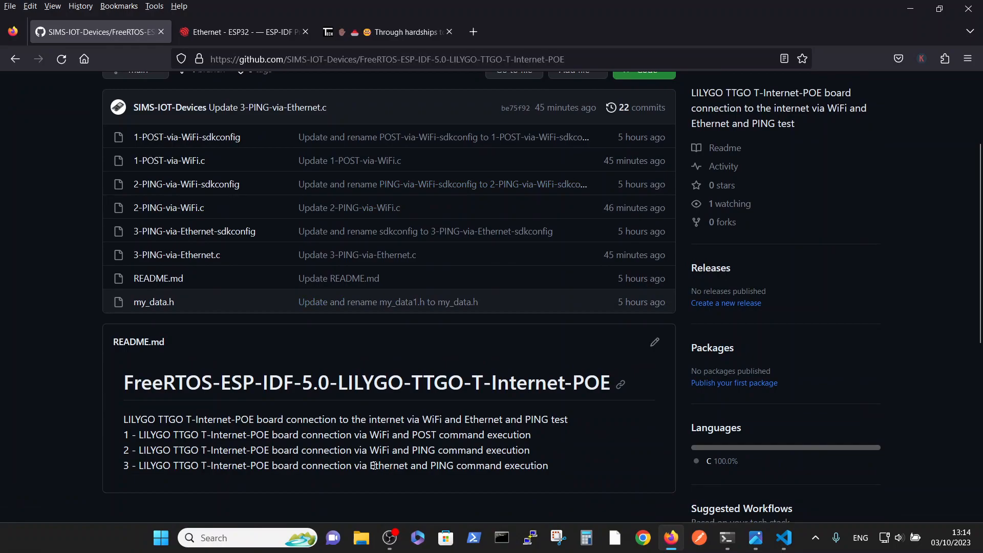
{"action": "double_click", "coordinate": [388, 465]}
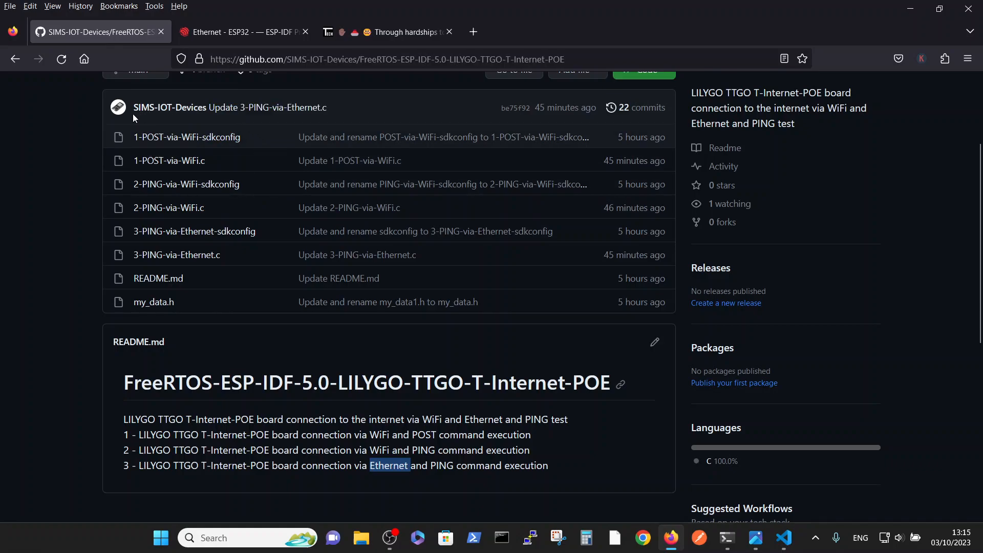
{"action": "mouse_move", "coordinate": [164, 131]}
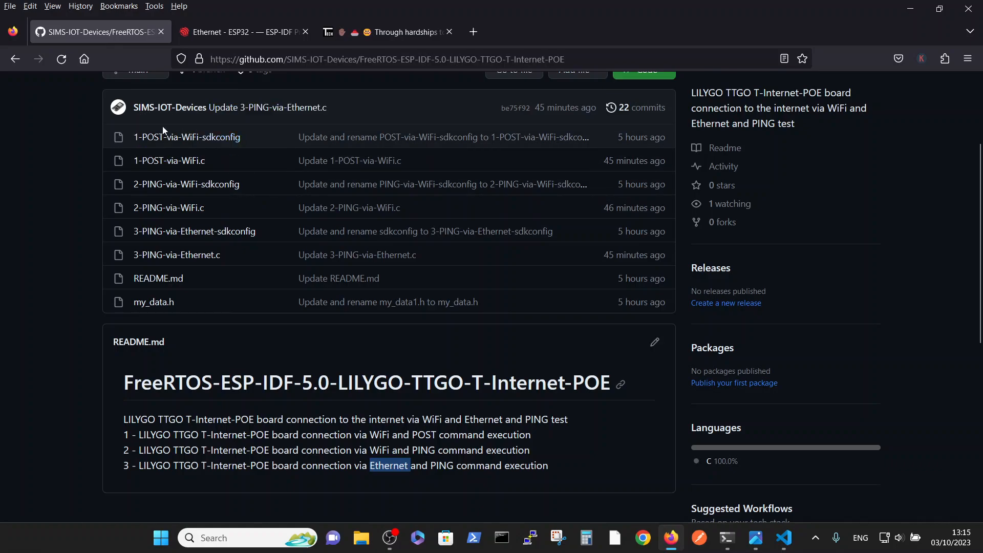
{"action": "mouse_move", "coordinate": [186, 137]}
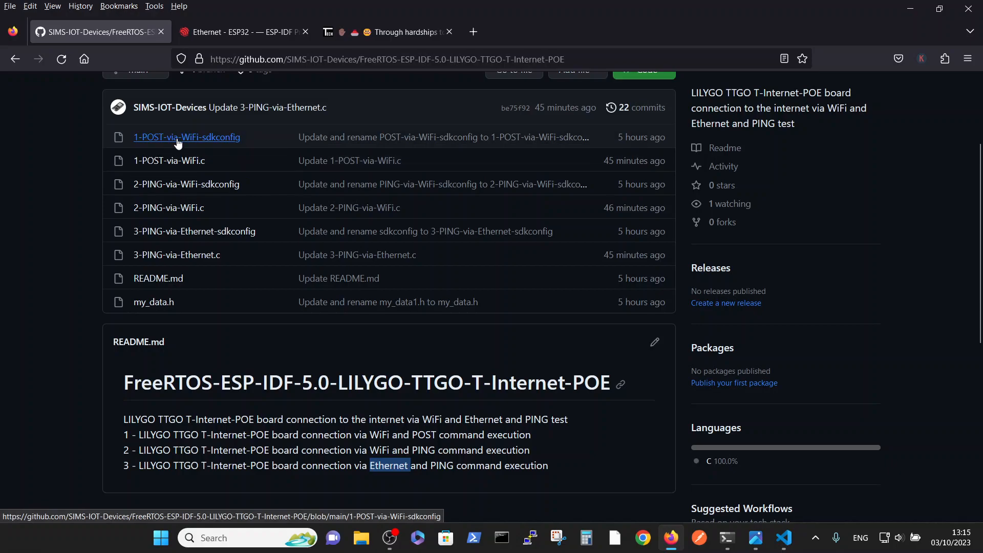
{"action": "mouse_move", "coordinate": [168, 160]}
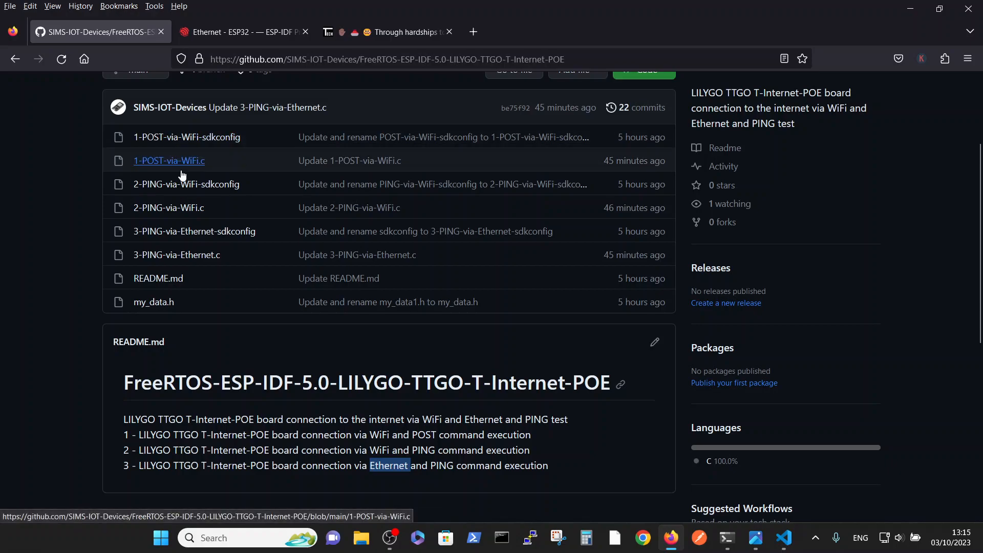
{"action": "mouse_move", "coordinate": [124, 184]}
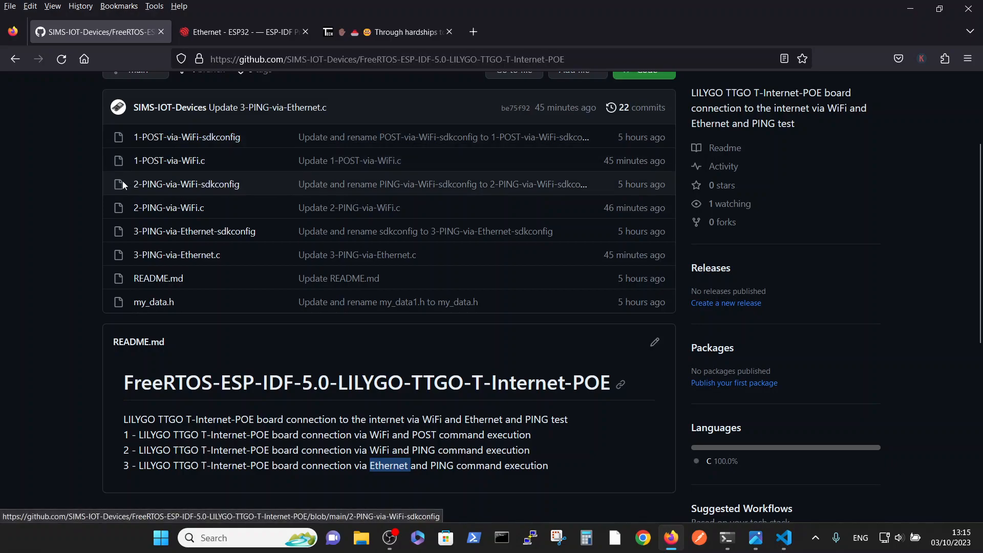
{"action": "mouse_move", "coordinate": [200, 199]}
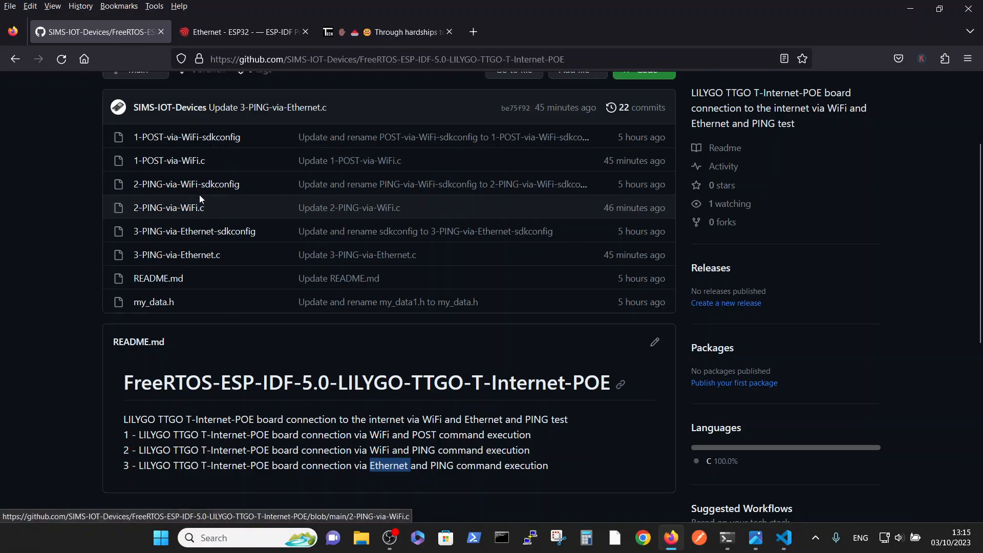
{"action": "mouse_move", "coordinate": [174, 195]}
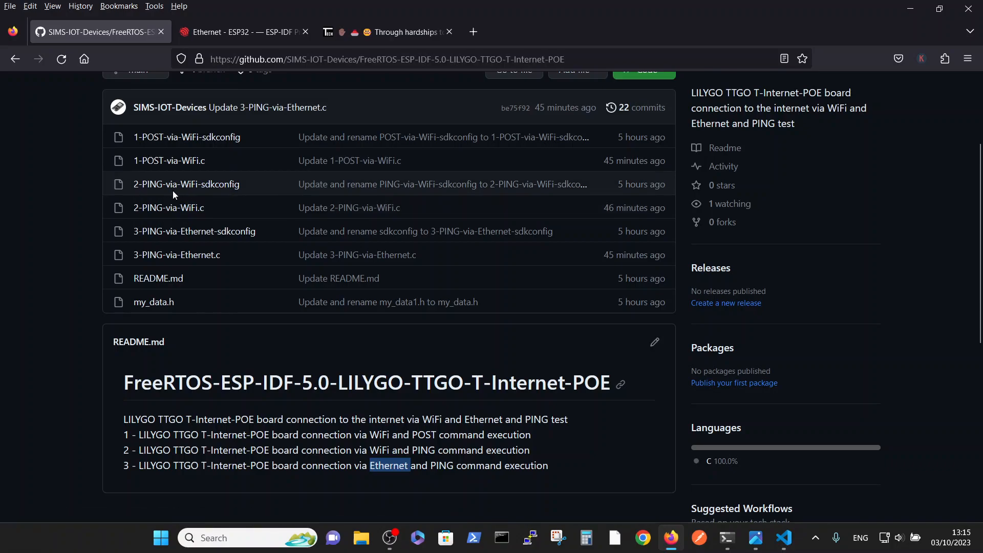
{"action": "mouse_move", "coordinate": [160, 196]}
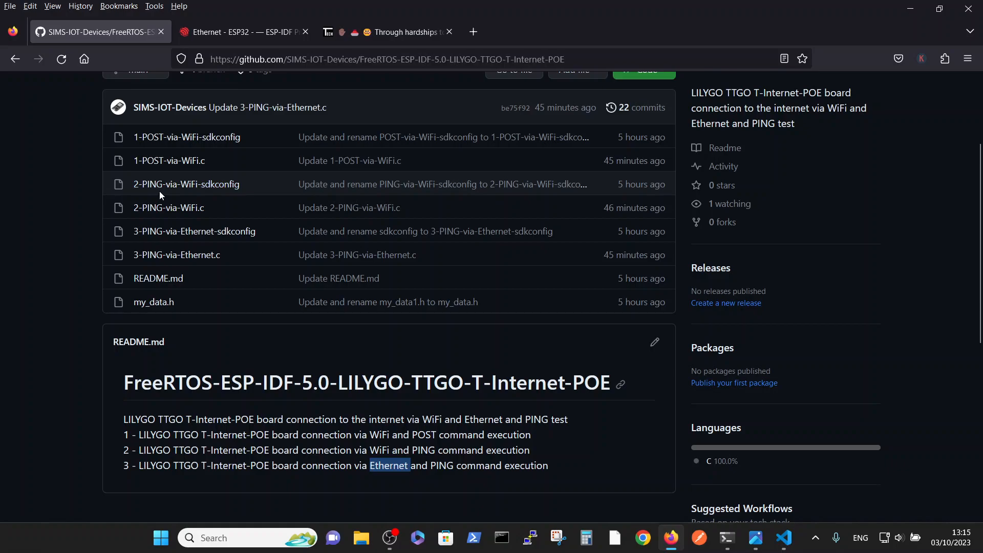
{"action": "mouse_move", "coordinate": [150, 197]}
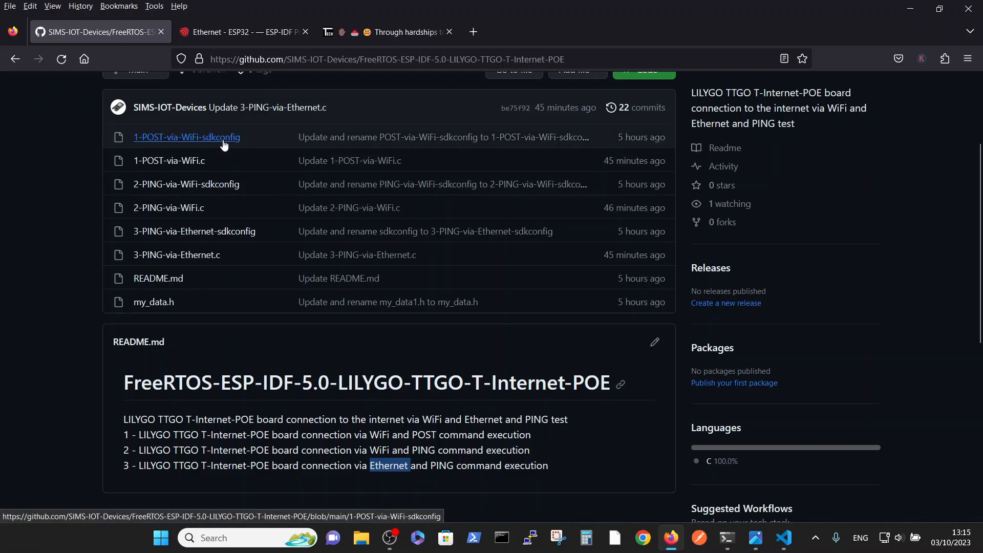
{"action": "mouse_move", "coordinate": [244, 148]}
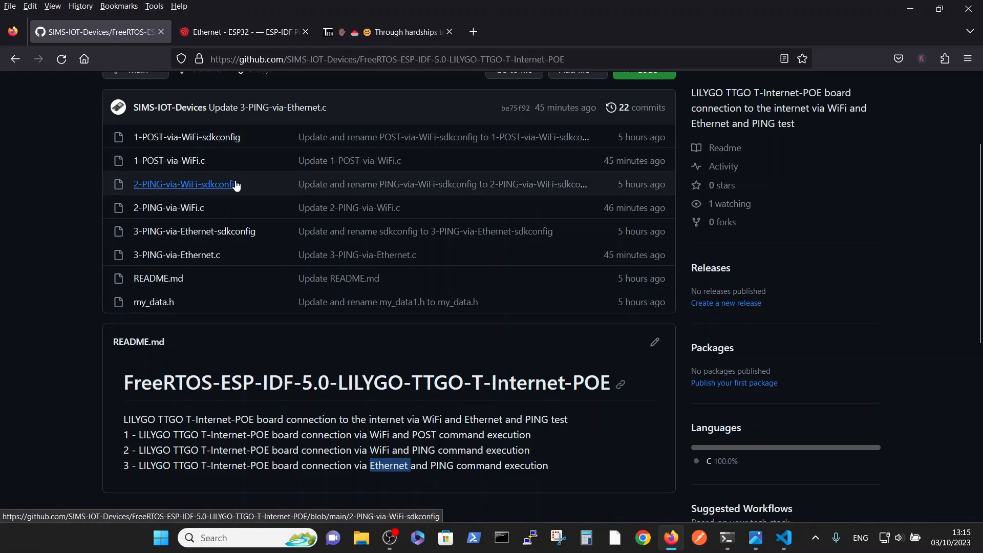
{"action": "mouse_move", "coordinate": [195, 231]}
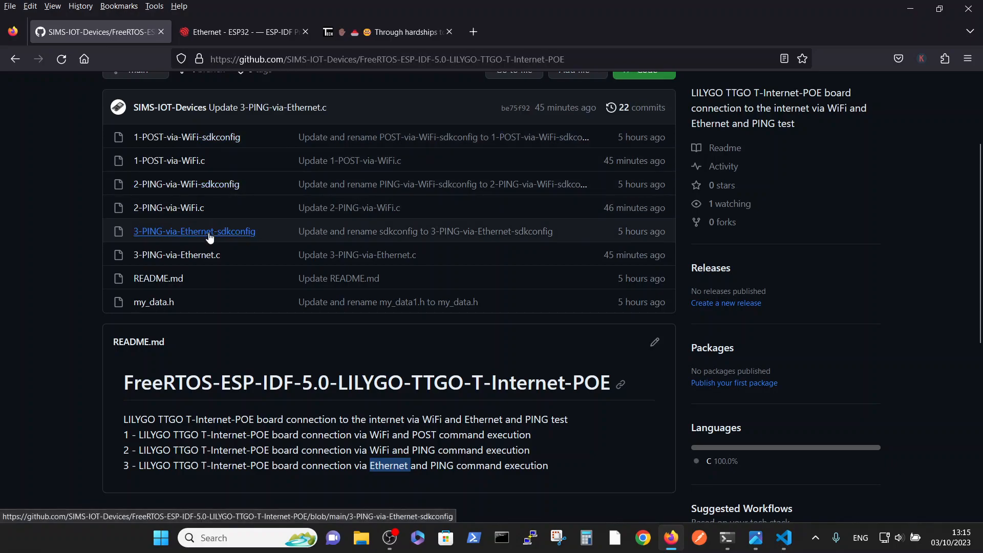
{"action": "mouse_move", "coordinate": [234, 243]}
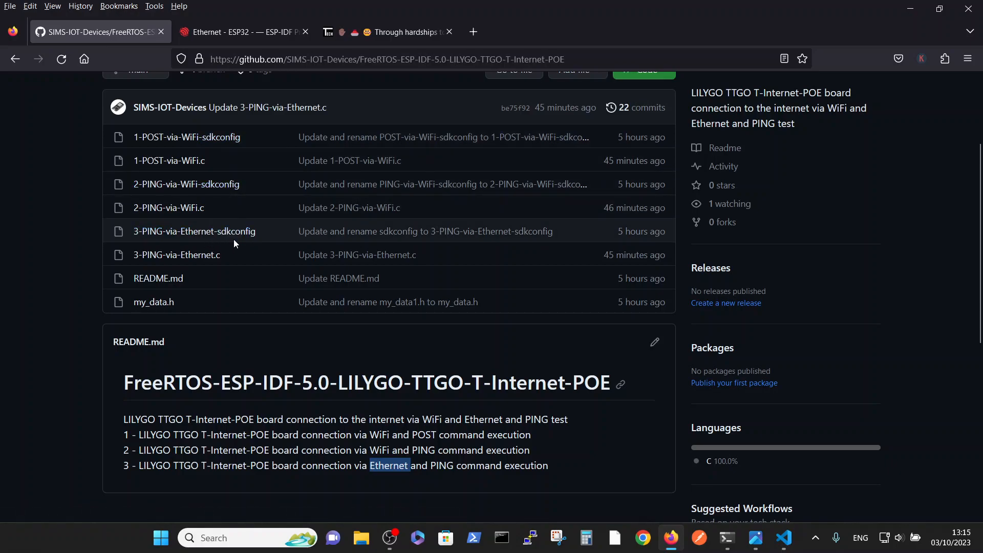
{"action": "mouse_move", "coordinate": [177, 254]}
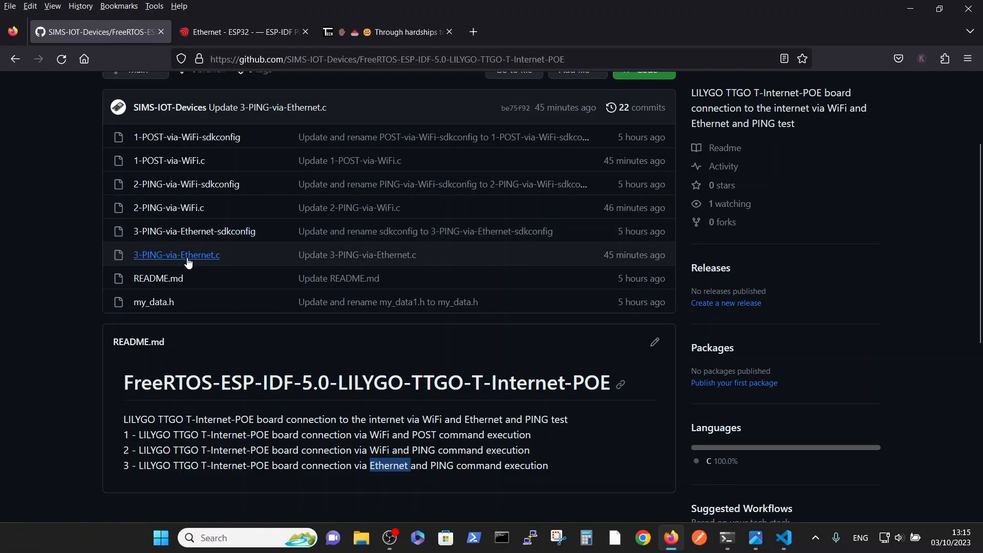
{"action": "mouse_move", "coordinate": [176, 254]}
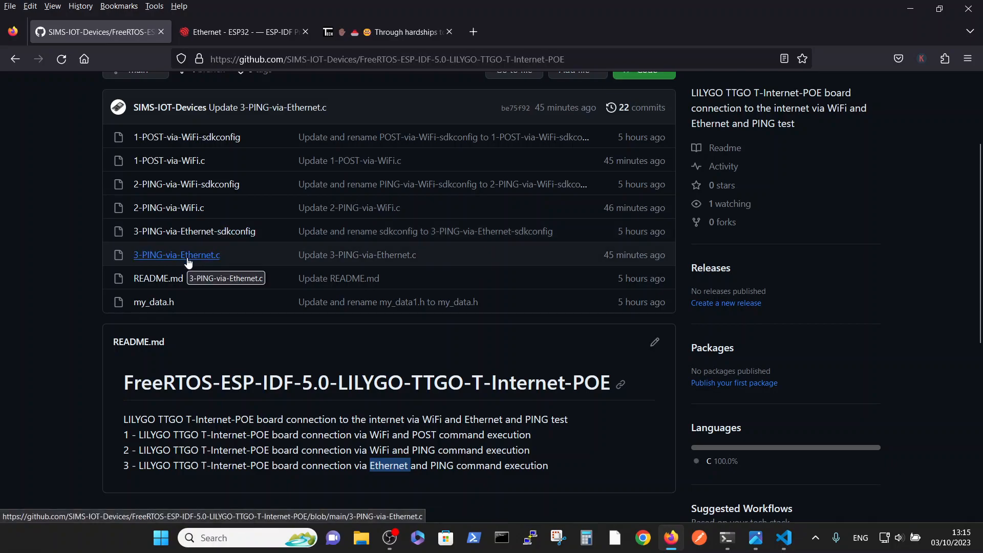
{"action": "mouse_move", "coordinate": [176, 264]}
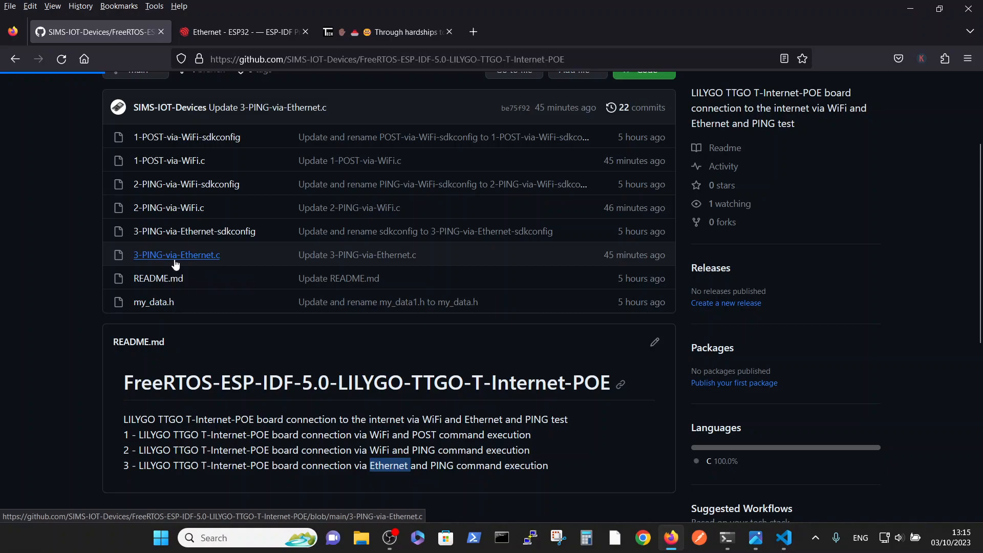
Step: Open and scroll through 3-PING-via-Ethernet.c on GitHub, then bring up VS Code
{"action": "left_click", "coordinate": [177, 255]}
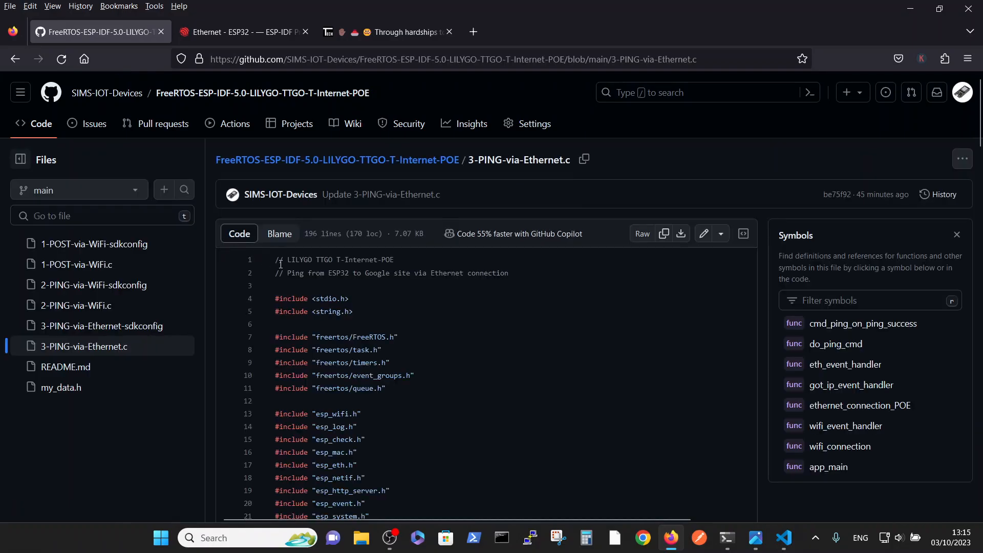
{"action": "scroll", "scroll_direction": "down", "scroll_amount": 3}
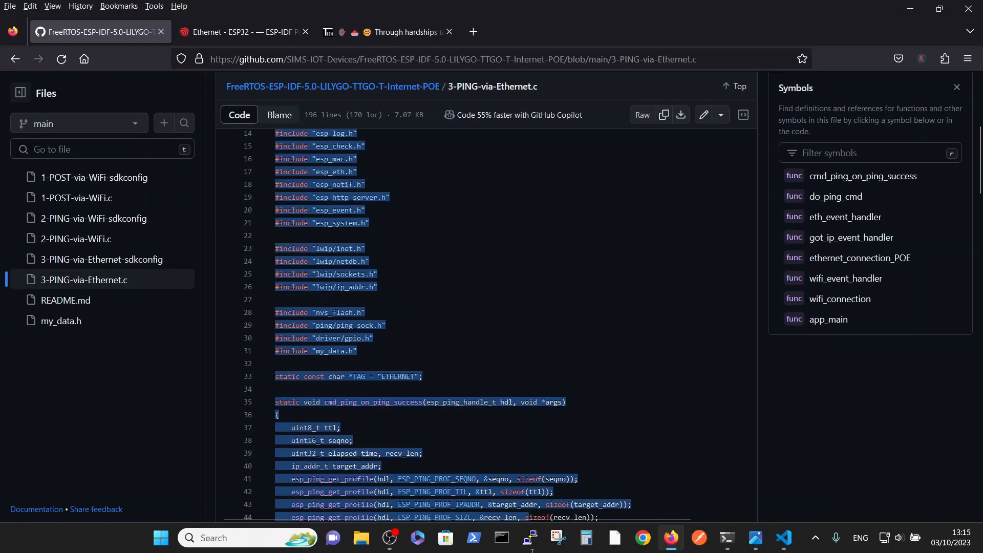
{"action": "scroll", "scroll_direction": "down", "scroll_amount": 3}
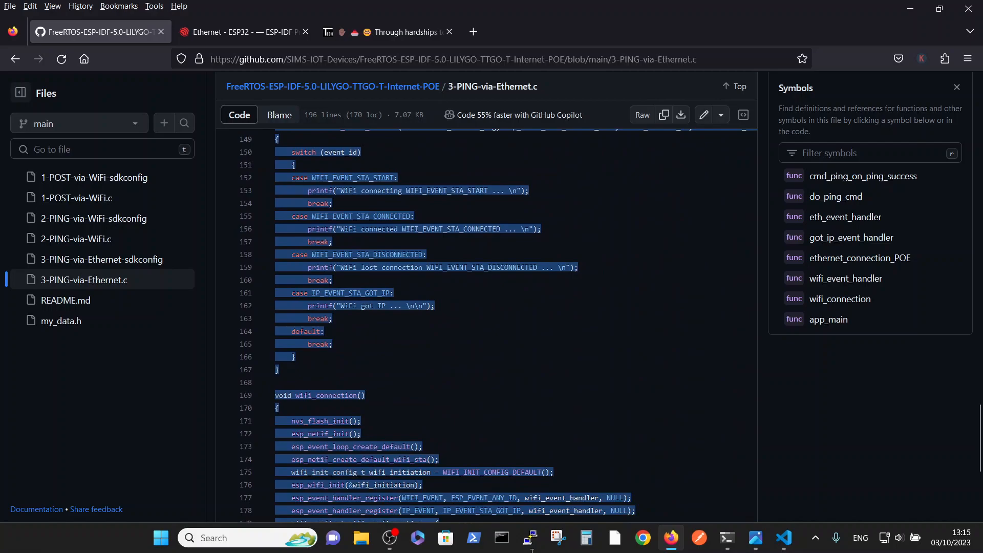
{"action": "scroll", "scroll_direction": "down", "scroll_amount": 3}
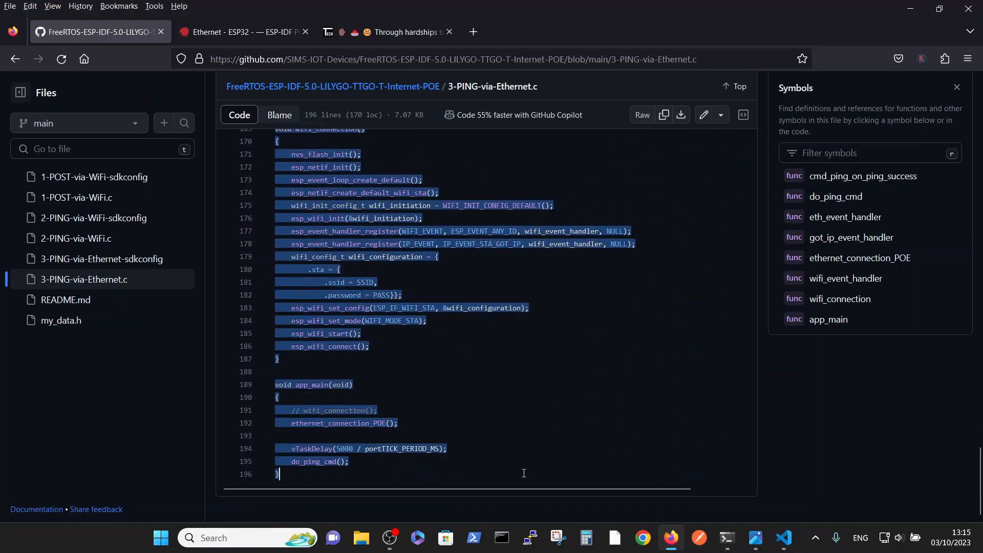
{"action": "mouse_move", "coordinate": [770, 528]}
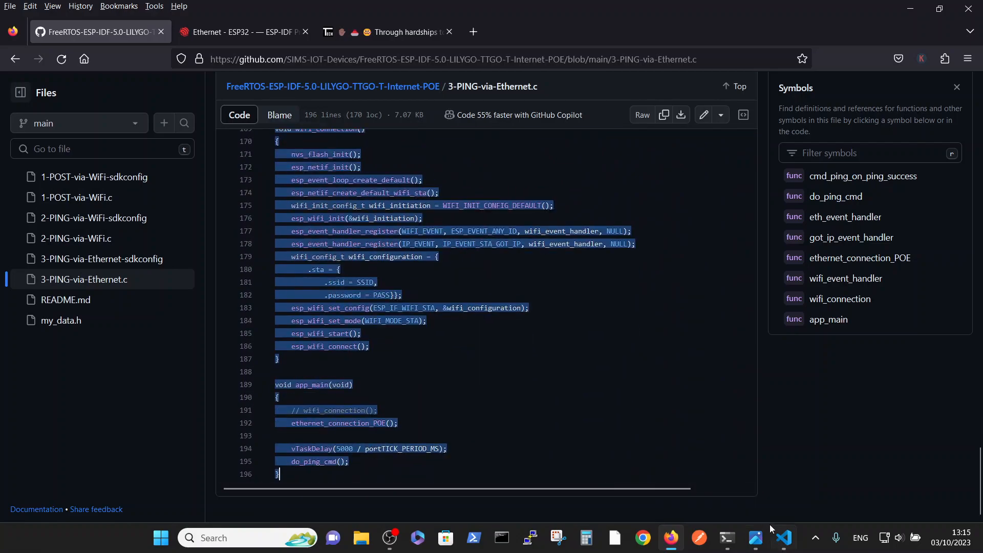
{"action": "left_click", "coordinate": [726, 537]}
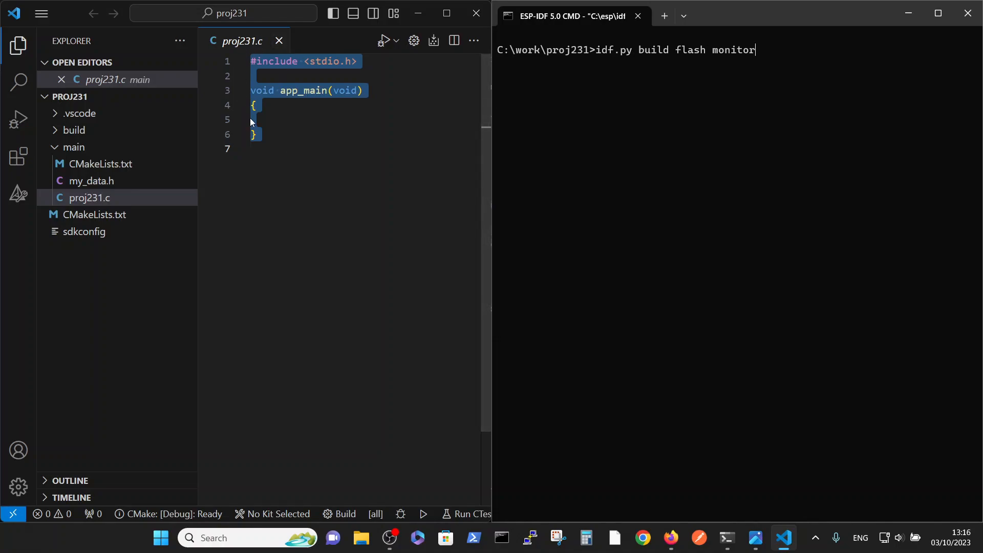
{"action": "mouse_move", "coordinate": [318, 118]}
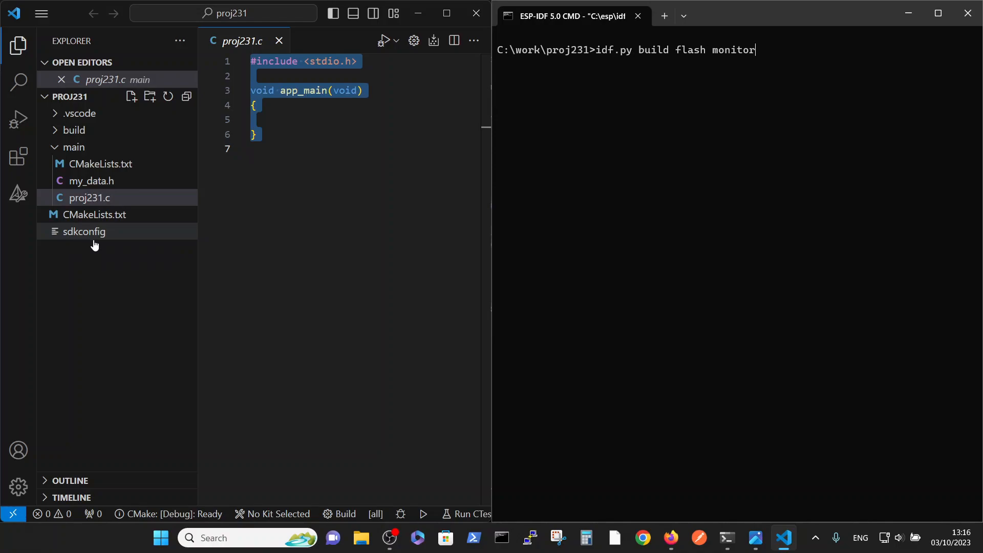
{"action": "mouse_move", "coordinate": [85, 232]}
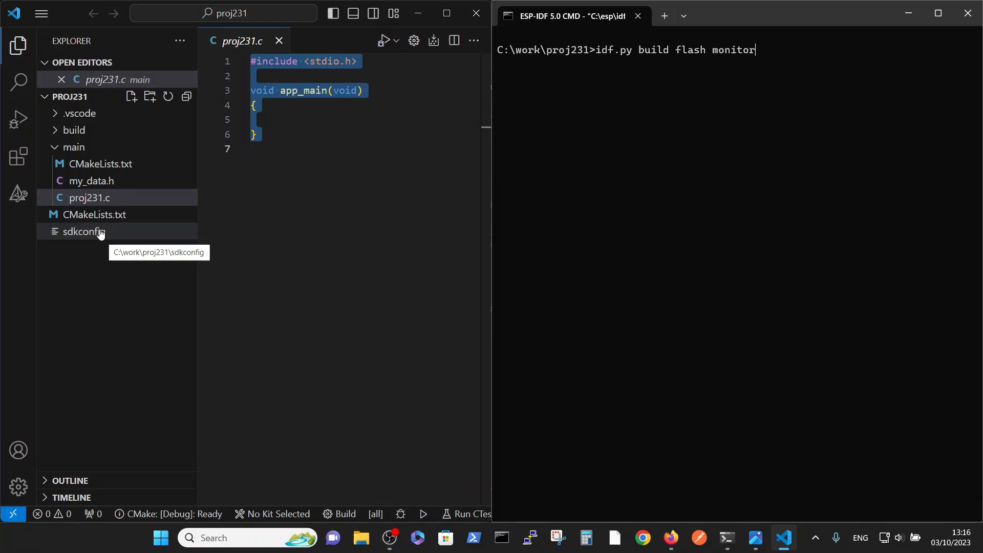
{"action": "mouse_move", "coordinate": [89, 181]}
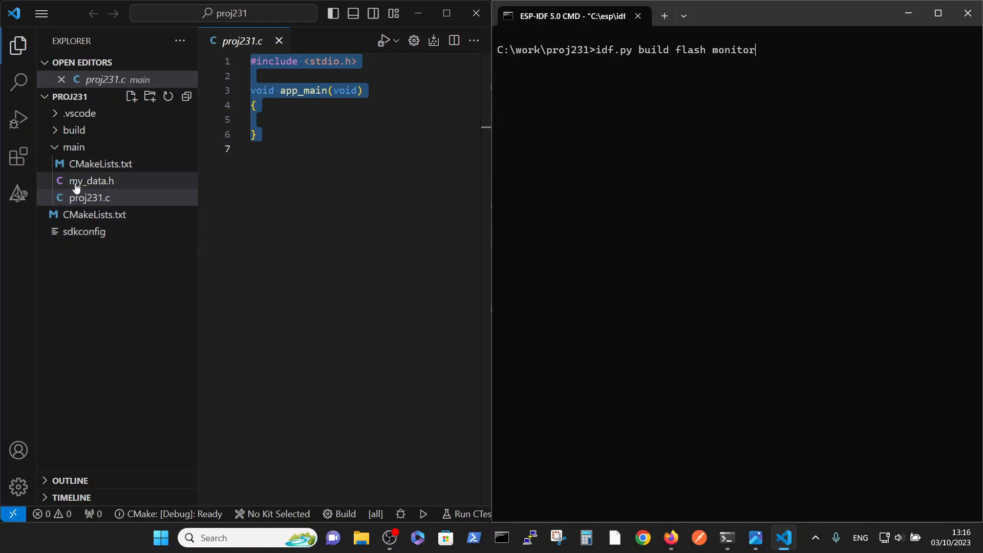
{"action": "mouse_move", "coordinate": [102, 187]}
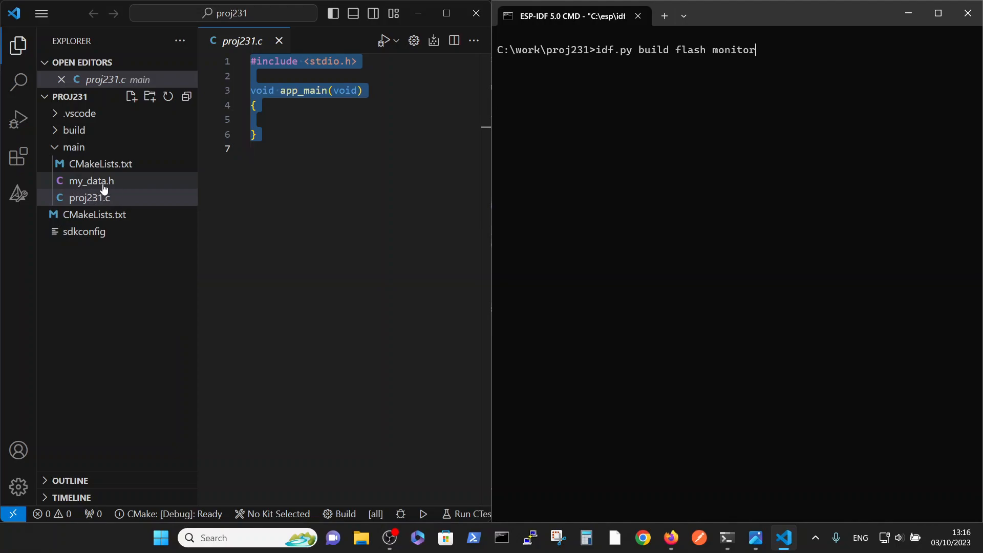
{"action": "mouse_move", "coordinate": [727, 537]}
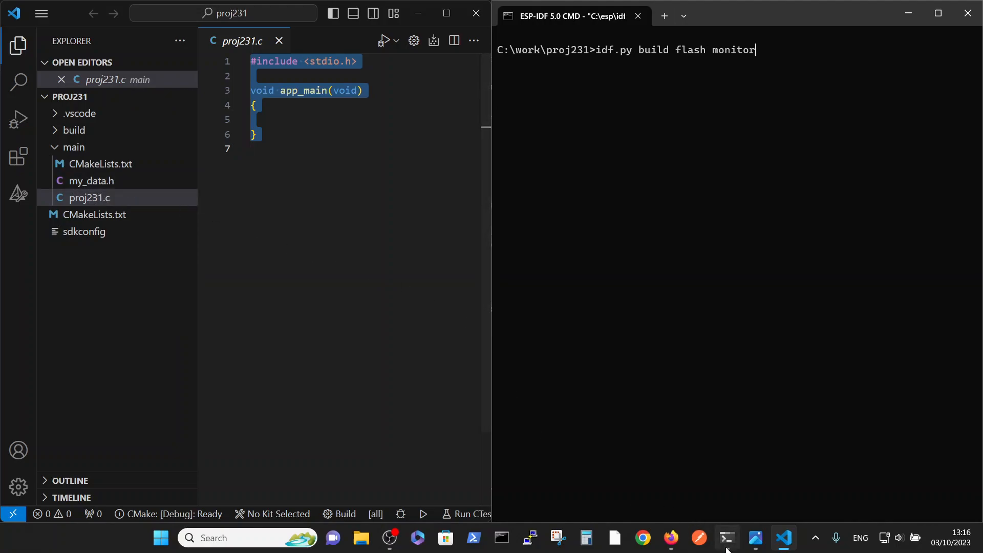
{"action": "mouse_move", "coordinate": [115, 210]}
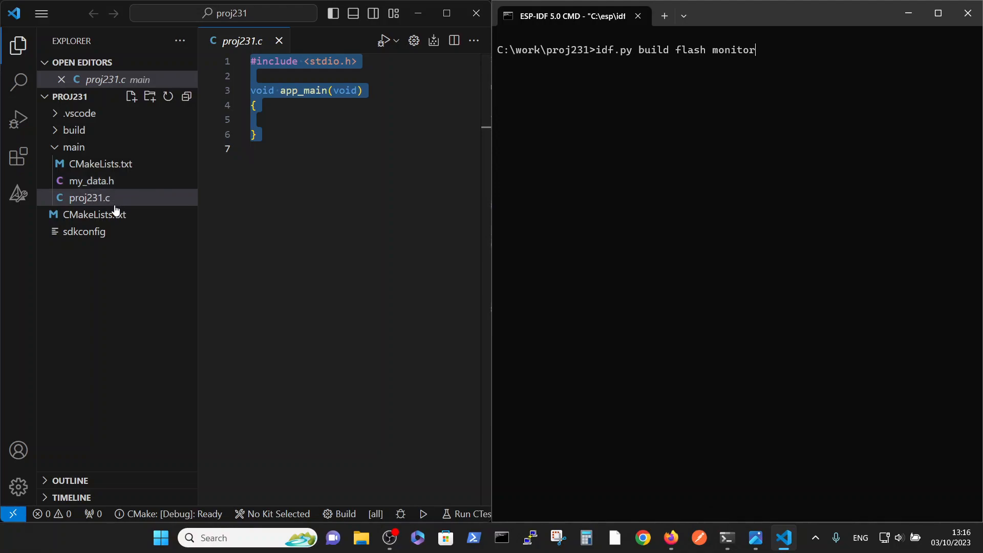
{"action": "mouse_move", "coordinate": [79, 198]}
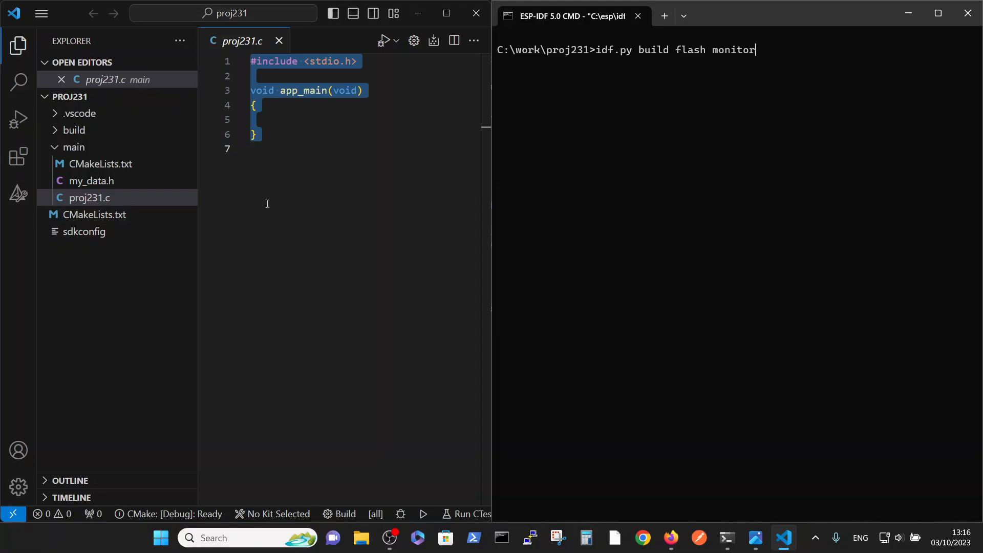
{"action": "mouse_move", "coordinate": [297, 177]}
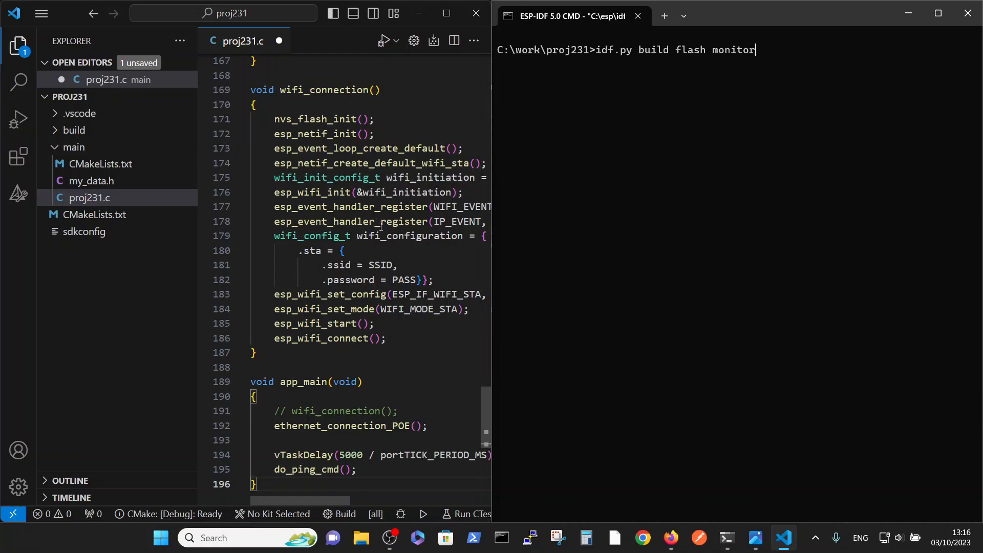
Step: Save proj231.c with Ctrl+S
{"action": "key", "text": "ctrl+s"}
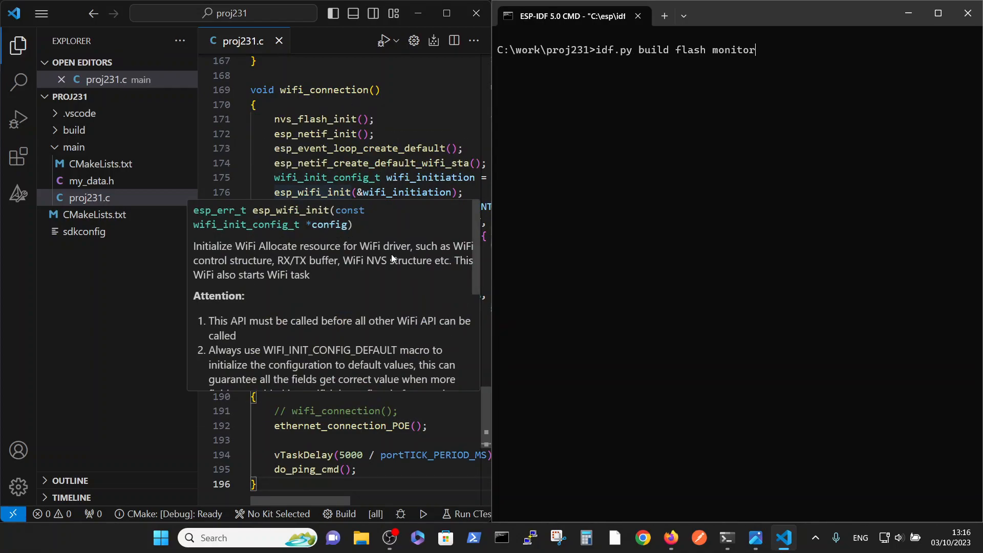
{"action": "mouse_move", "coordinate": [83, 232]}
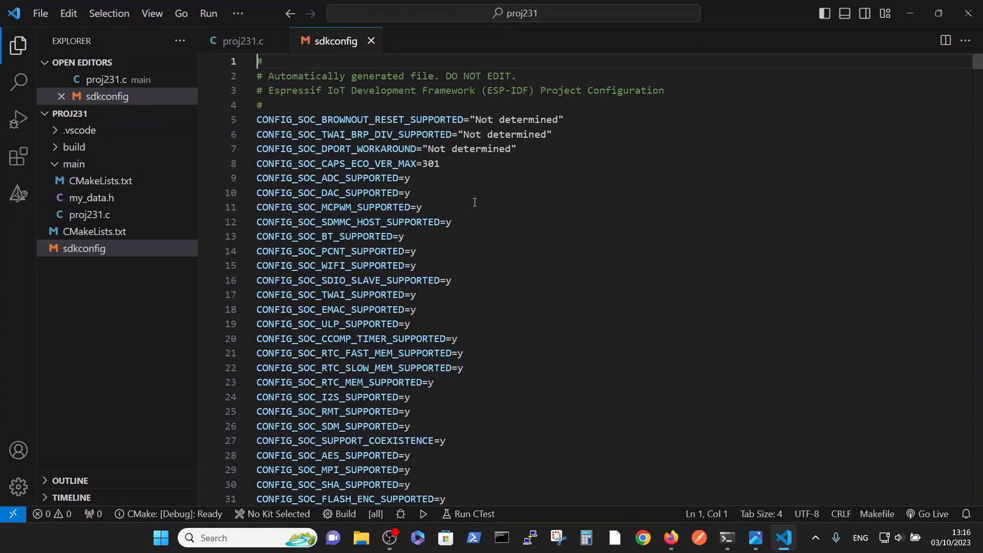
{"action": "mouse_move", "coordinate": [592, 201]}
{"action": "type", "text": "E"}
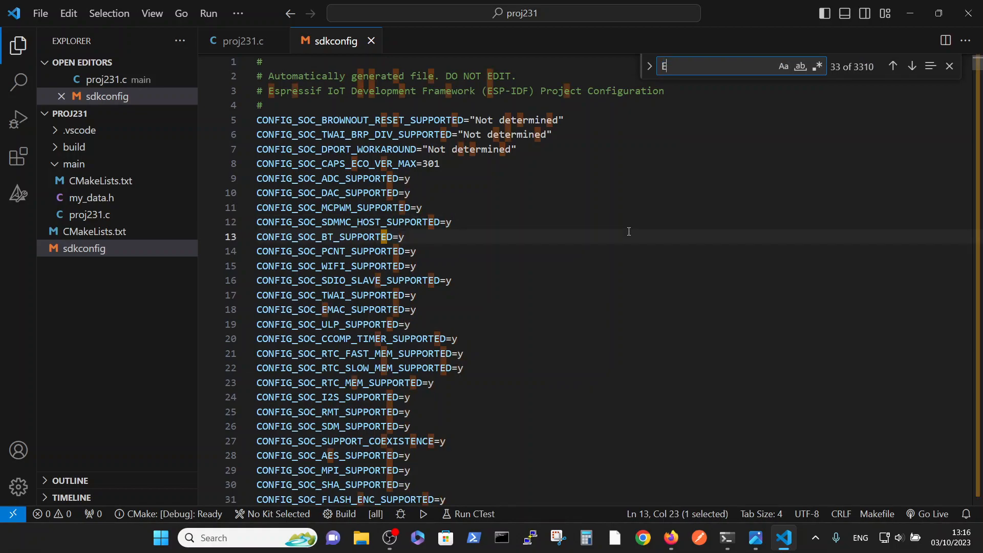
Step: Uncomment the RMII clock output line in sdkconfig, making it CONFIG_ETH_RMII_CLK_OUTPUT=y
{"action": "type", "text": "TH"}
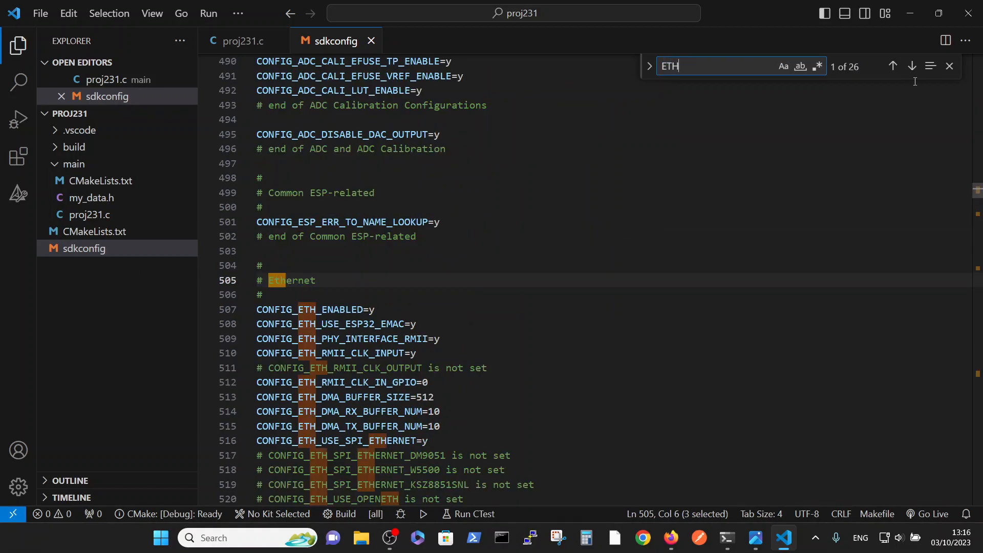
{"action": "left_click", "coordinate": [949, 66]}
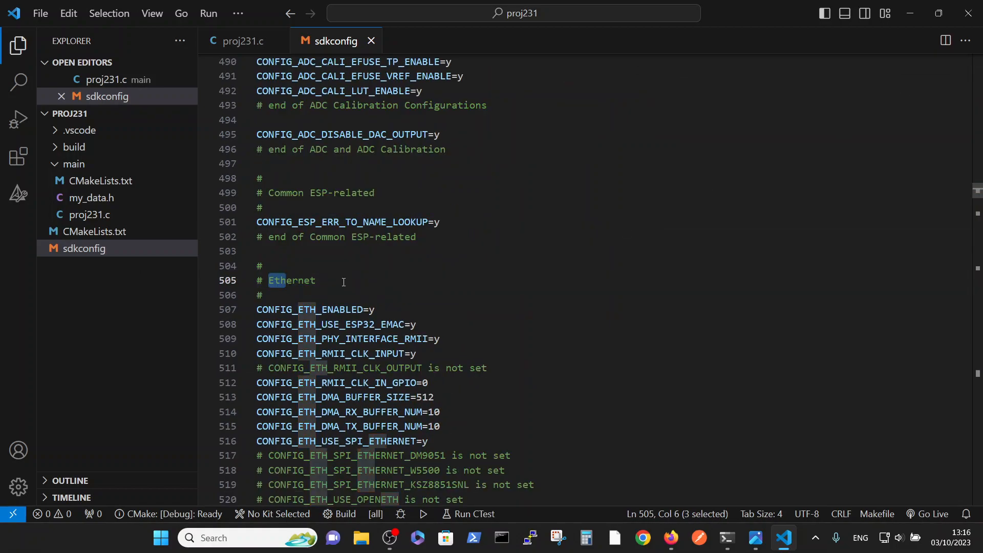
{"action": "scroll", "scroll_direction": "down", "scroll_amount": 3}
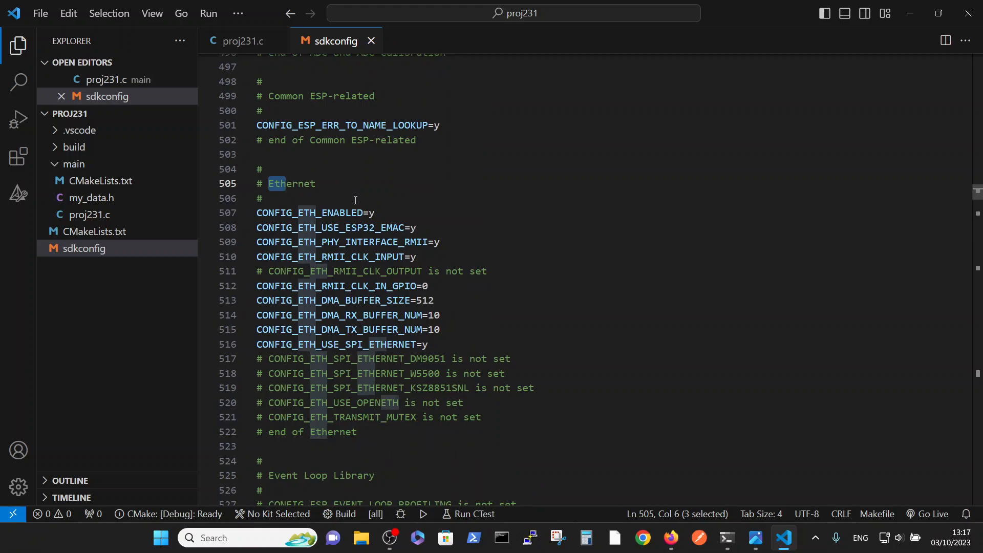
{"action": "mouse_move", "coordinate": [376, 286]}
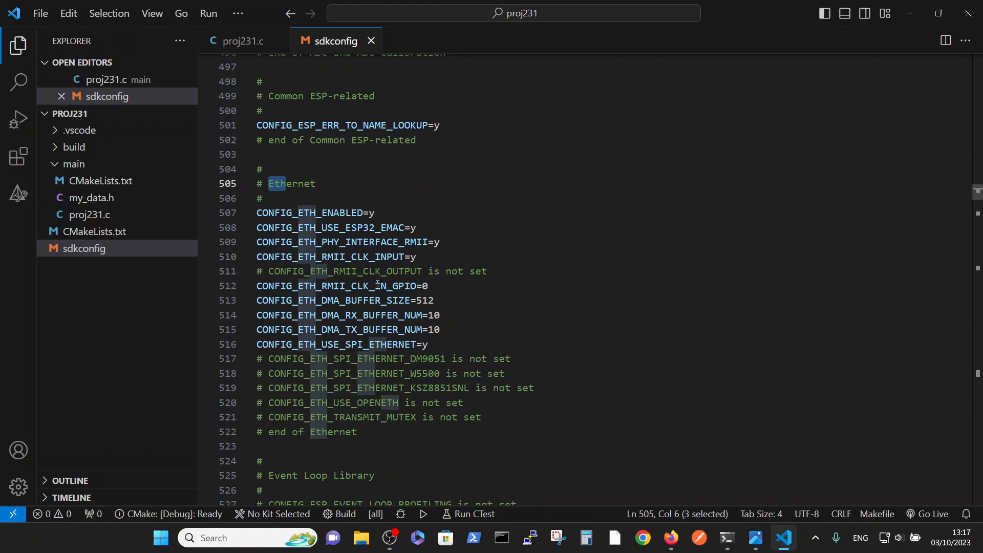
{"action": "mouse_move", "coordinate": [377, 285]}
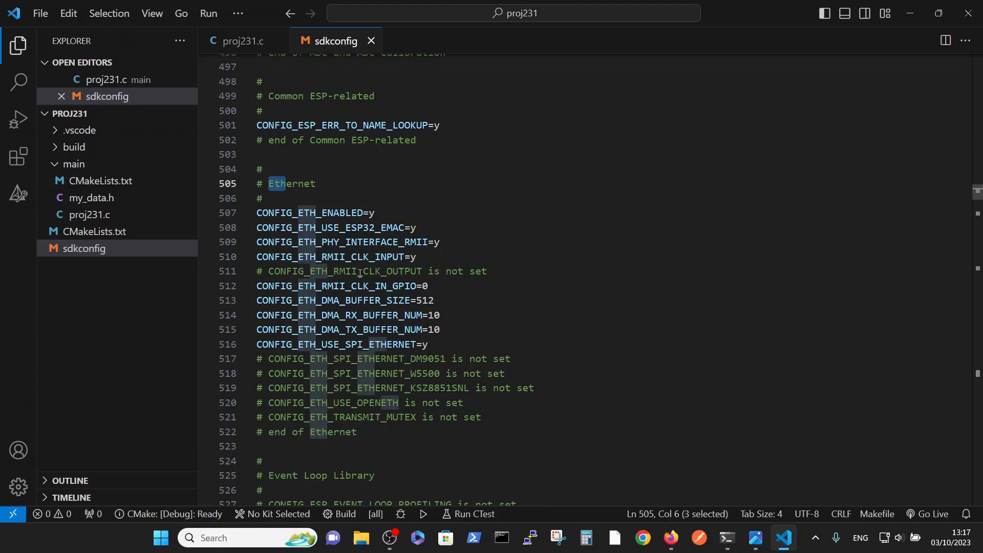
{"action": "double_click", "coordinate": [344, 271]}
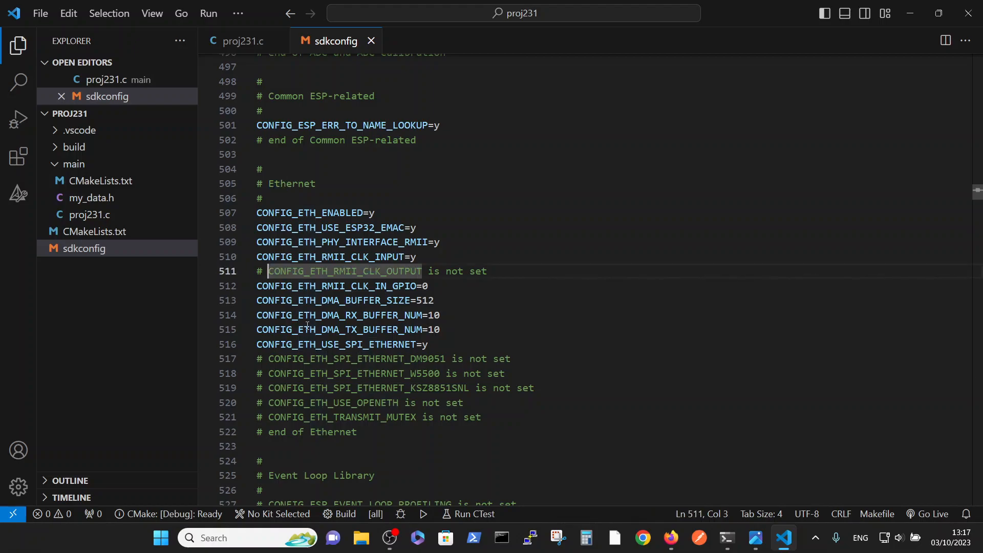
{"action": "key", "text": "Backspace"}
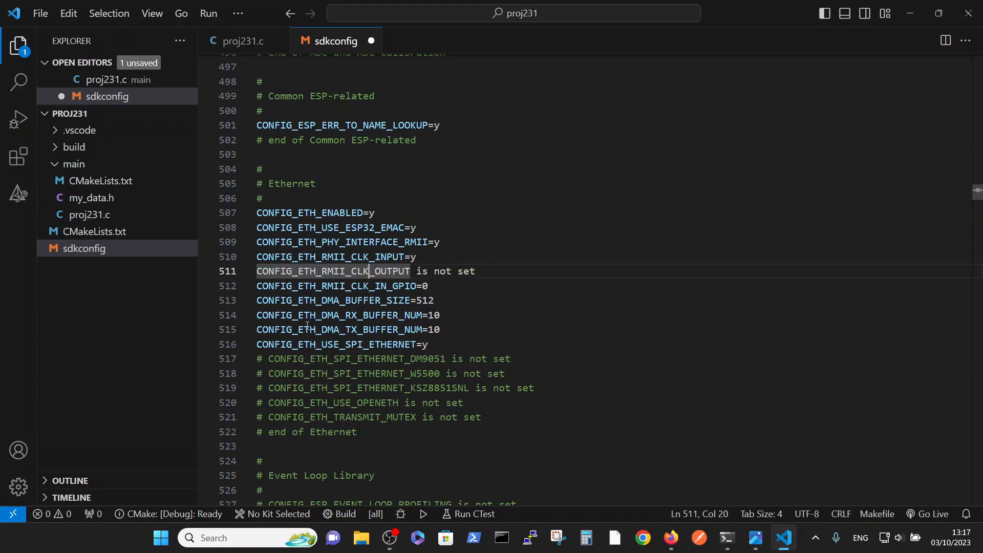
{"action": "double_click", "coordinate": [466, 271]}
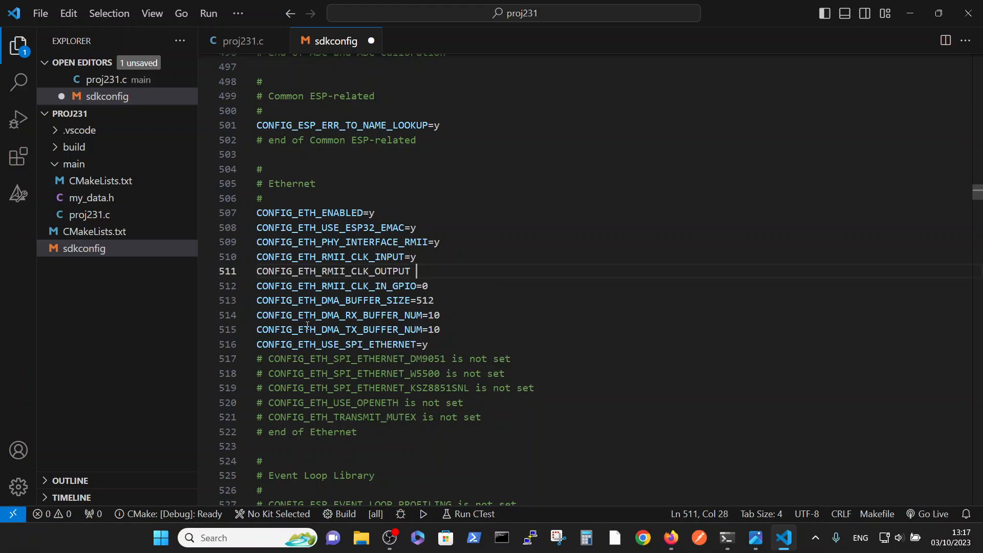
{"action": "type", "text": "y"}
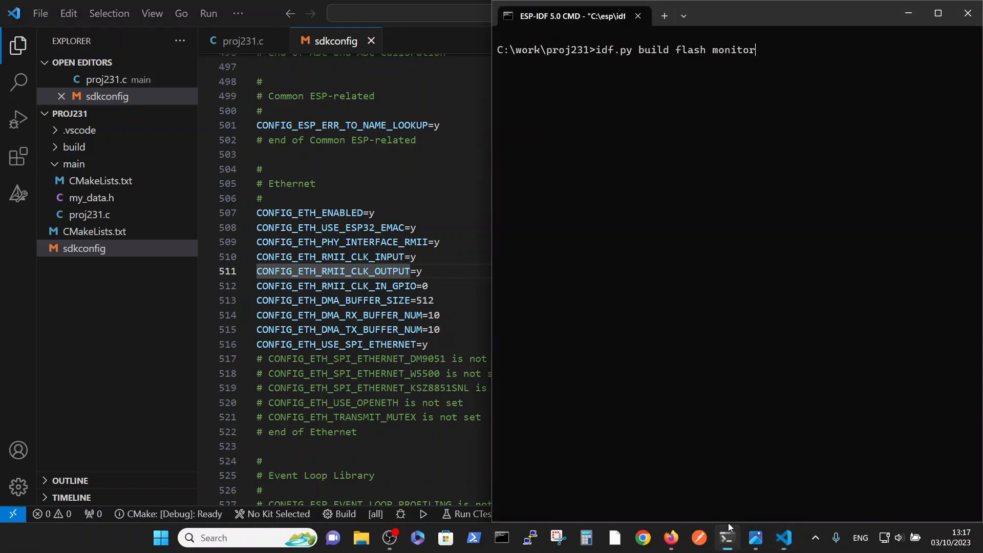
{"action": "mouse_move", "coordinate": [696, 86]}
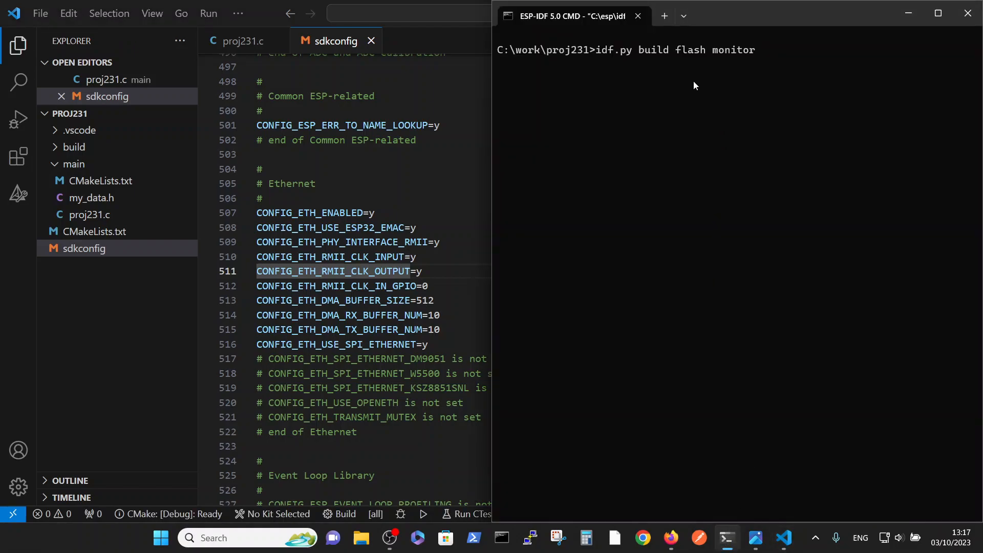
{"action": "mouse_move", "coordinate": [645, 69]}
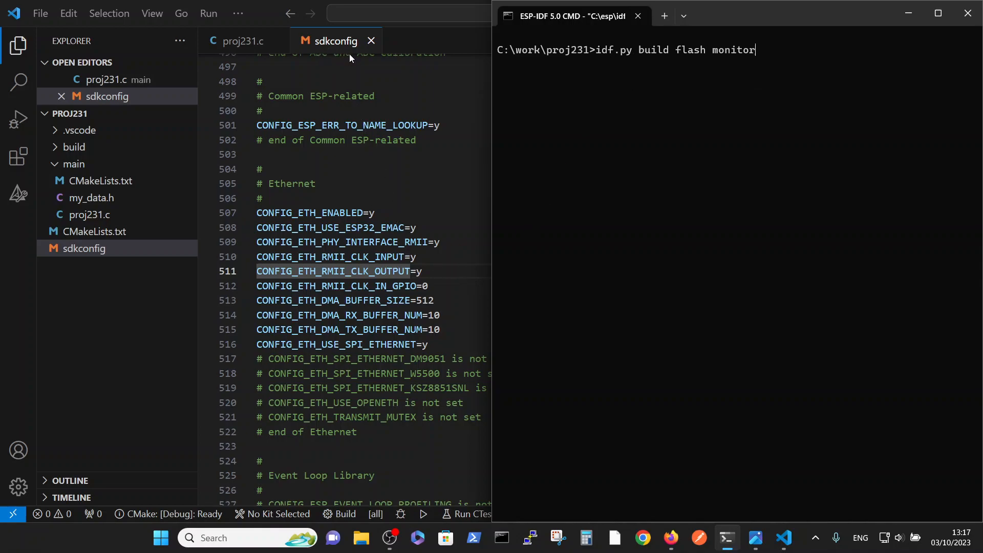
{"action": "mouse_move", "coordinate": [339, 254]}
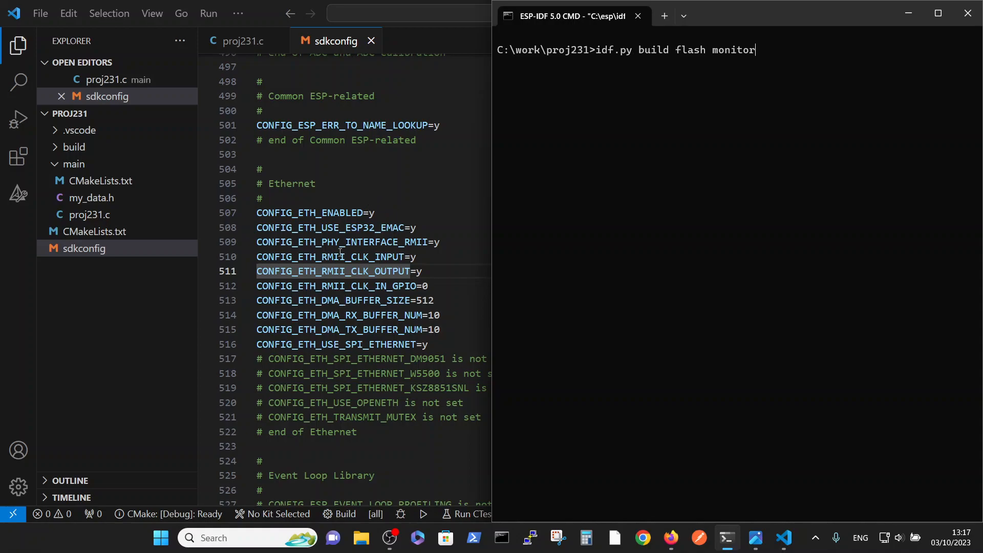
{"action": "mouse_move", "coordinate": [781, 245]}
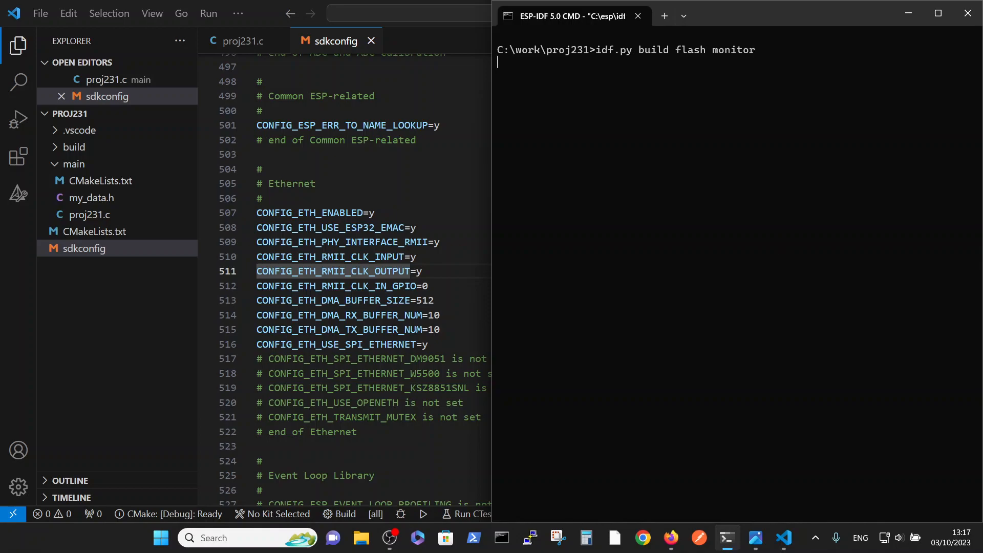
Step: Run idf.py build flash monitor for the proj231 project
{"action": "key", "text": "Return"}
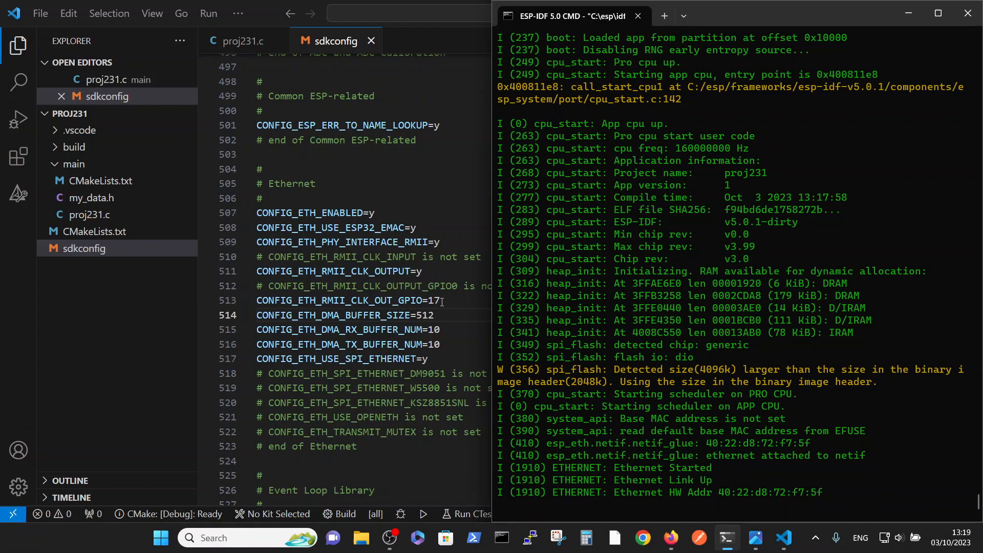
Step: Scroll the monitor log to the Ethernet IP 192.168.1.170, gateway 192.168.1.1 message
{"action": "scroll", "scroll_direction": "down", "scroll_amount": 3}
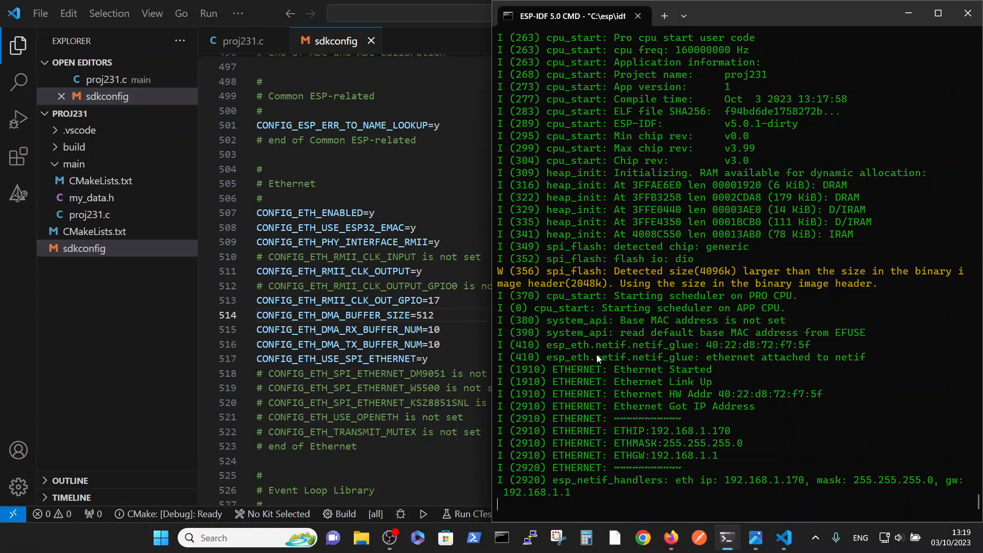
{"action": "mouse_move", "coordinate": [700, 411]}
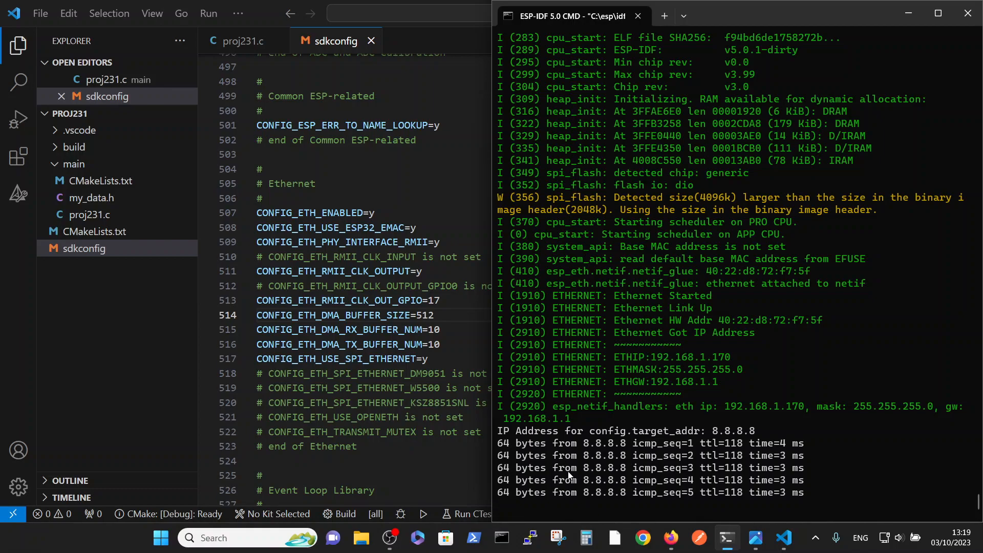
{"action": "mouse_move", "coordinate": [559, 458]}
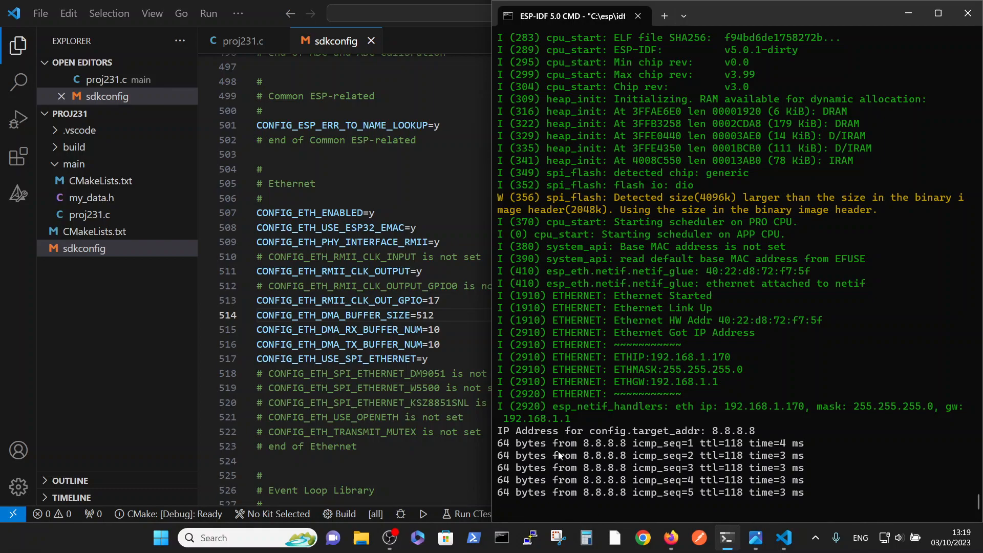
{"action": "mouse_move", "coordinate": [657, 445]}
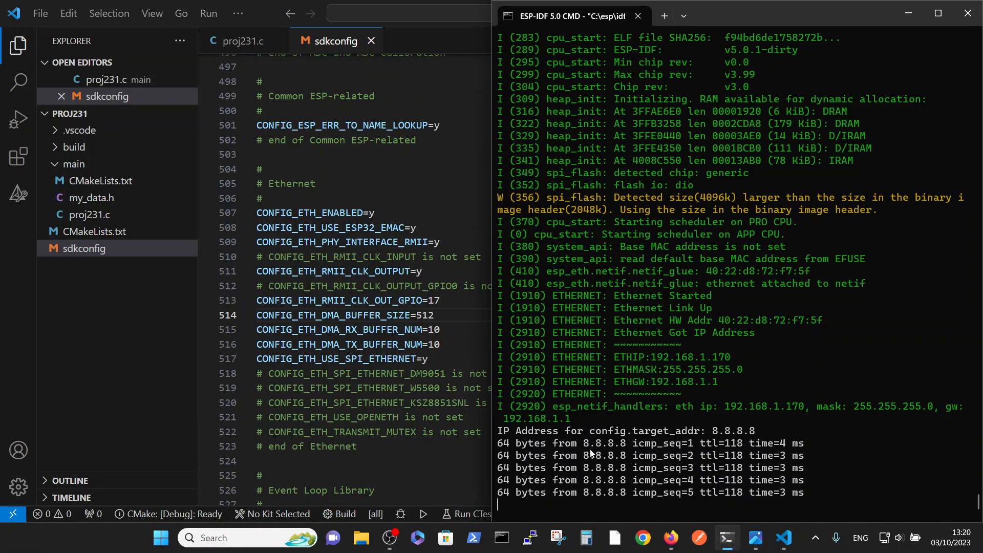
{"action": "mouse_move", "coordinate": [743, 458]}
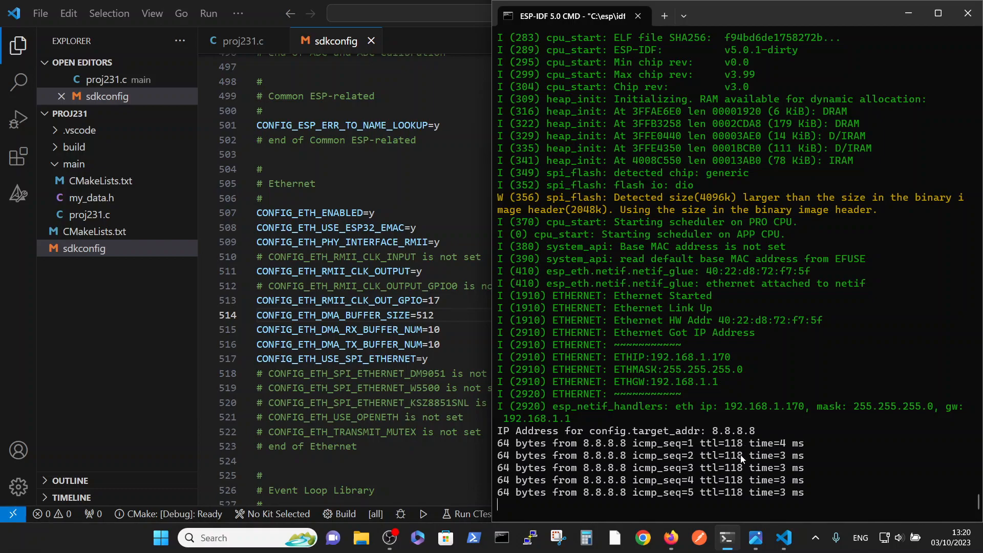
{"action": "mouse_move", "coordinate": [787, 452]}
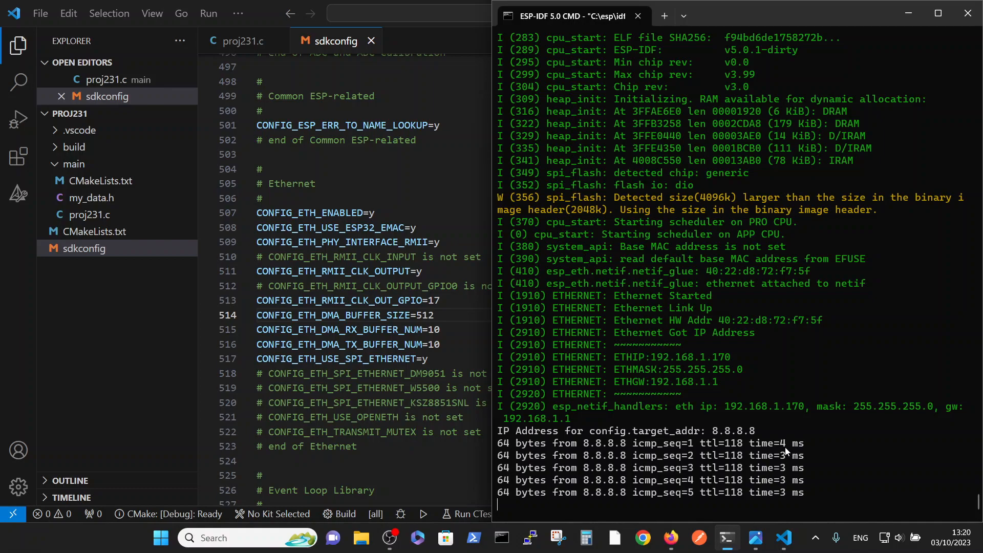
{"action": "mouse_move", "coordinate": [793, 472]}
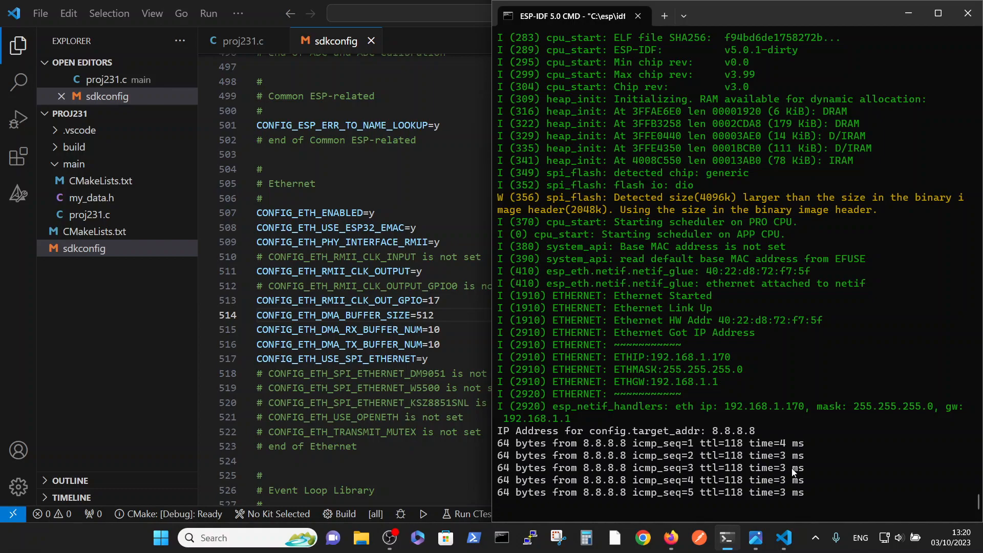
{"action": "mouse_move", "coordinate": [808, 477]}
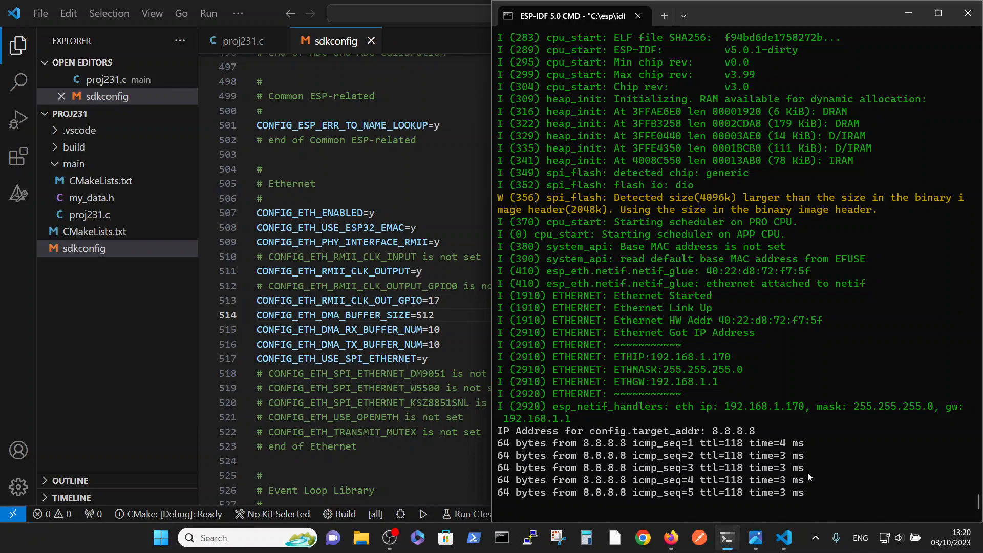
{"action": "mouse_move", "coordinate": [18, 45]}
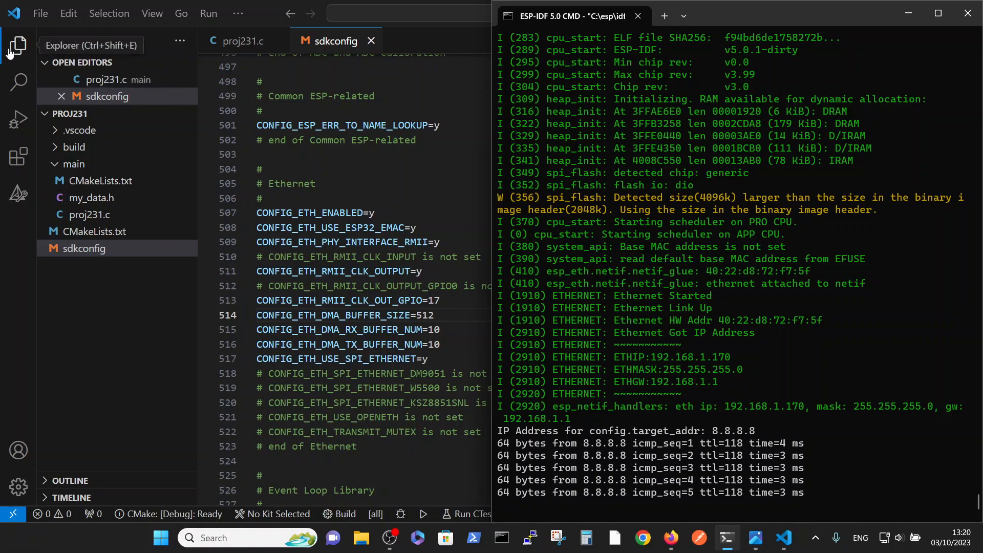
{"action": "mouse_move", "coordinate": [17, 48]}
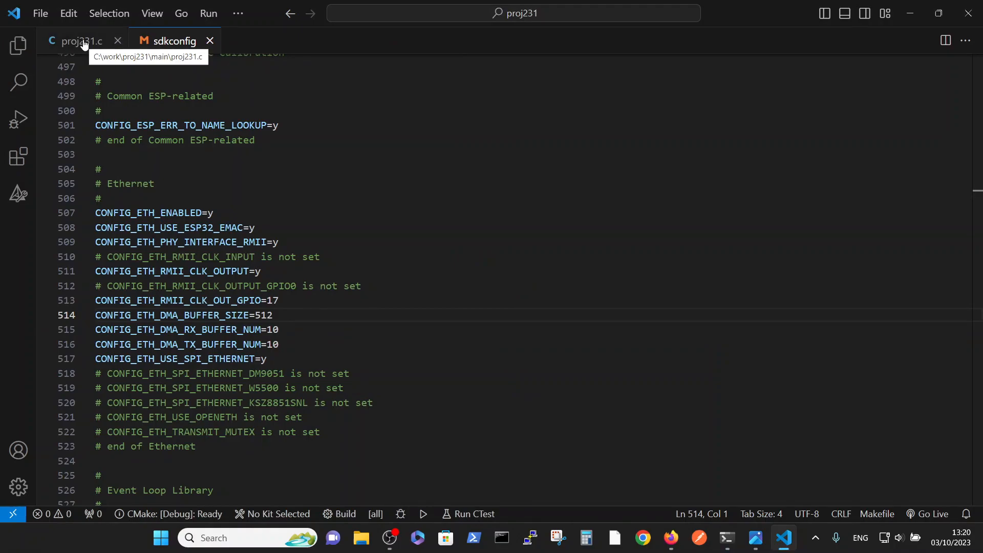
{"action": "left_click", "coordinate": [75, 41]}
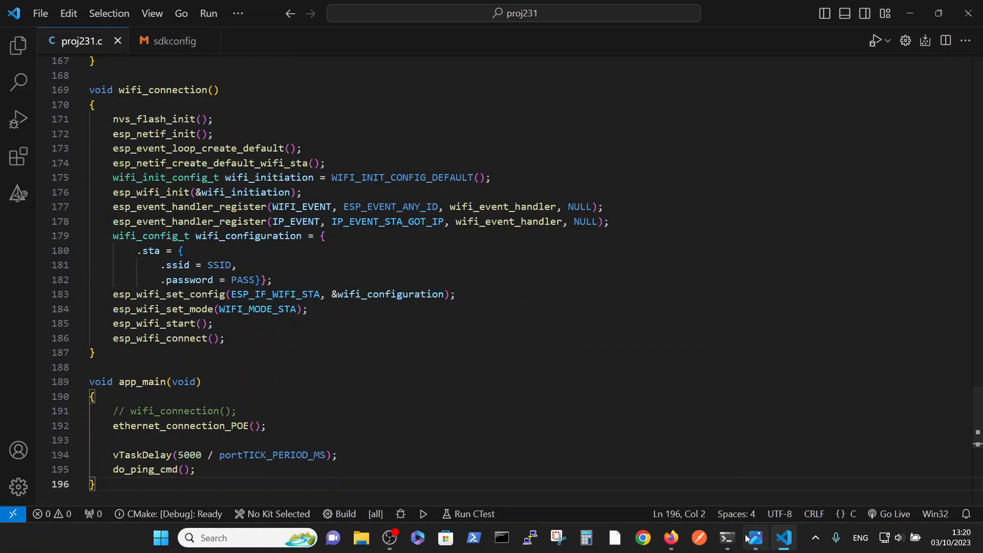
{"action": "mouse_move", "coordinate": [726, 538]}
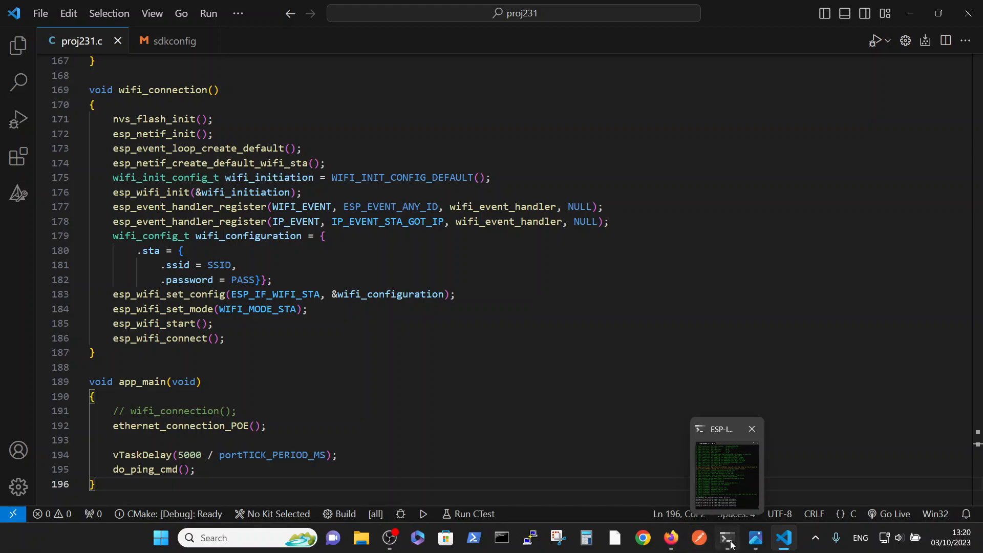
{"action": "left_click", "coordinate": [726, 470]}
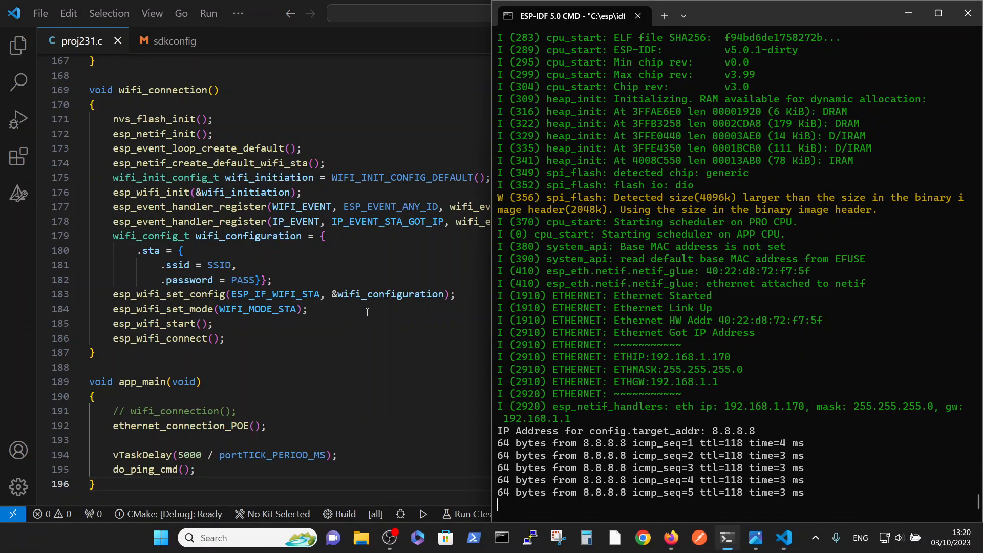
{"action": "mouse_move", "coordinate": [727, 537]}
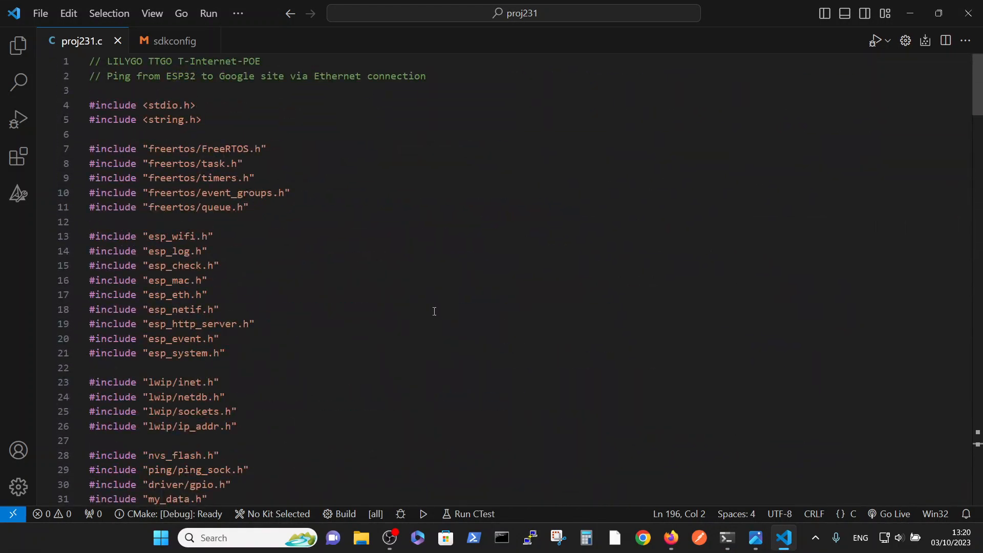
{"action": "mouse_move", "coordinate": [203, 285]}
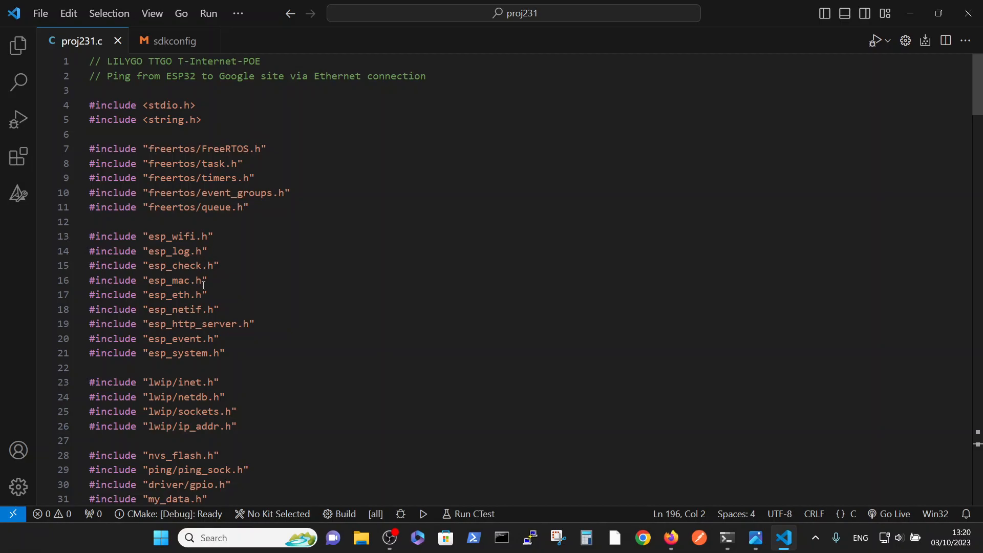
{"action": "scroll", "scroll_direction": "down", "scroll_amount": 3}
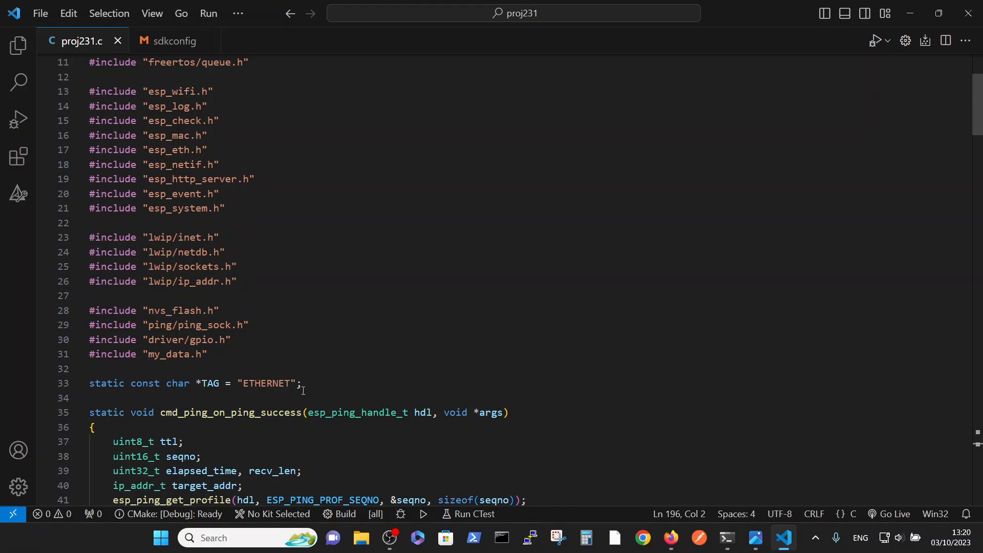
{"action": "scroll", "scroll_direction": "down", "scroll_amount": 3}
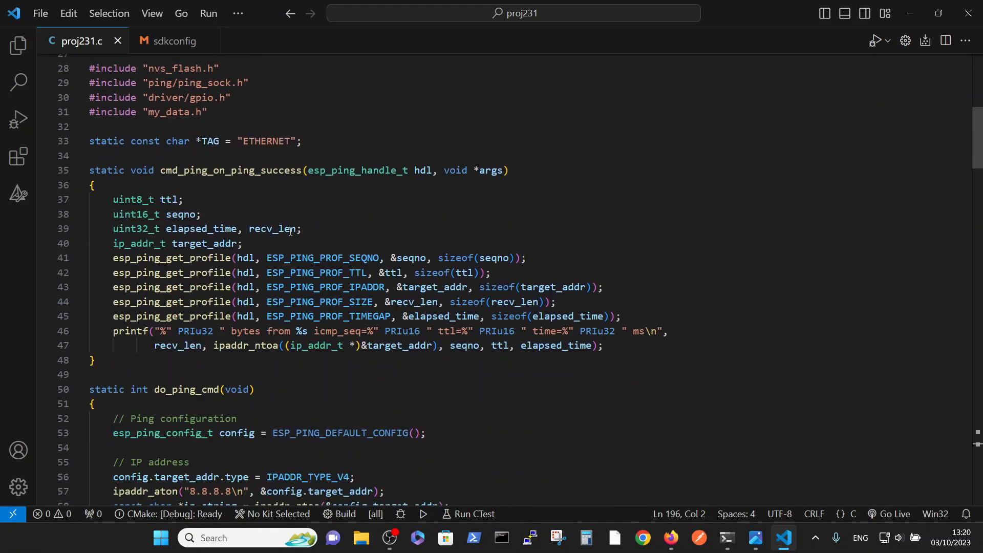
{"action": "scroll", "scroll_direction": "down", "scroll_amount": 3}
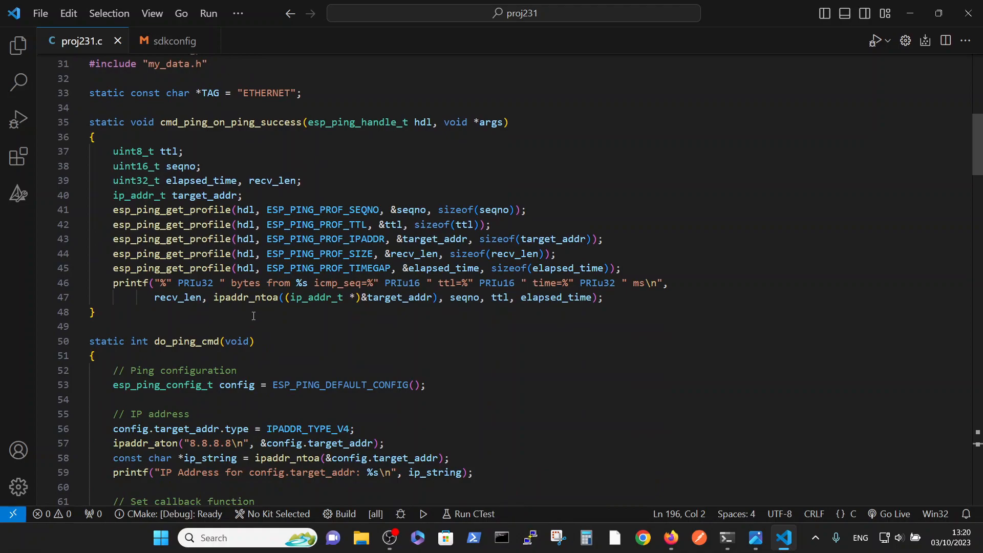
{"action": "scroll", "scroll_direction": "down", "scroll_amount": 3}
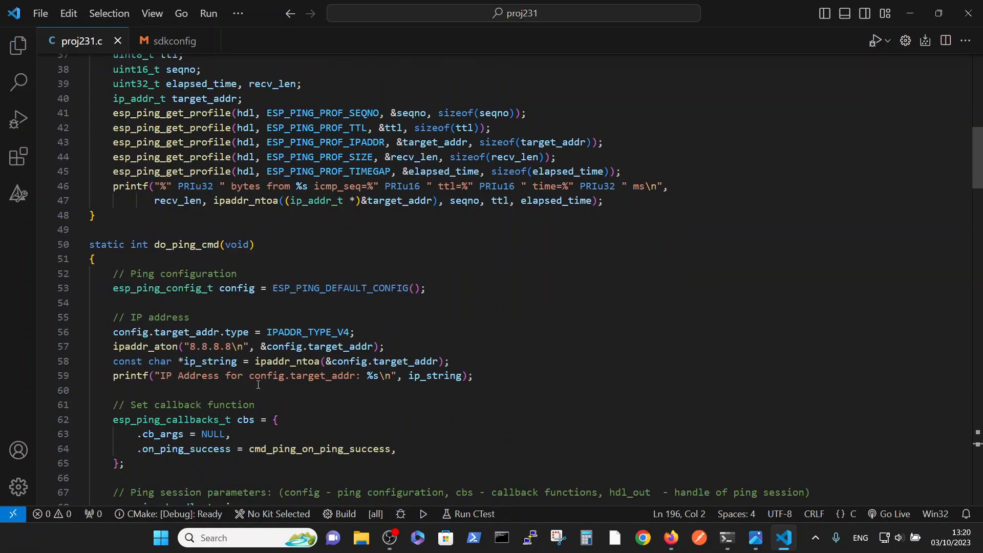
{"action": "scroll", "scroll_direction": "up", "scroll_amount": 3}
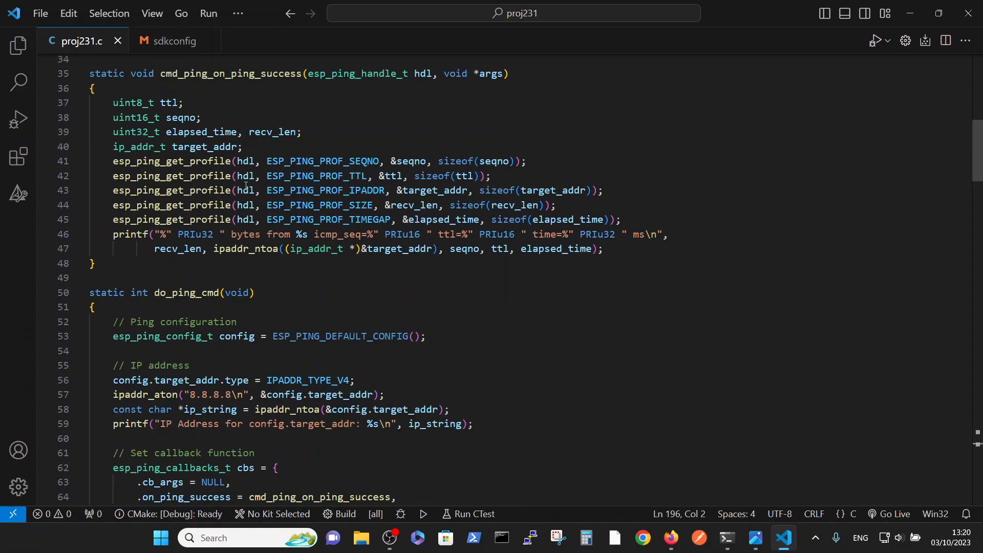
{"action": "scroll", "scroll_direction": "down", "scroll_amount": 3}
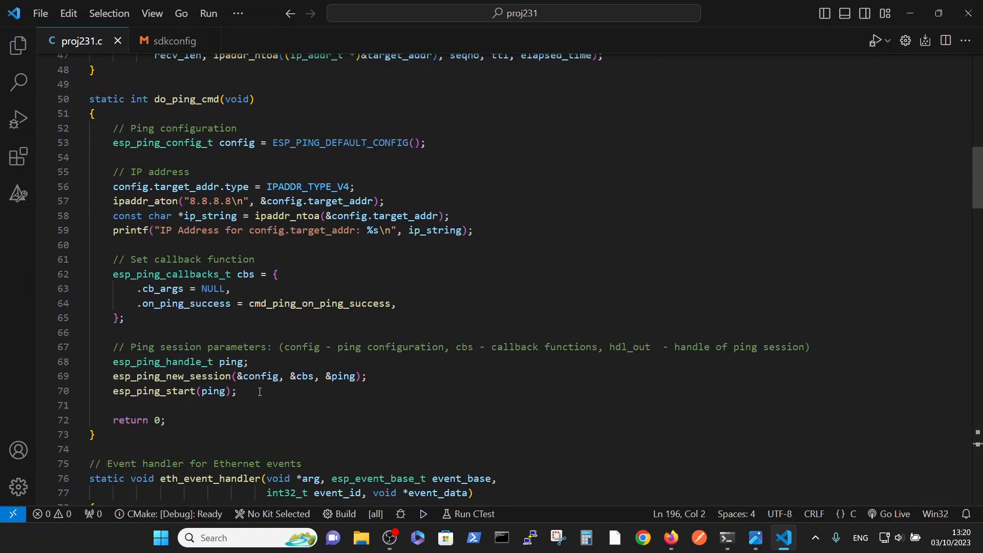
{"action": "mouse_move", "coordinate": [258, 406]}
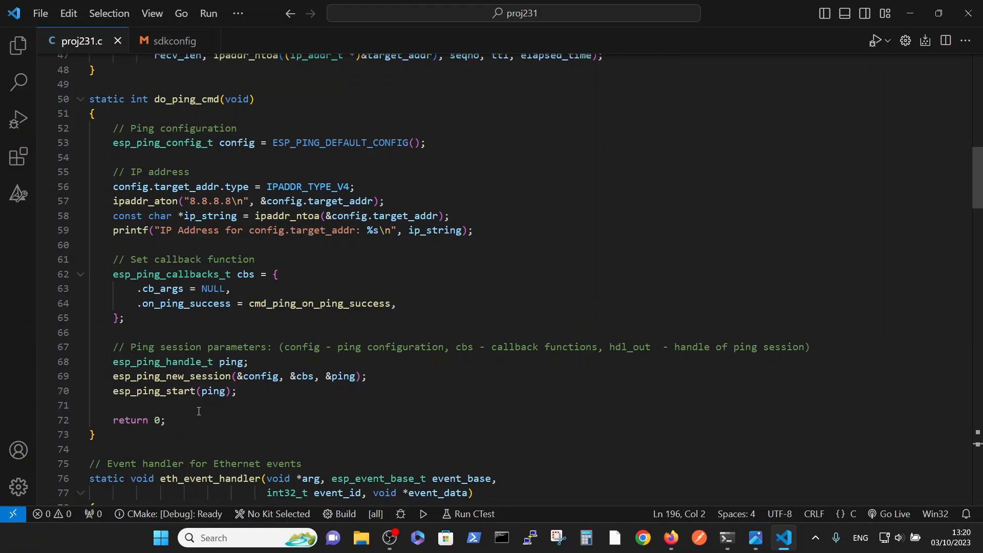
{"action": "scroll", "scroll_direction": "down", "scroll_amount": 3}
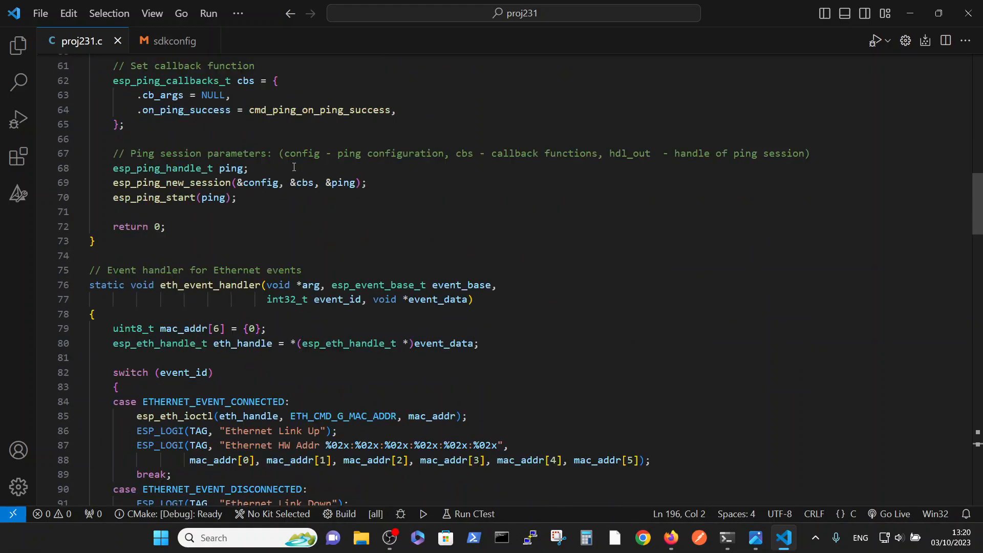
{"action": "scroll", "scroll_direction": "down", "scroll_amount": 3}
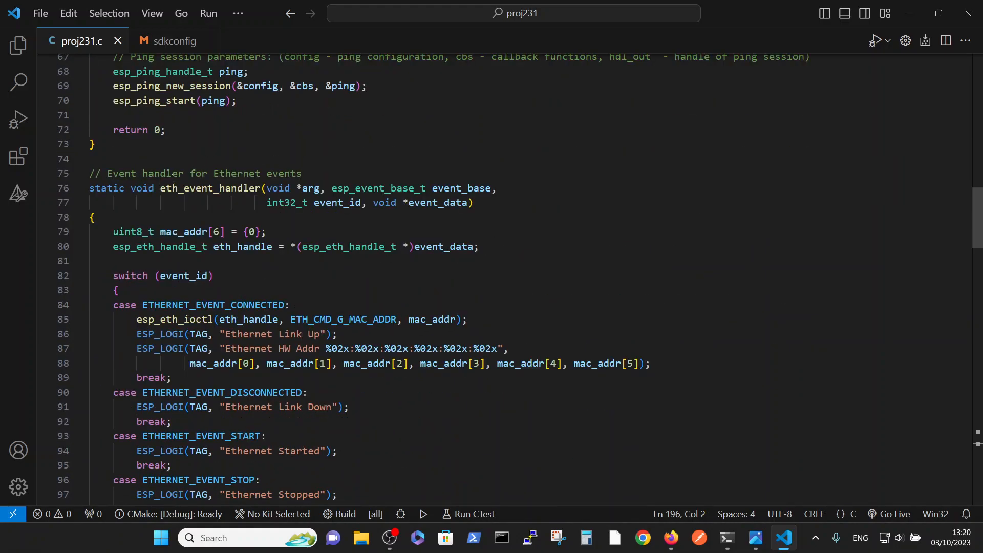
{"action": "left_click", "coordinate": [231, 173]}
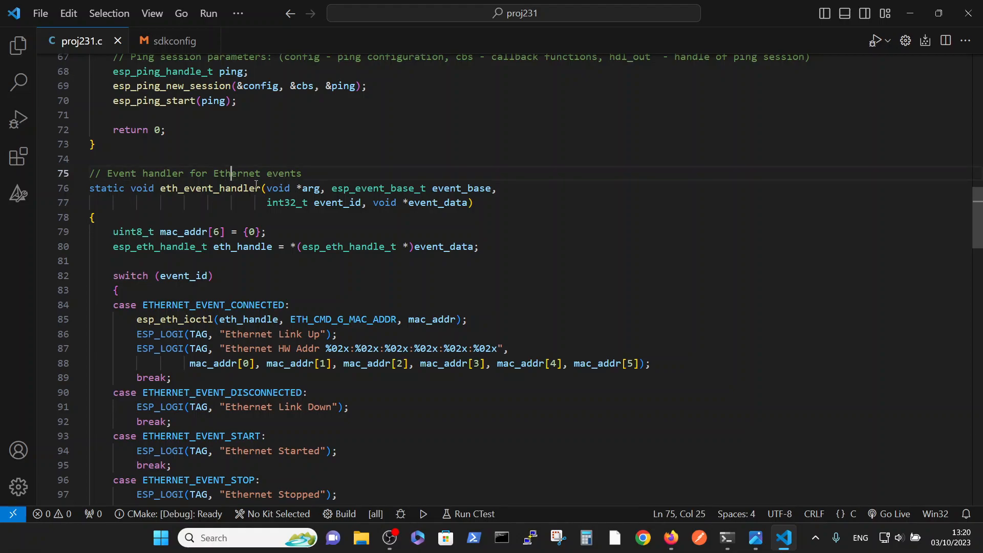
{"action": "mouse_move", "coordinate": [230, 188]}
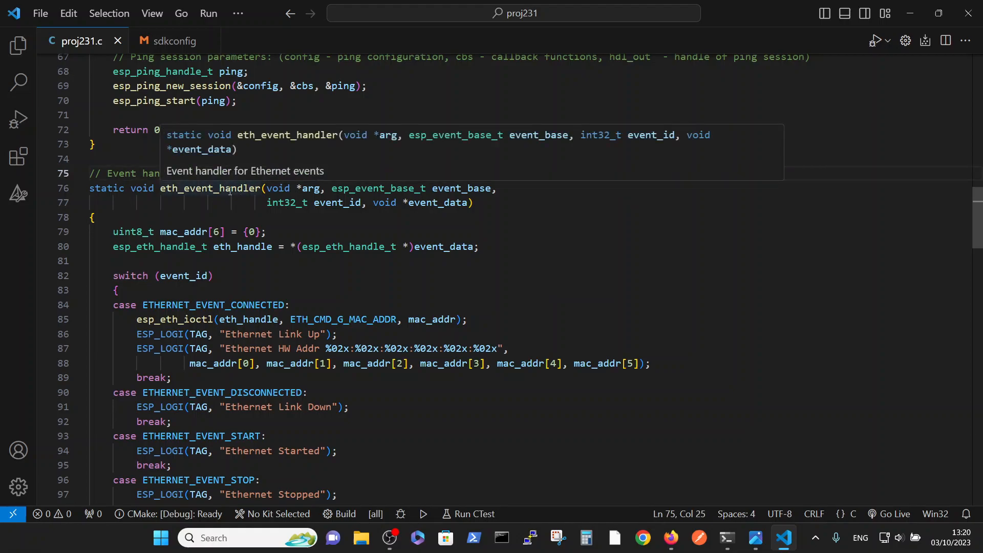
{"action": "scroll", "scroll_direction": "down", "scroll_amount": 3}
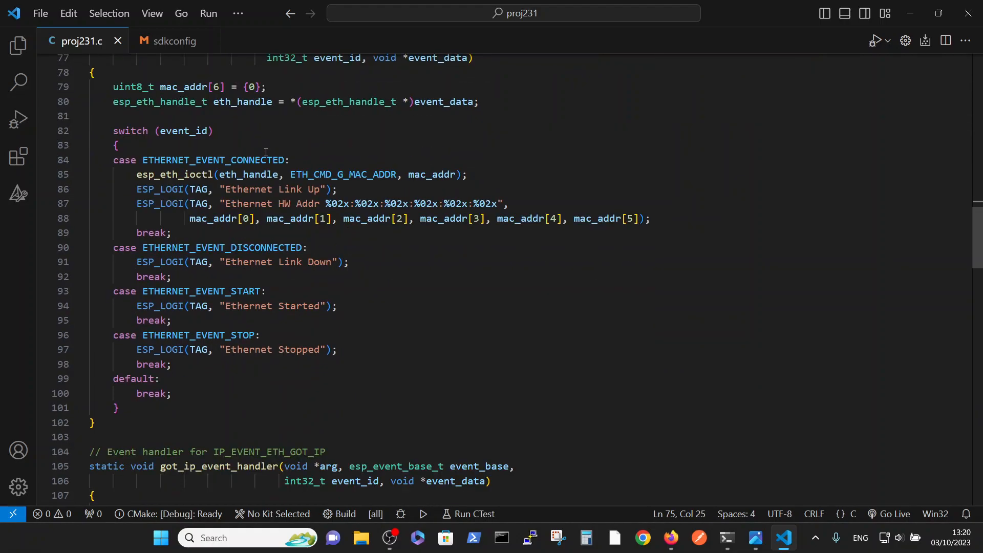
{"action": "mouse_move", "coordinate": [727, 539]}
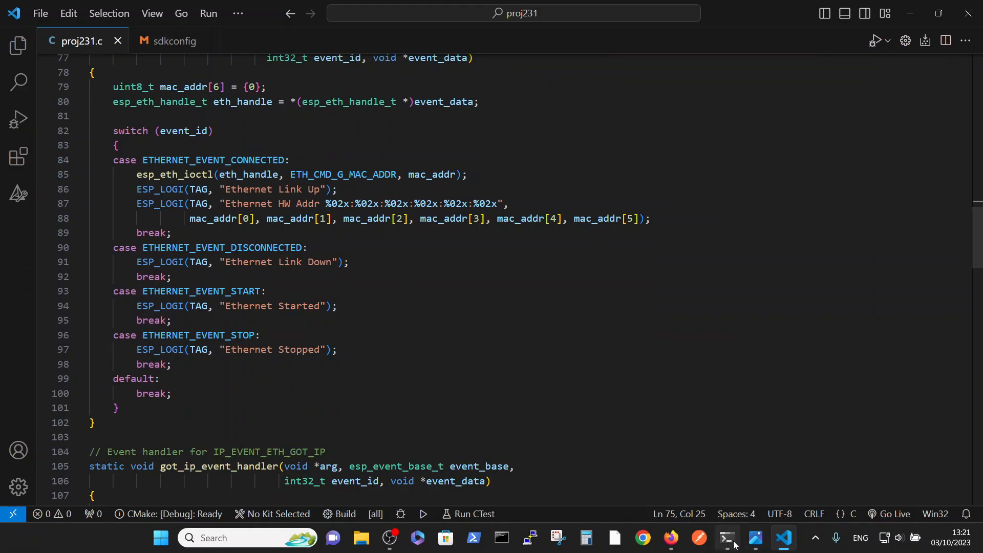
{"action": "left_click", "coordinate": [726, 538]}
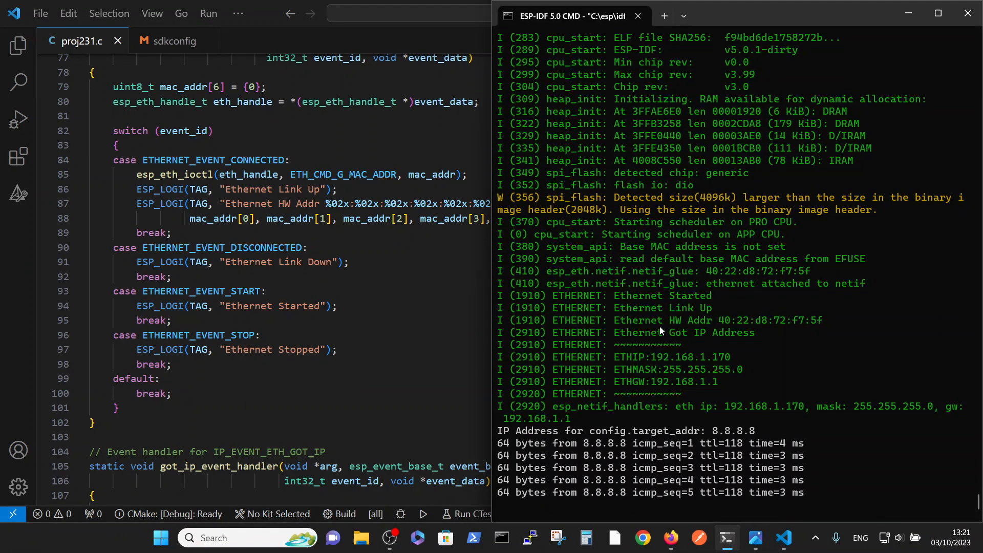
{"action": "mouse_move", "coordinate": [574, 301]}
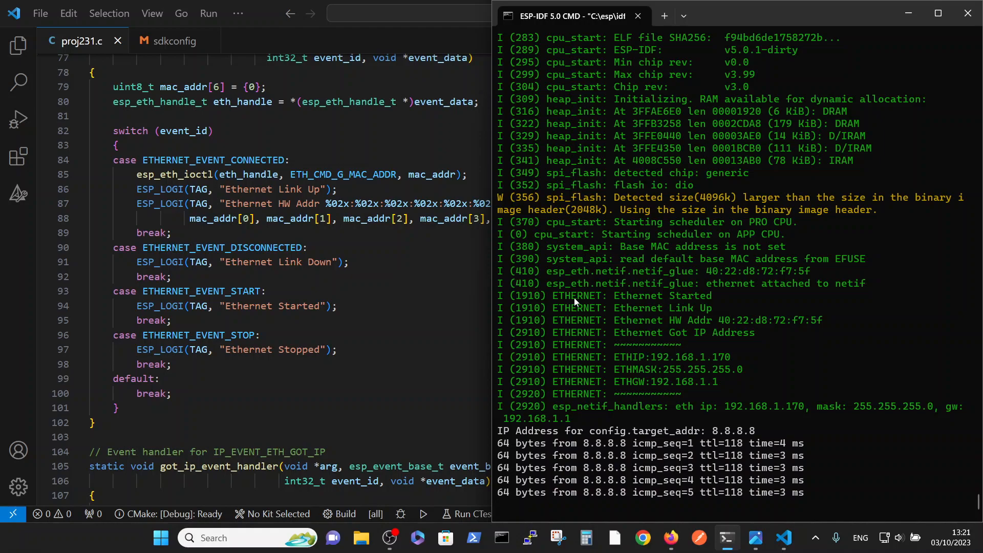
{"action": "mouse_move", "coordinate": [290, 189]}
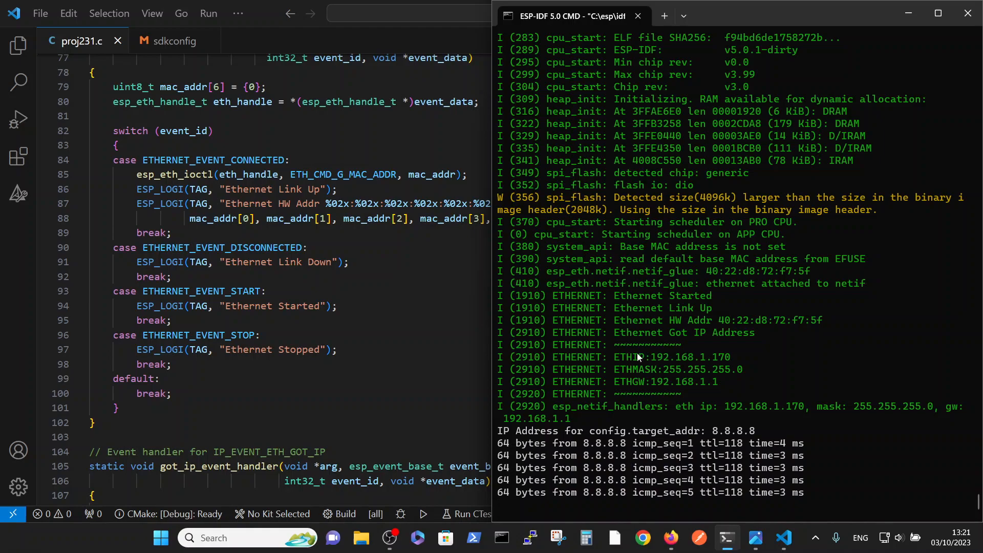
{"action": "mouse_move", "coordinate": [658, 343]}
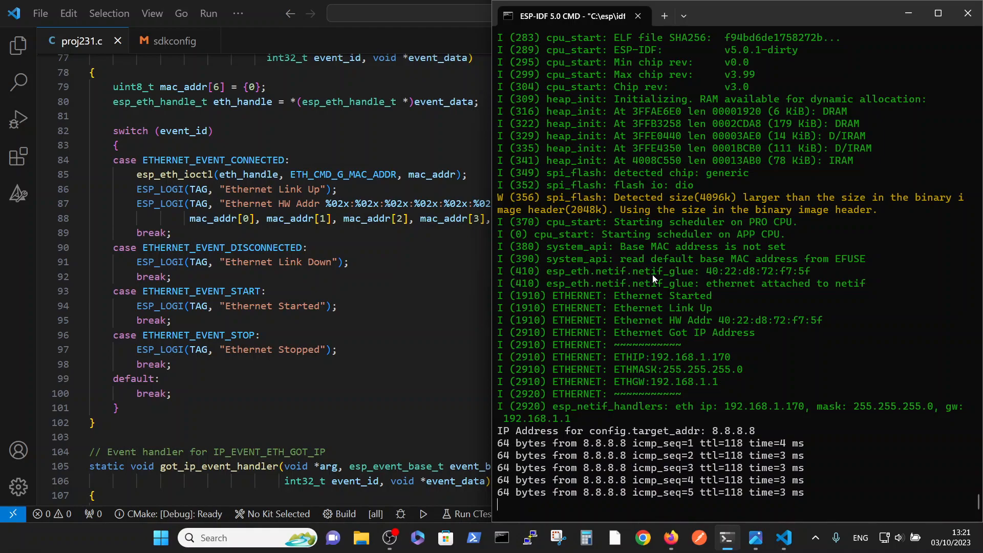
{"action": "mouse_move", "coordinate": [681, 315]}
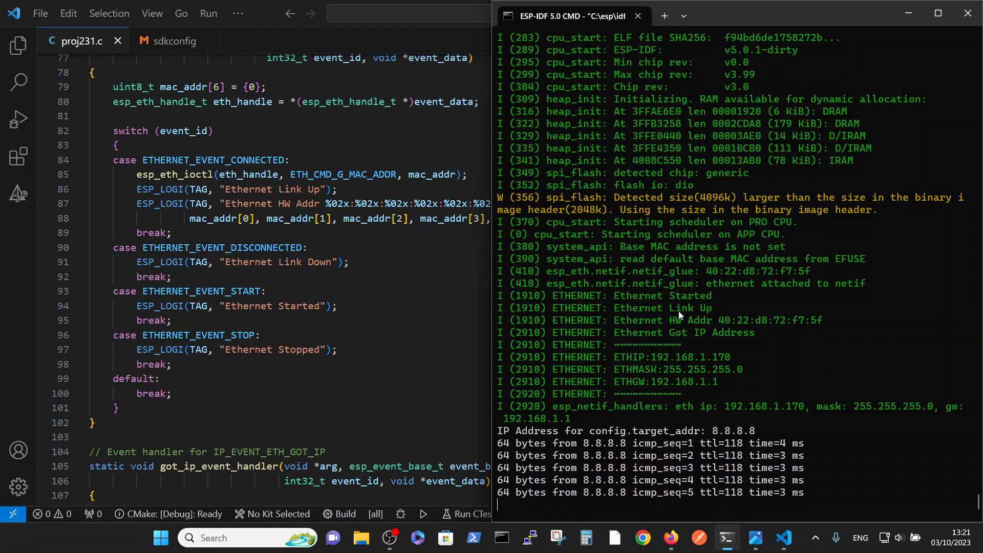
{"action": "mouse_move", "coordinate": [289, 229]}
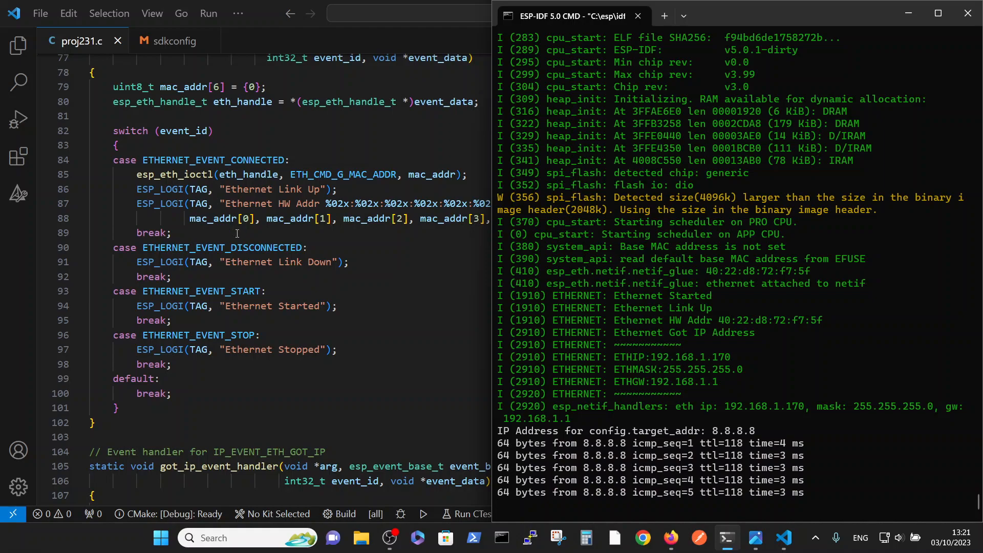
{"action": "scroll", "scroll_direction": "down", "scroll_amount": 3}
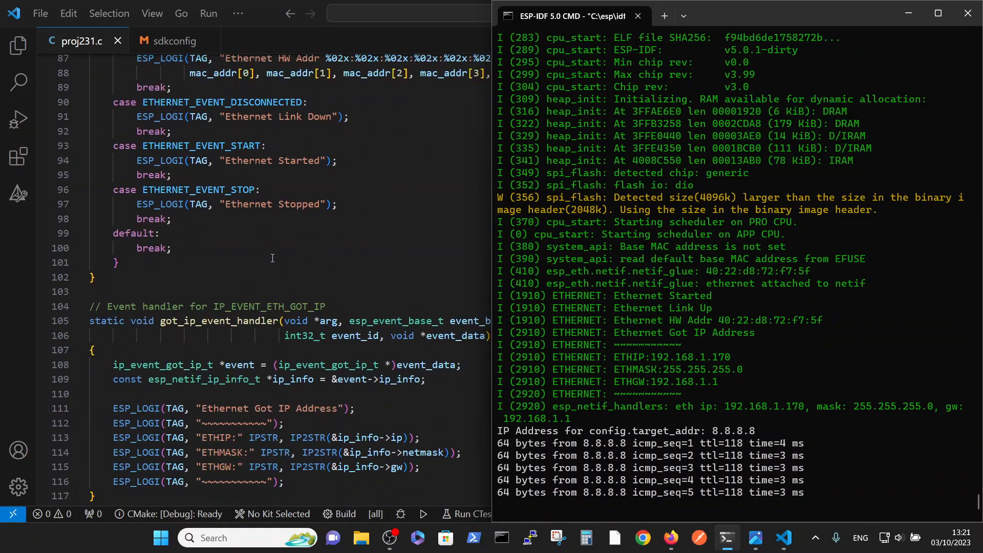
{"action": "scroll", "scroll_direction": "down", "scroll_amount": 3}
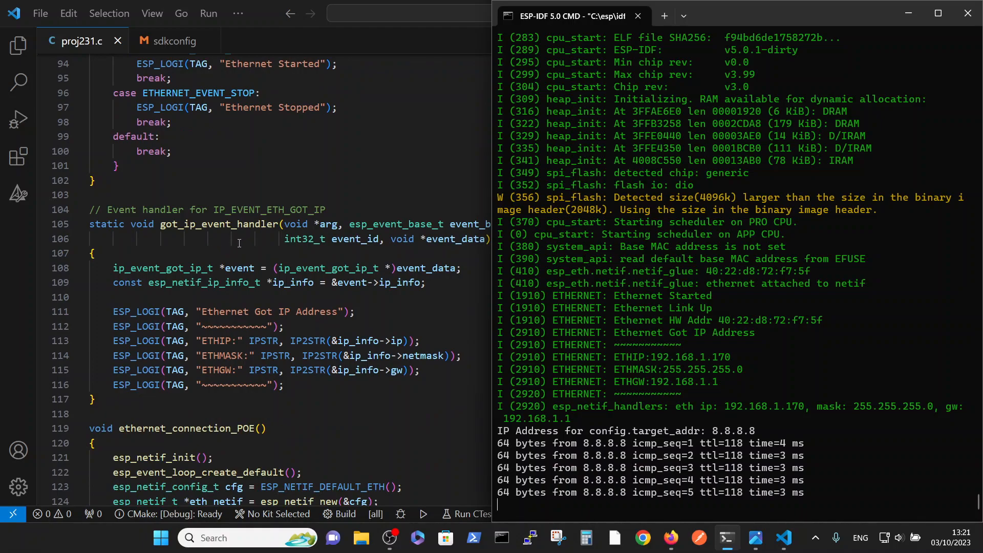
{"action": "mouse_move", "coordinate": [254, 415]}
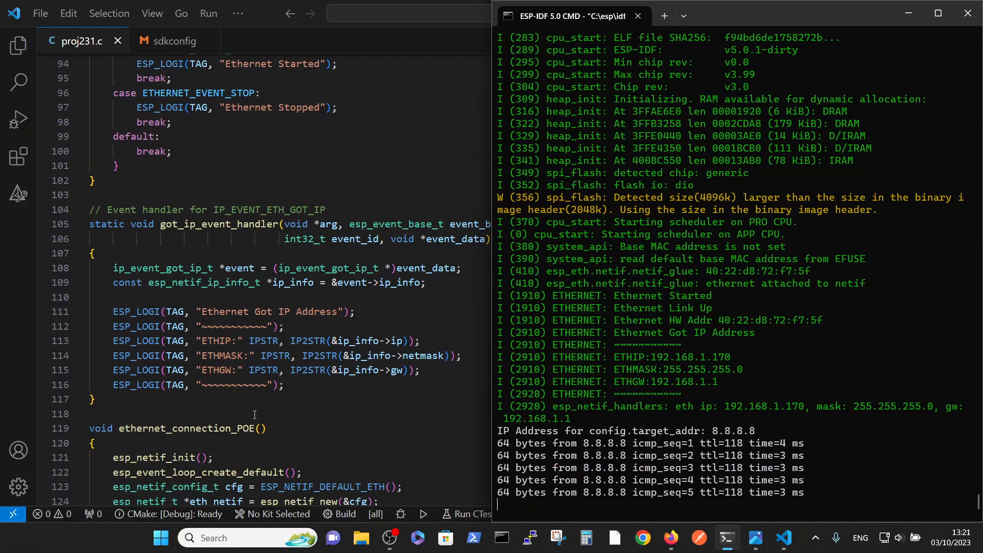
{"action": "mouse_move", "coordinate": [632, 347]}
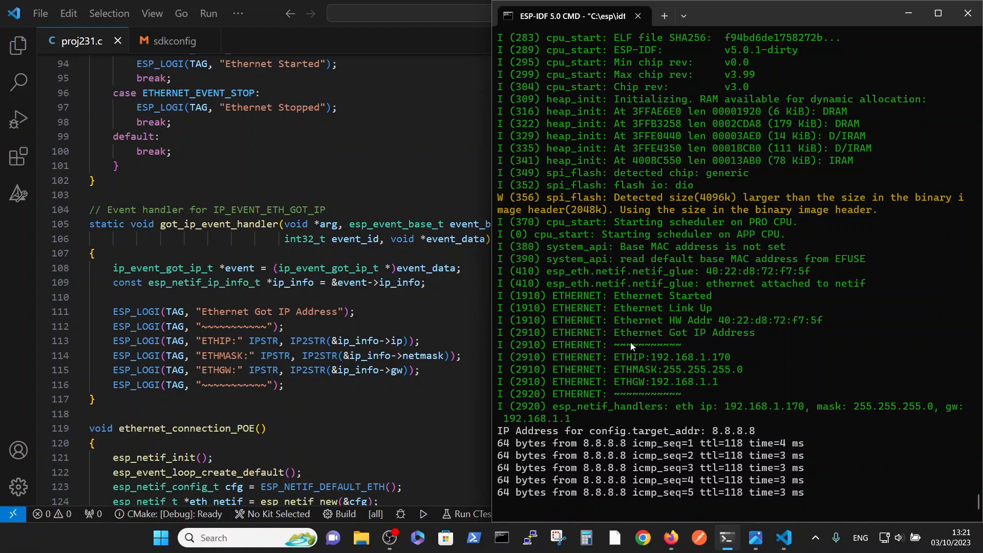
{"action": "mouse_move", "coordinate": [623, 341]}
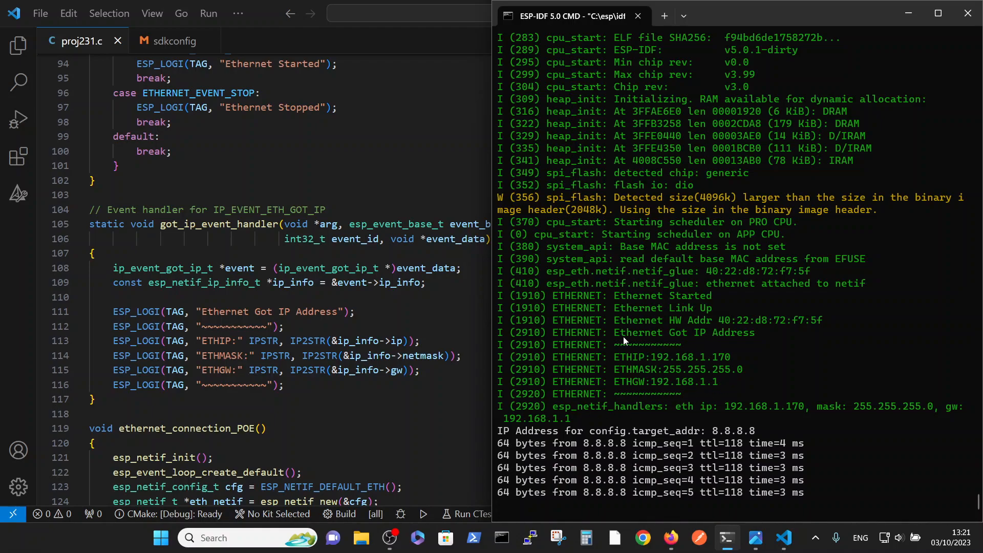
{"action": "mouse_move", "coordinate": [320, 336]}
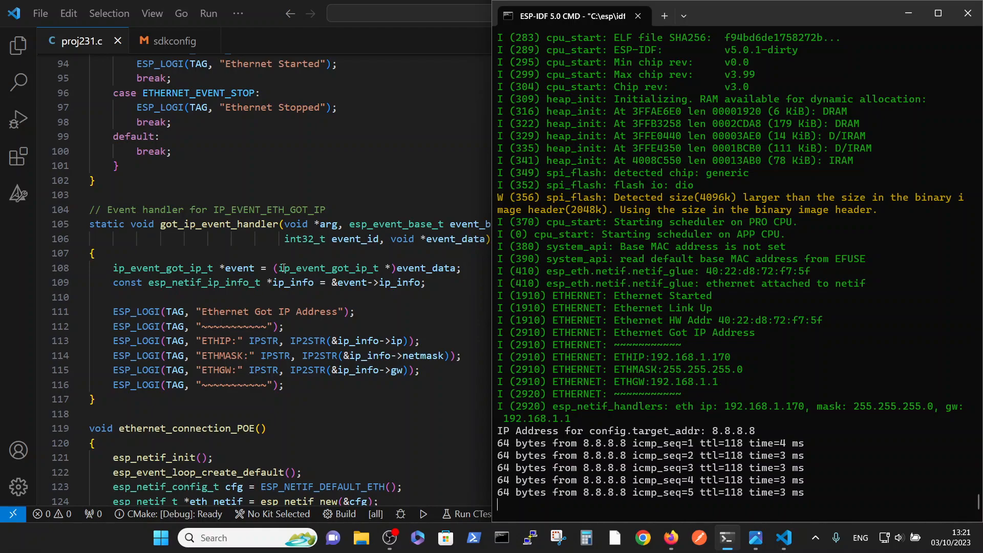
{"action": "scroll", "scroll_direction": "down", "scroll_amount": 3}
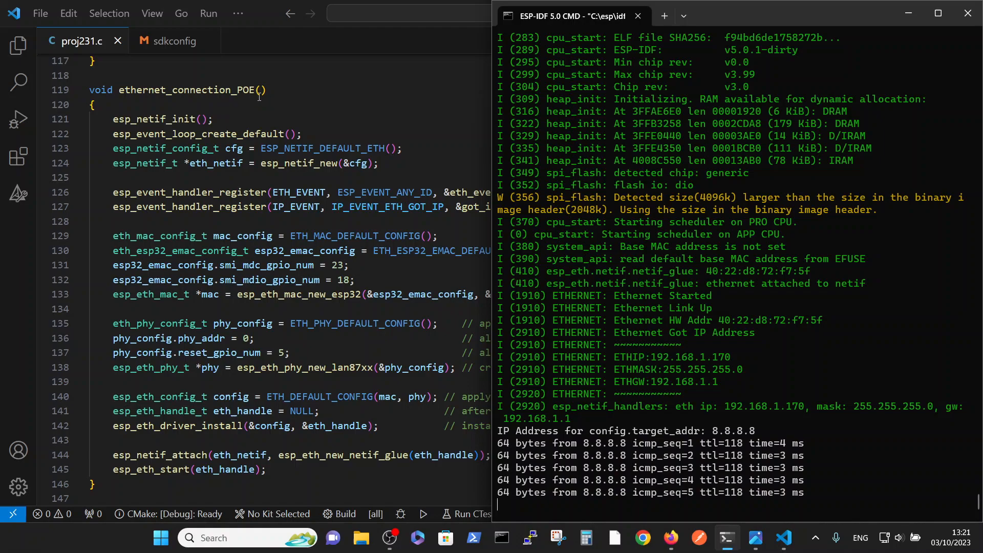
{"action": "mouse_move", "coordinate": [263, 108]}
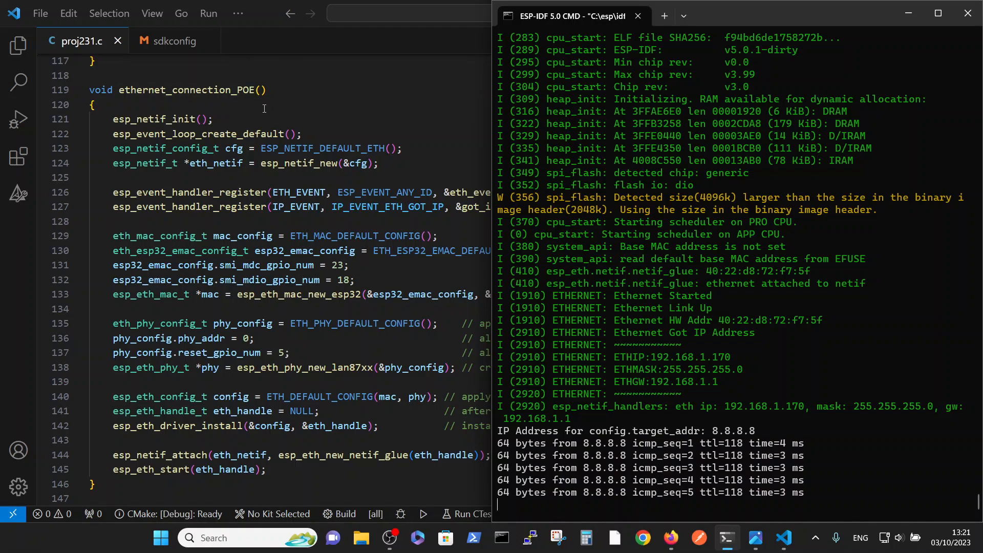
{"action": "mouse_move", "coordinate": [331, 287]}
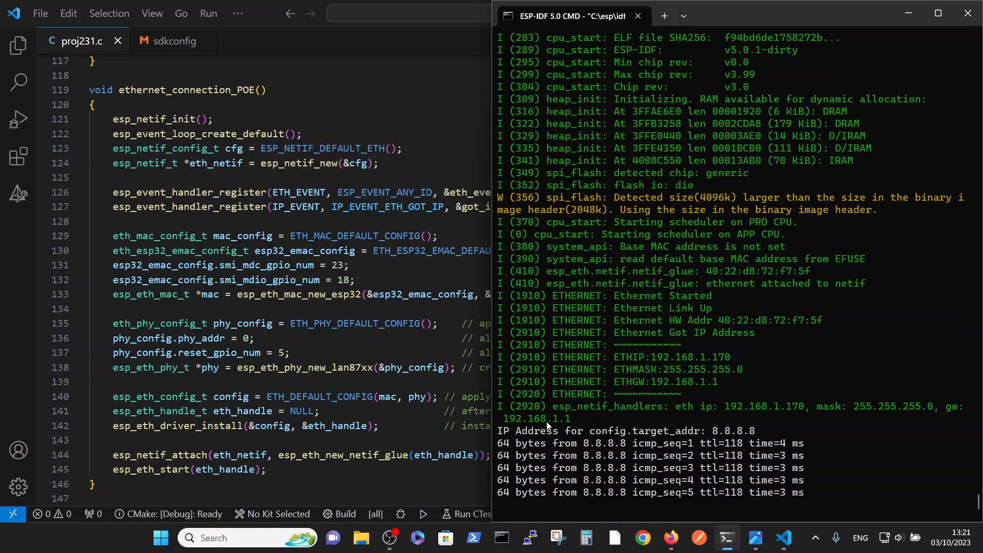
{"action": "mouse_move", "coordinate": [348, 104]}
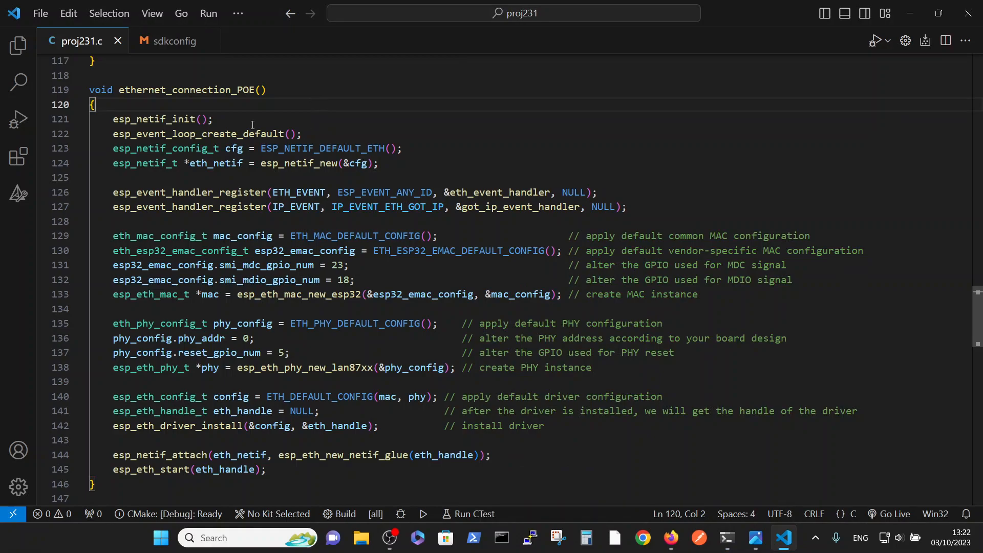
{"action": "mouse_move", "coordinate": [665, 505]}
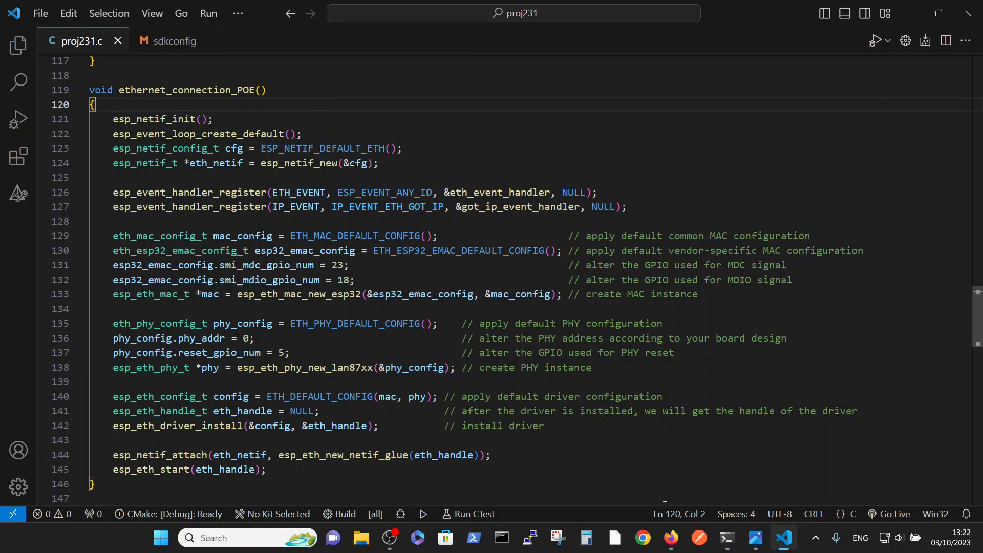
Step: Show the ESP-IDF Ethernet guide's 'Create MAC and PHY Instance' section in Firefox
{"action": "left_click", "coordinate": [671, 538]}
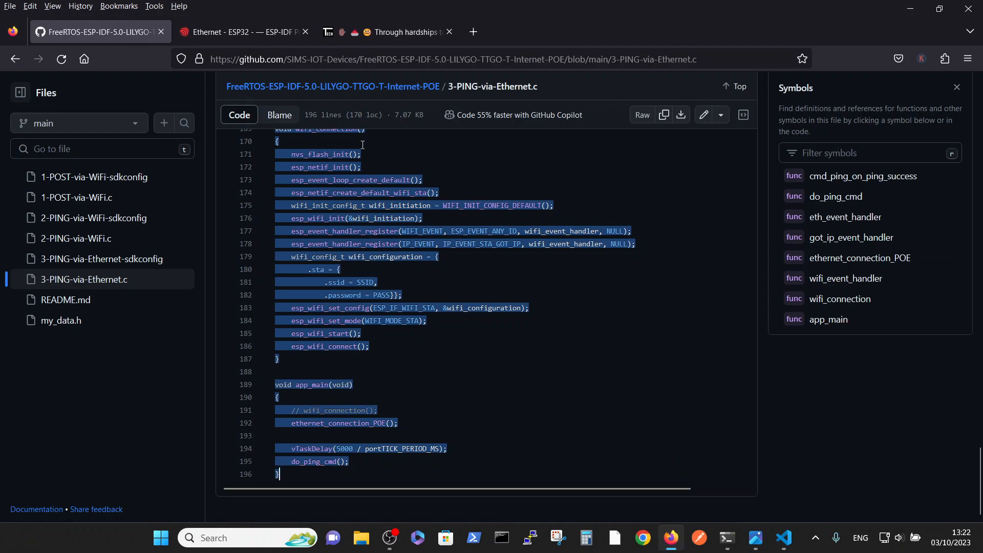
{"action": "left_click", "coordinate": [241, 32]}
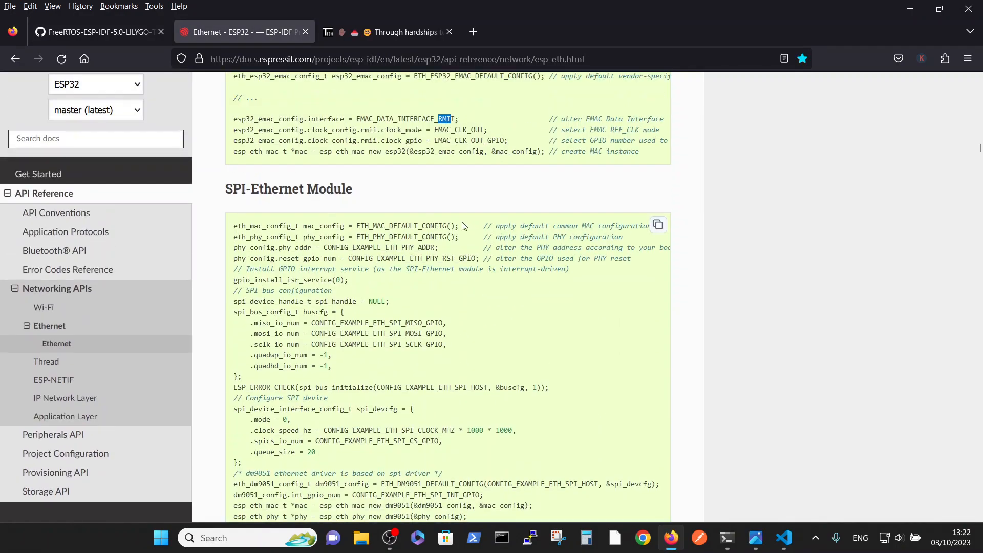
{"action": "scroll", "scroll_direction": "up", "scroll_amount": 3}
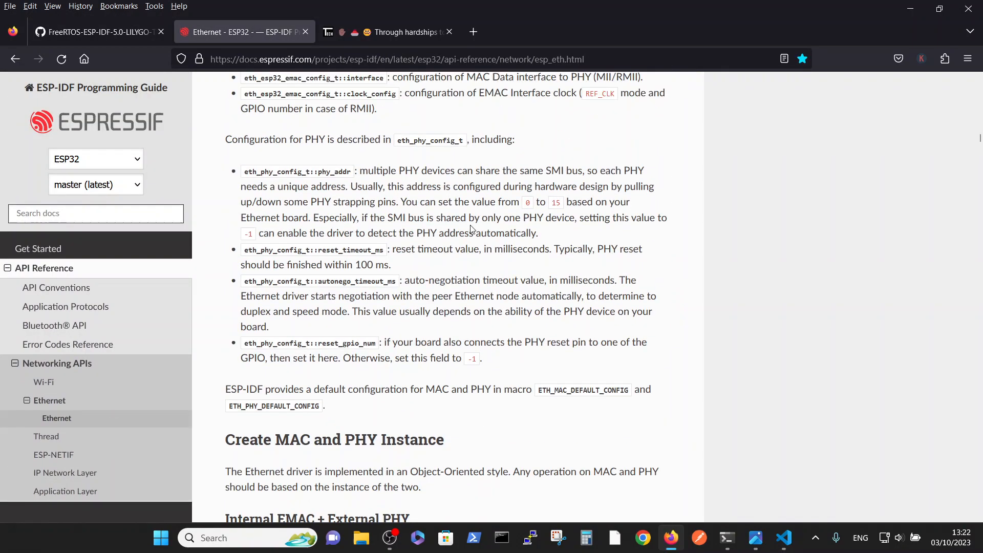
{"action": "scroll", "scroll_direction": "down", "scroll_amount": 3}
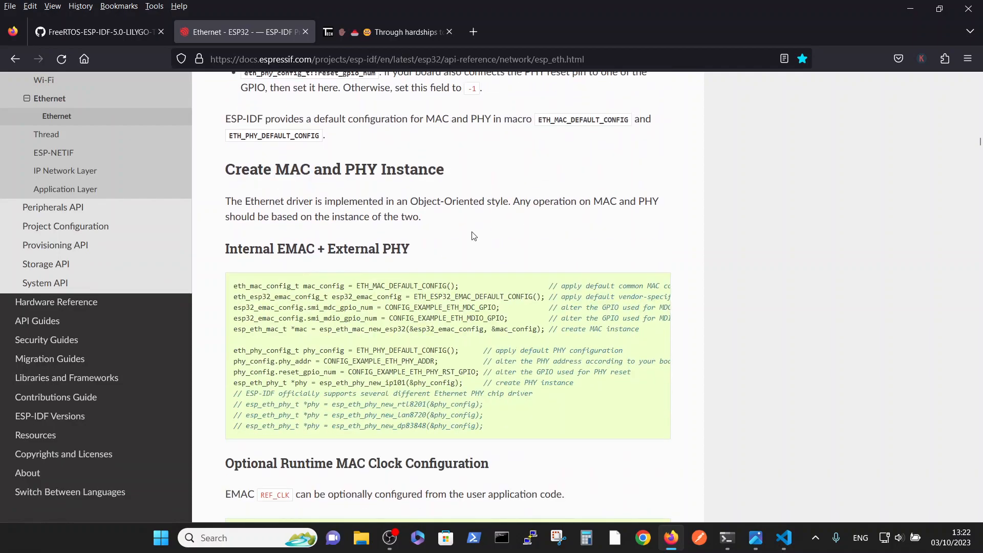
{"action": "mouse_move", "coordinate": [420, 359]}
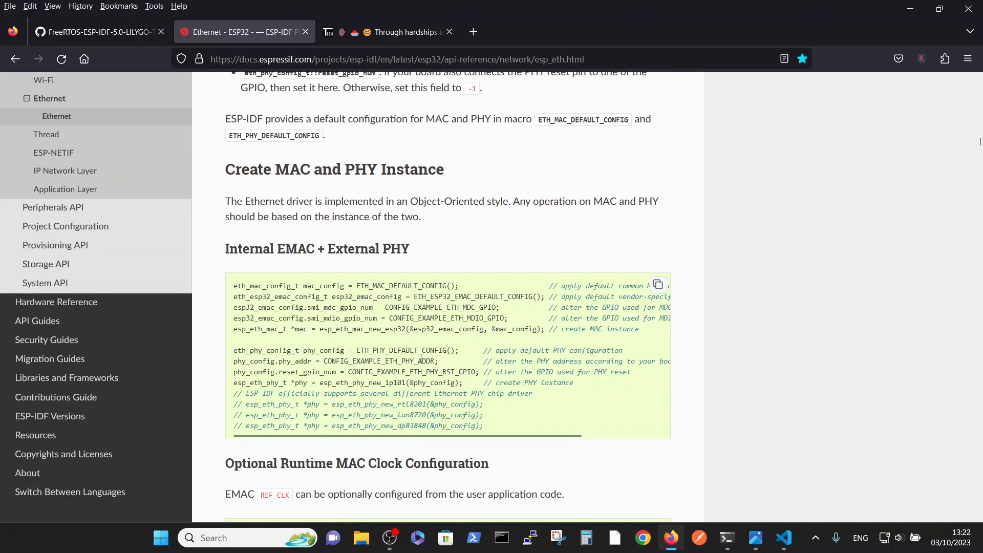
{"action": "mouse_move", "coordinate": [670, 537]}
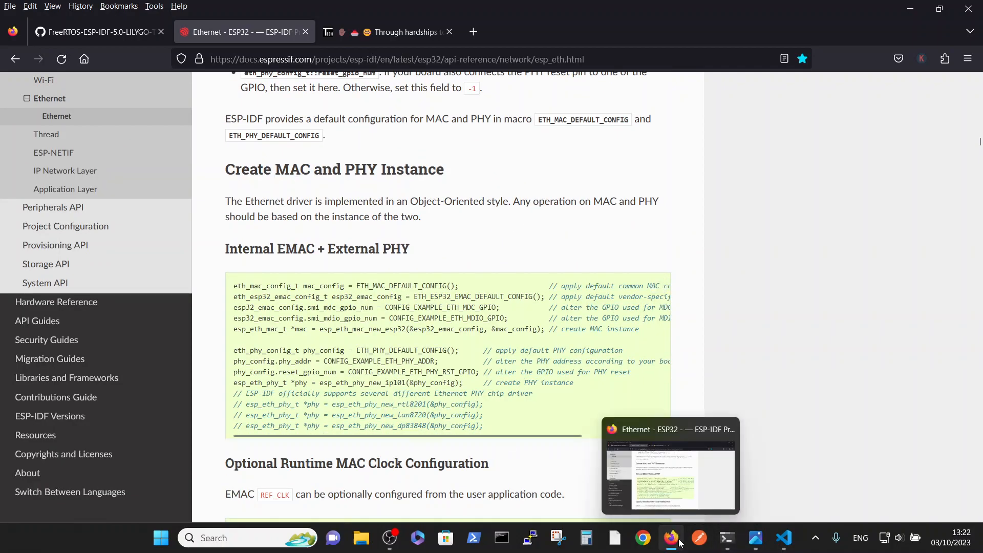
{"action": "mouse_move", "coordinate": [756, 538]}
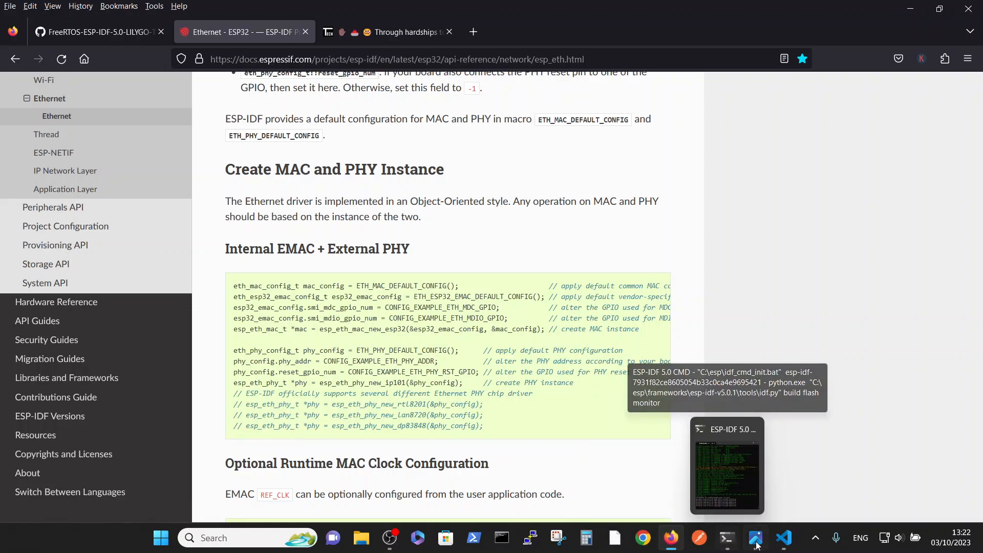
Step: Bring VS Code forward to ethernet_connection_POE's MAC and LAN87xx PHY configuration in proj231.c
{"action": "left_click", "coordinate": [783, 538]}
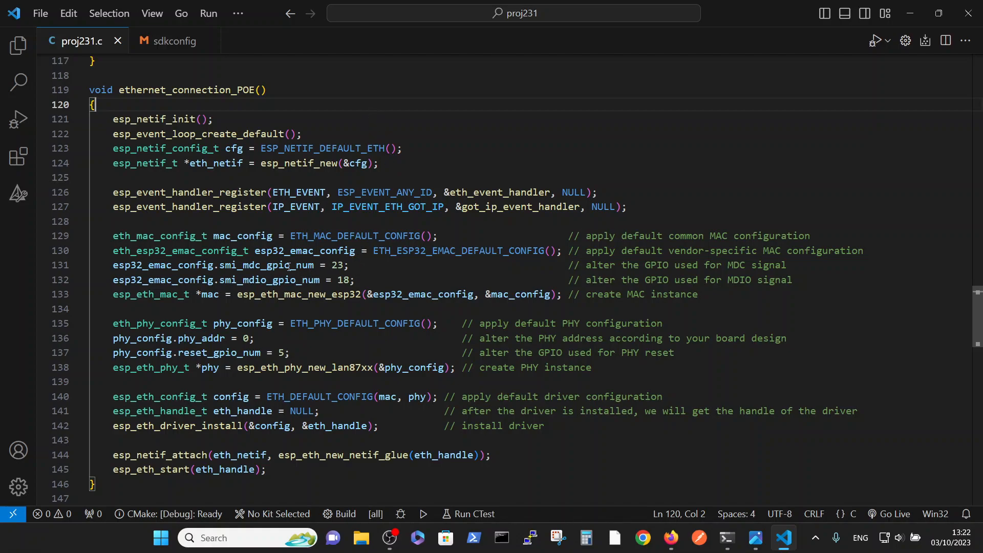
{"action": "mouse_move", "coordinate": [289, 264]}
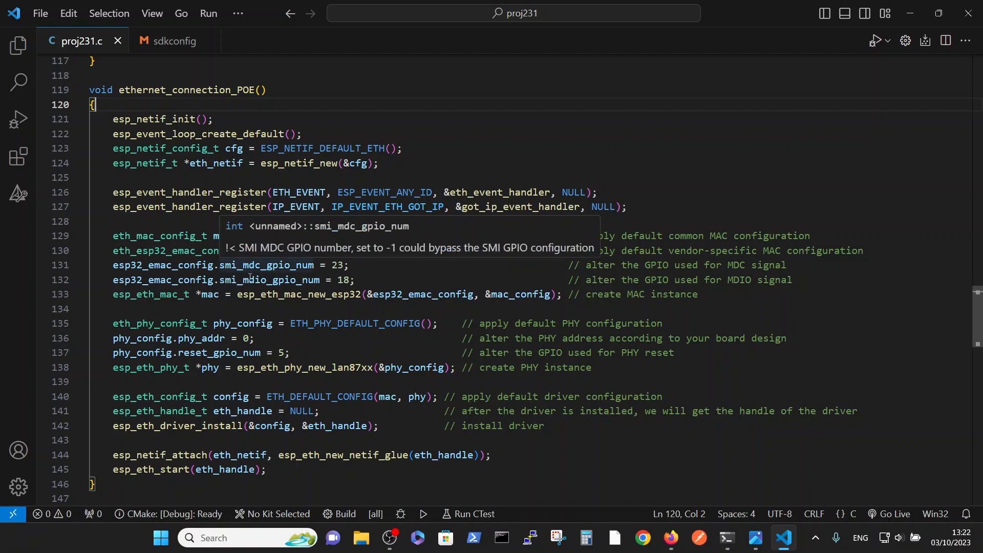
{"action": "mouse_move", "coordinate": [270, 279]}
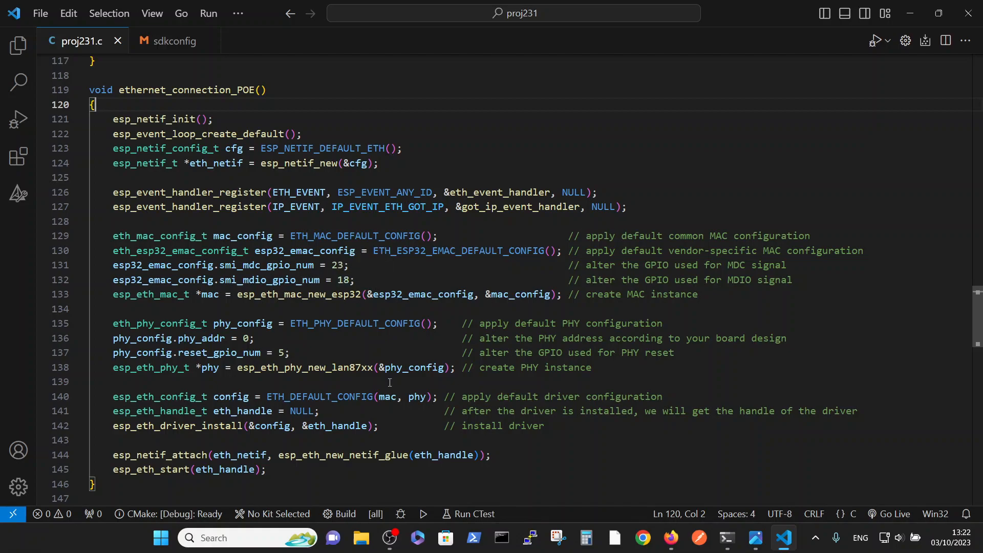
{"action": "mouse_move", "coordinate": [362, 380]}
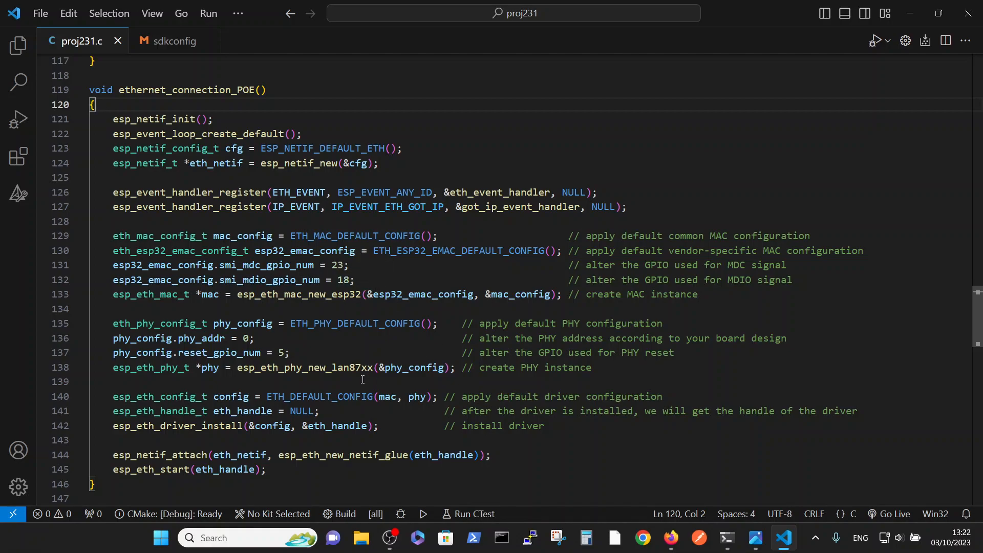
{"action": "mouse_move", "coordinate": [216, 337]}
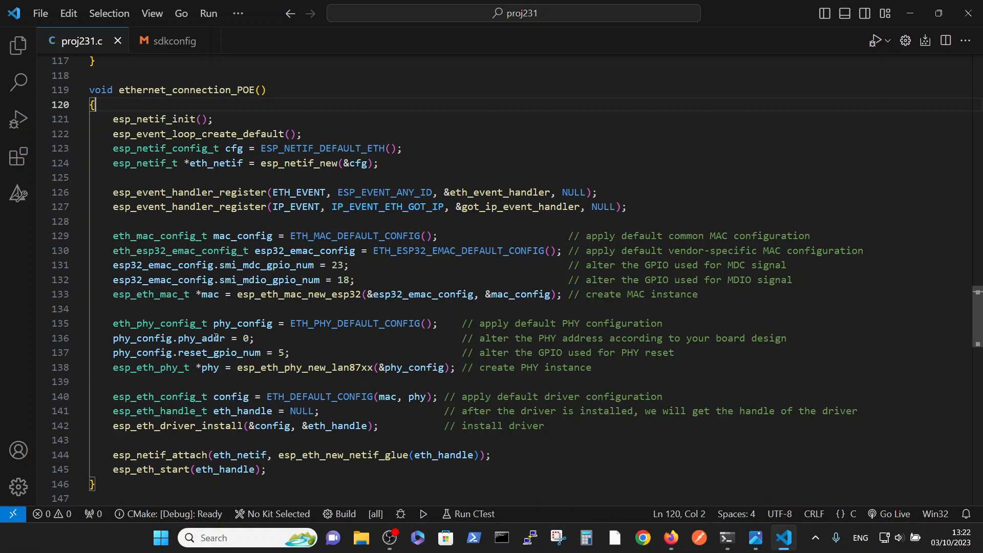
{"action": "mouse_move", "coordinate": [226, 352]}
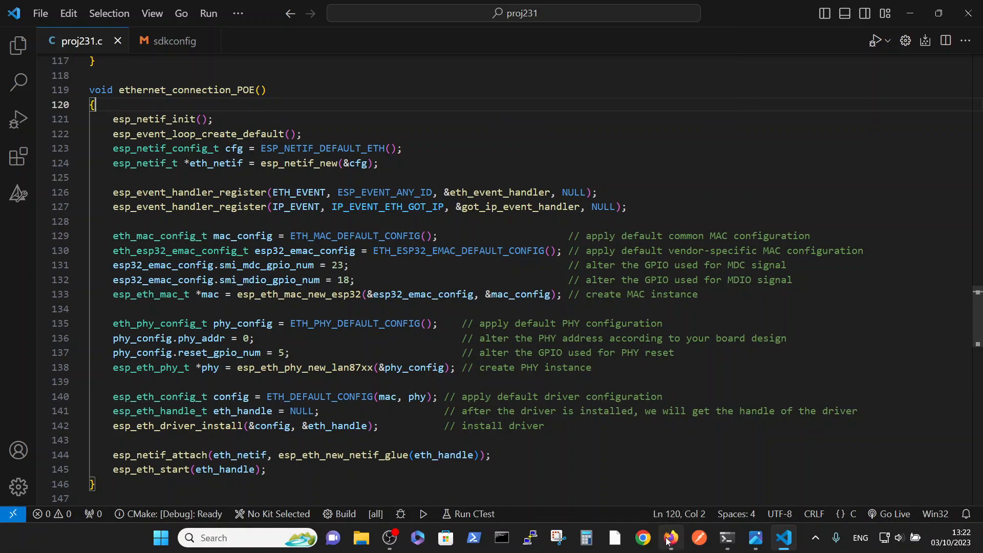
{"action": "mouse_move", "coordinate": [670, 538]}
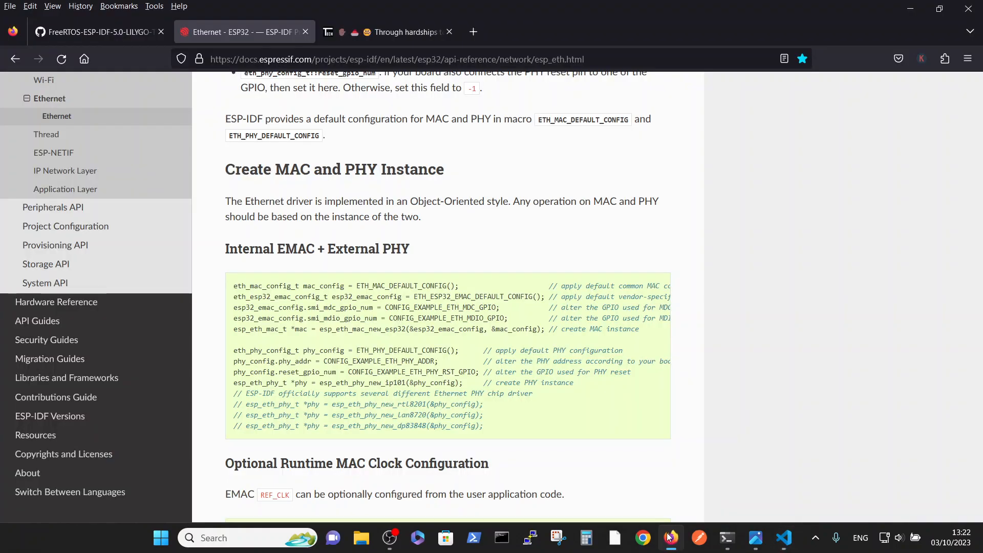
Step: Scroll the Ethernet guide to the got_ip_event_handler TCP/IP stack example and warning box
{"action": "scroll", "scroll_direction": "down", "scroll_amount": 3}
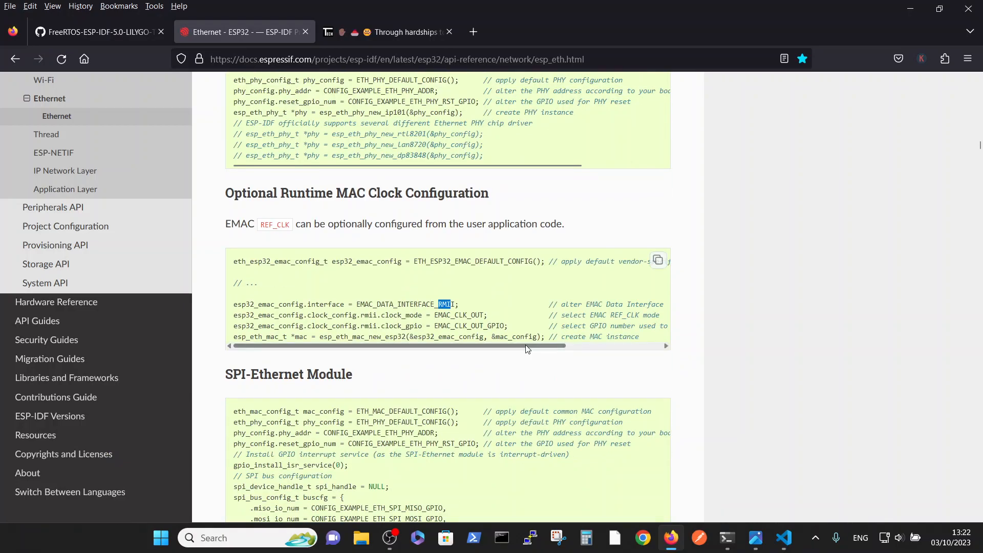
{"action": "scroll", "scroll_direction": "up", "scroll_amount": 3}
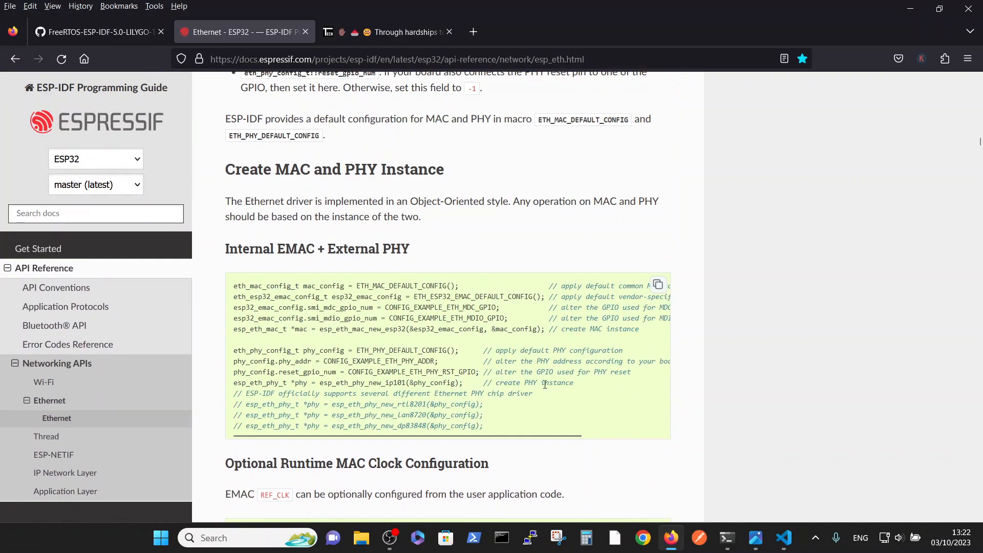
{"action": "scroll", "scroll_direction": "down", "scroll_amount": 3}
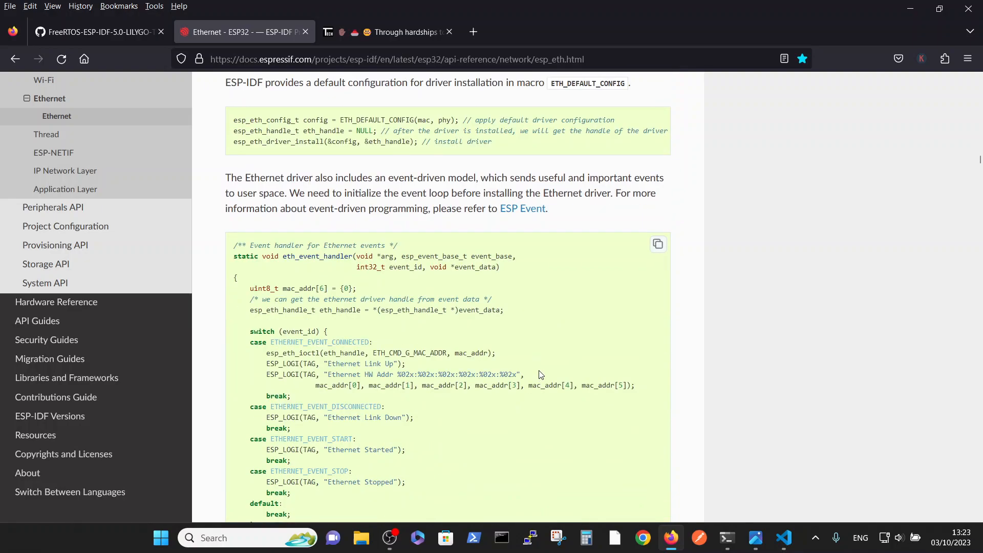
{"action": "scroll", "scroll_direction": "down", "scroll_amount": 3}
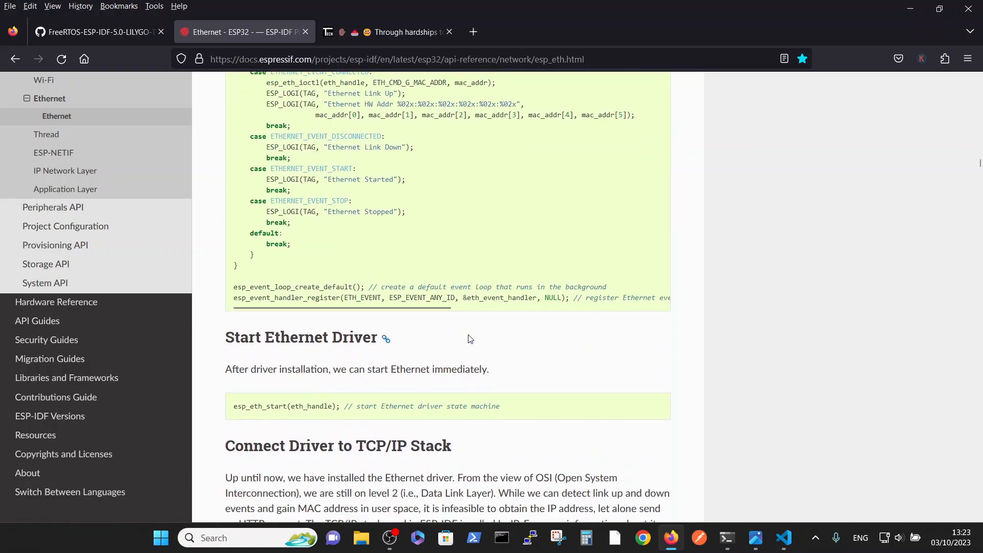
{"action": "scroll", "scroll_direction": "down", "scroll_amount": 3}
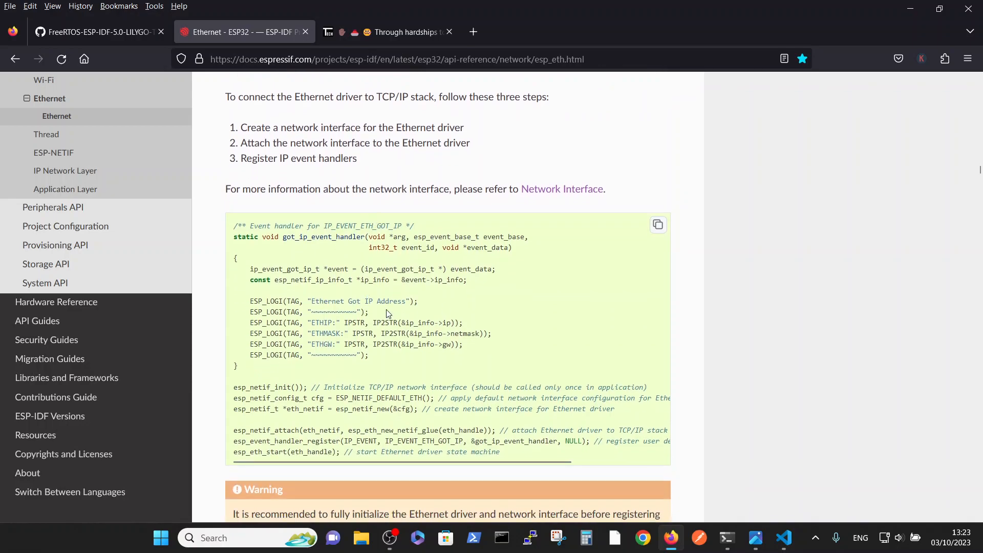
{"action": "scroll", "scroll_direction": "down", "scroll_amount": 3}
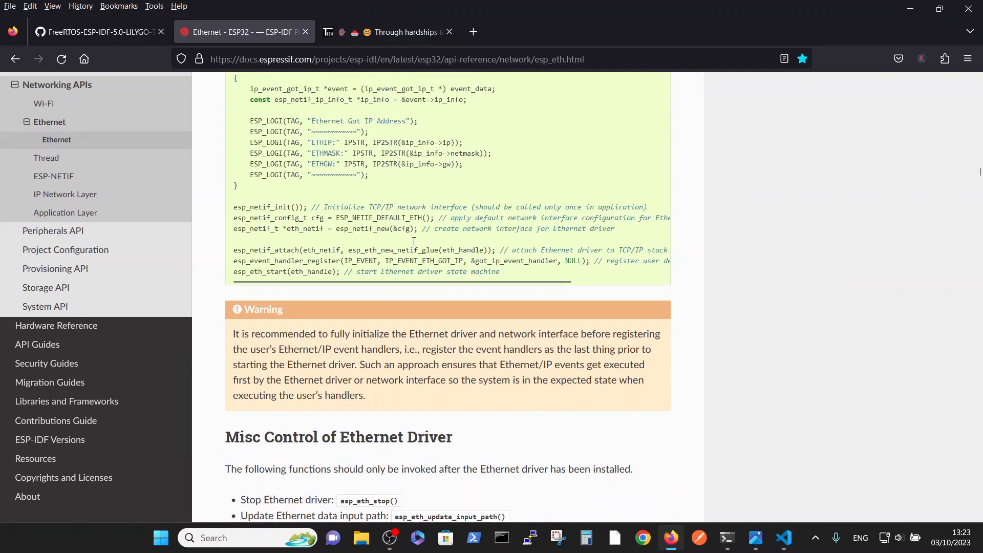
{"action": "scroll", "scroll_direction": "up", "scroll_amount": 3}
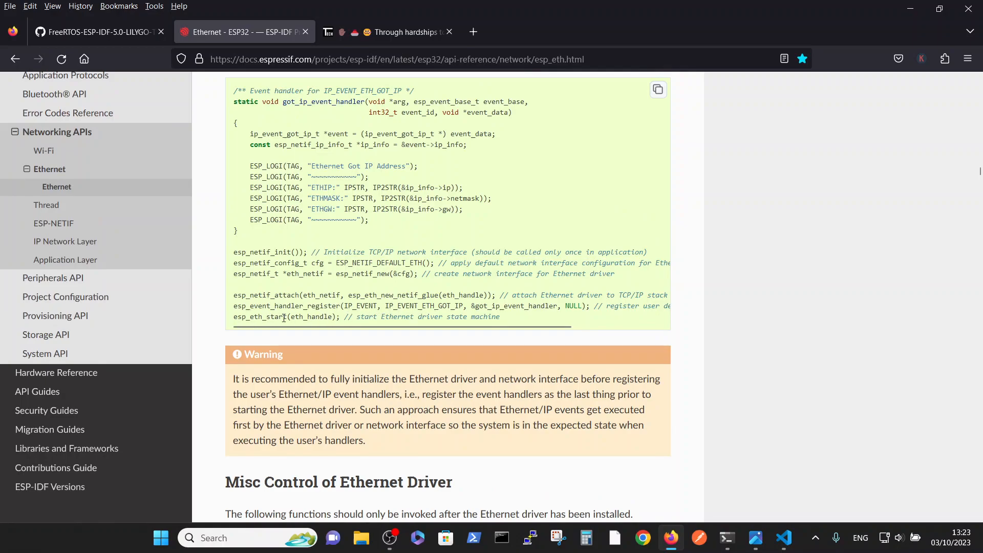
{"action": "mouse_move", "coordinate": [726, 537]}
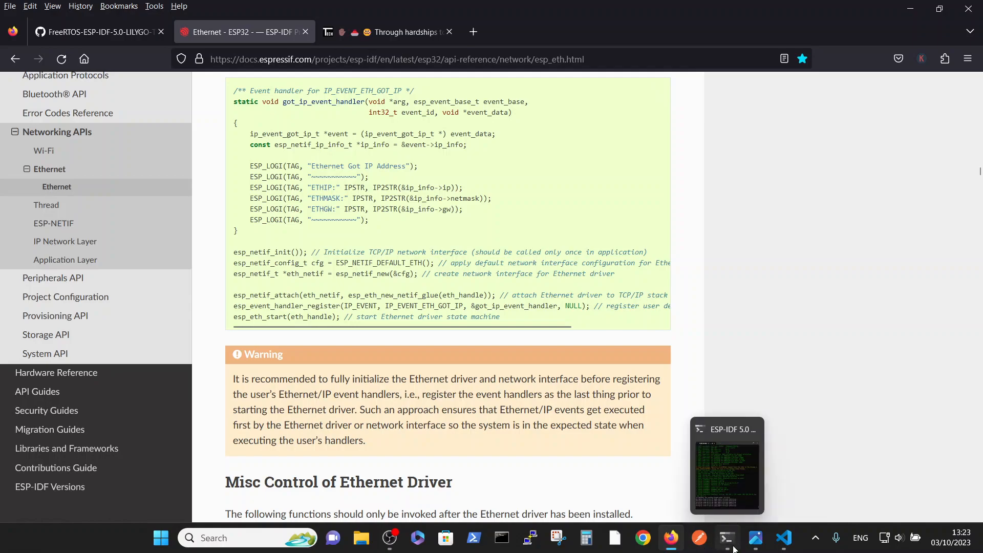
Step: Return to VS Code and view the esp_eth_phy_new_lan87xx tooltip in ethernet_connection_POE
{"action": "left_click", "coordinate": [783, 538]}
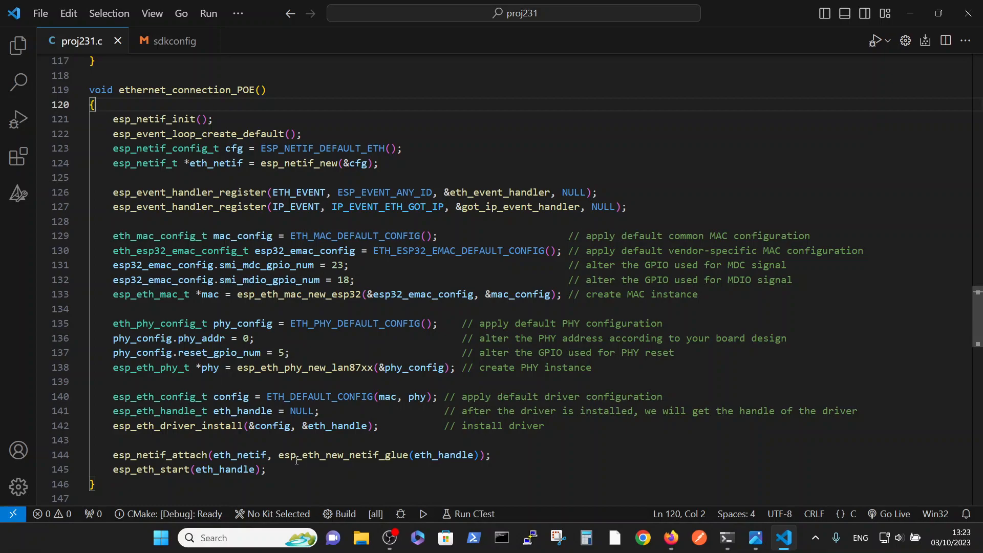
{"action": "mouse_move", "coordinate": [345, 455]}
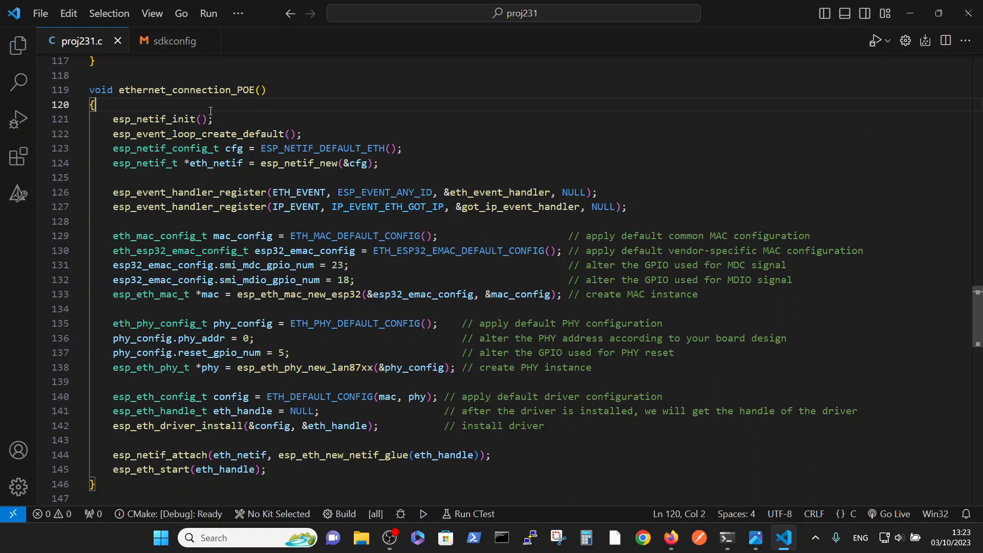
{"action": "mouse_move", "coordinate": [245, 90]}
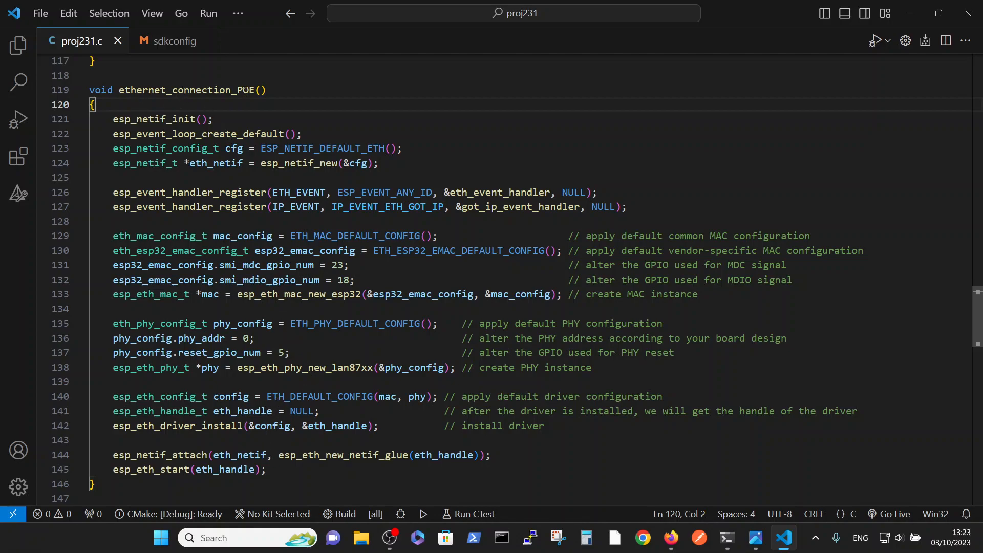
{"action": "mouse_move", "coordinate": [212, 119]}
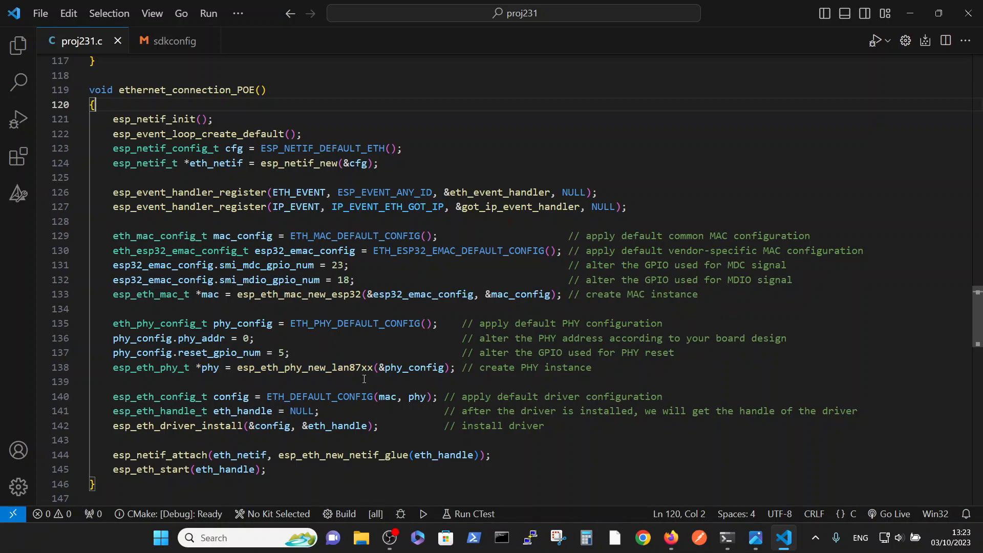
{"action": "mouse_move", "coordinate": [350, 368]}
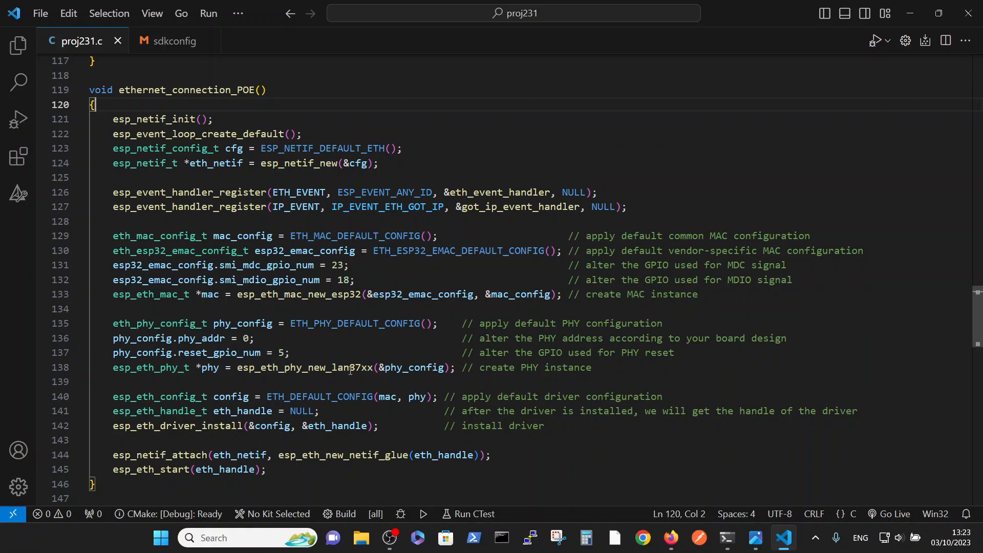
{"action": "mouse_move", "coordinate": [399, 377]}
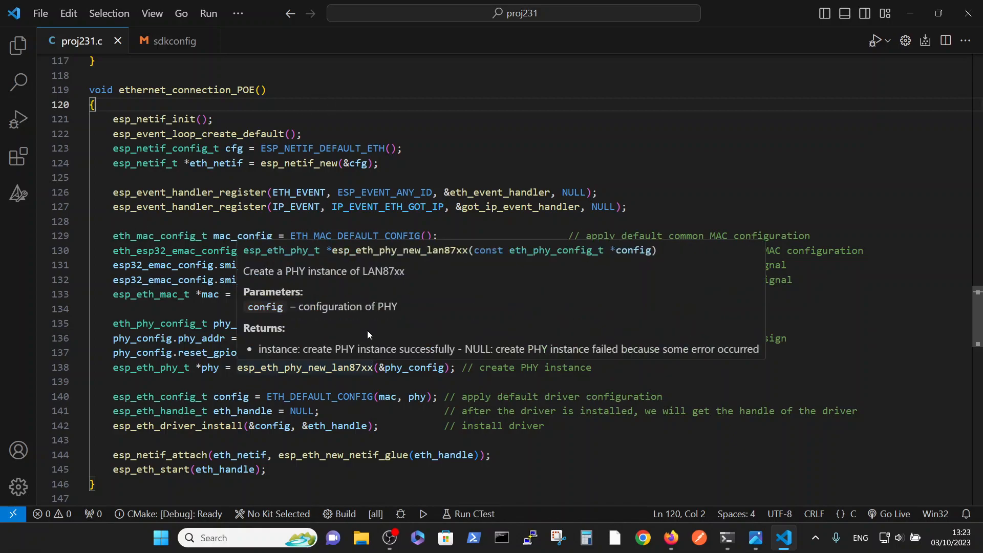
Step: Scroll proj231.c past wifi_event_handler and wifi_connection down to app_main
{"action": "scroll", "scroll_direction": "down", "scroll_amount": 3}
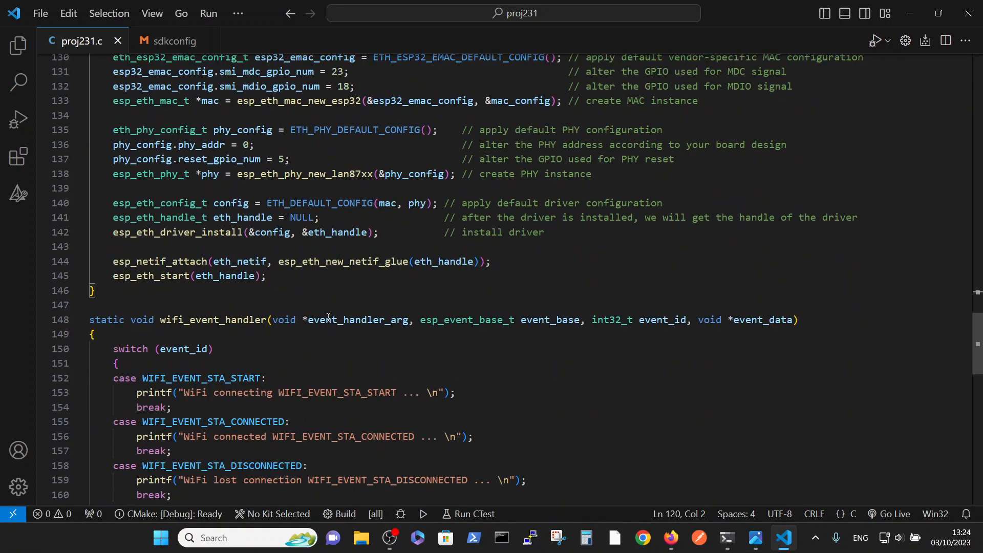
{"action": "scroll", "scroll_direction": "down", "scroll_amount": 3}
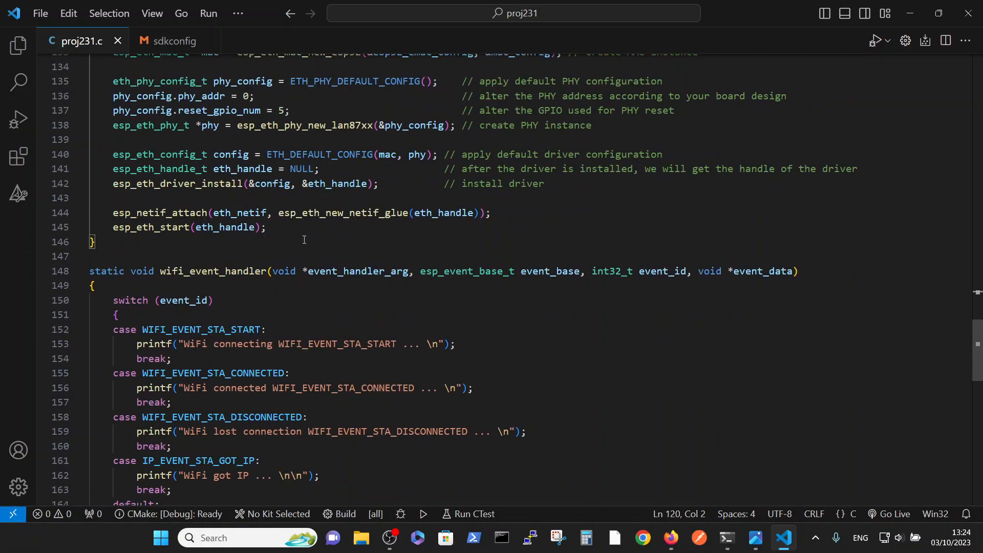
{"action": "scroll", "scroll_direction": "down", "scroll_amount": 3}
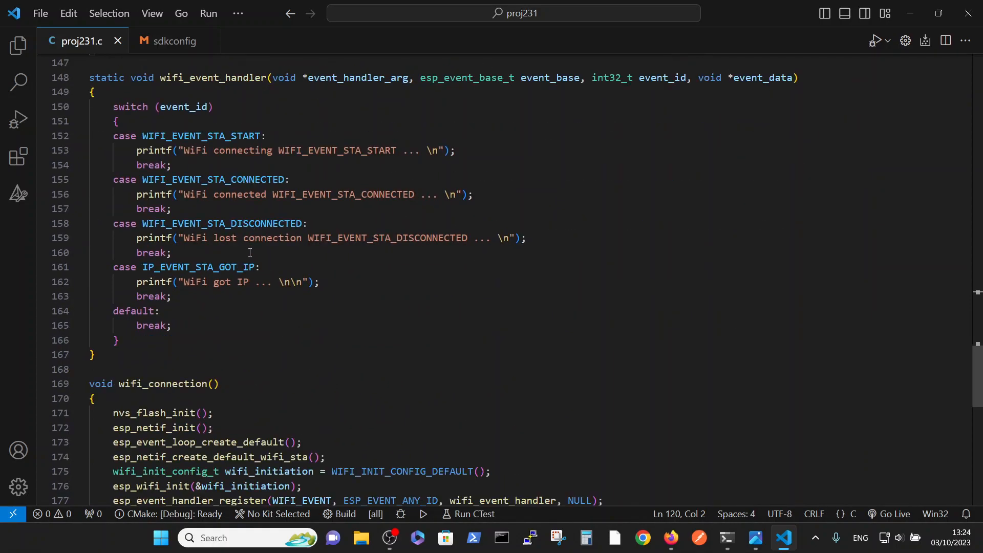
{"action": "scroll", "scroll_direction": "down", "scroll_amount": 3}
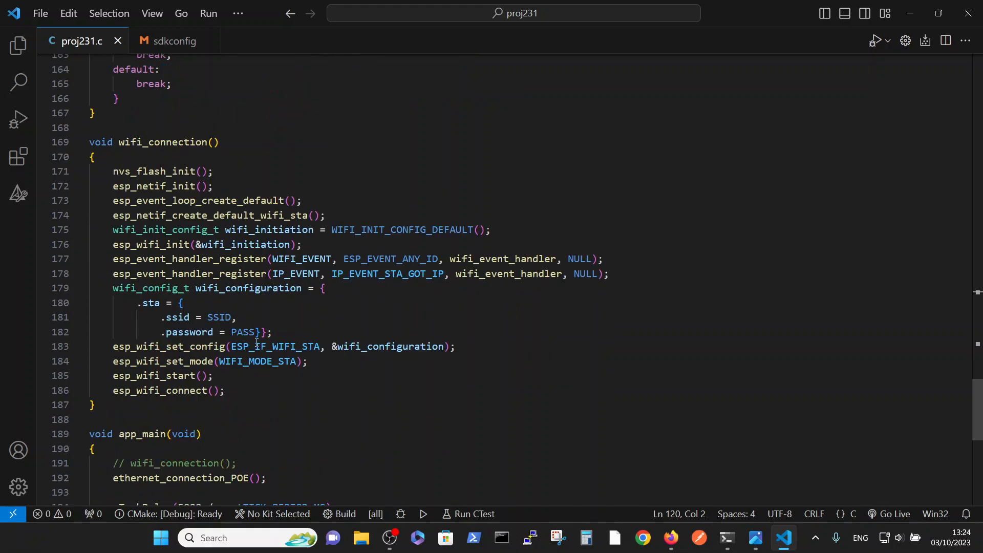
{"action": "scroll", "scroll_direction": "down", "scroll_amount": 3}
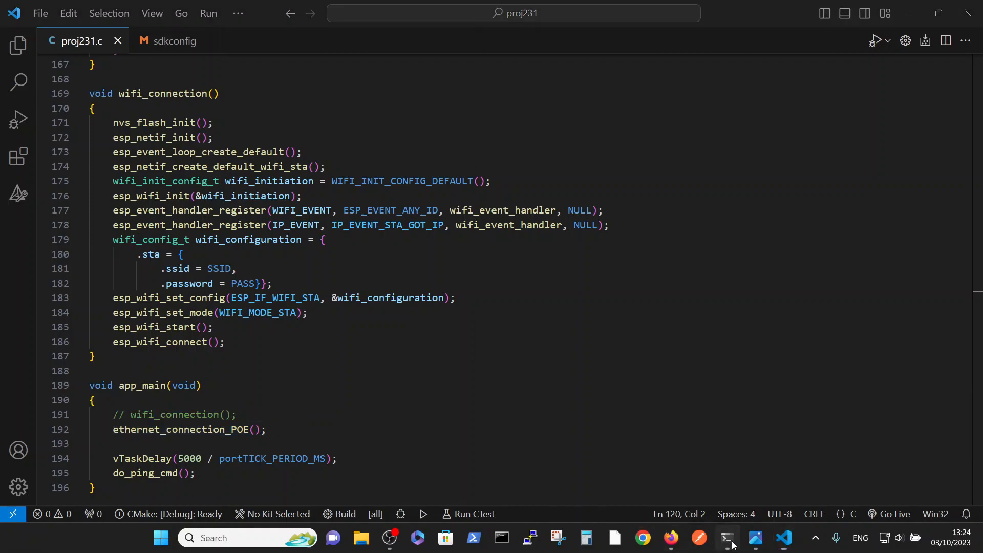
Step: Show the ESP-IDF 5.0 CMD monitor with IP 192.168.1.170 and 8.8.8.8 ping replies
{"action": "left_click", "coordinate": [726, 537]}
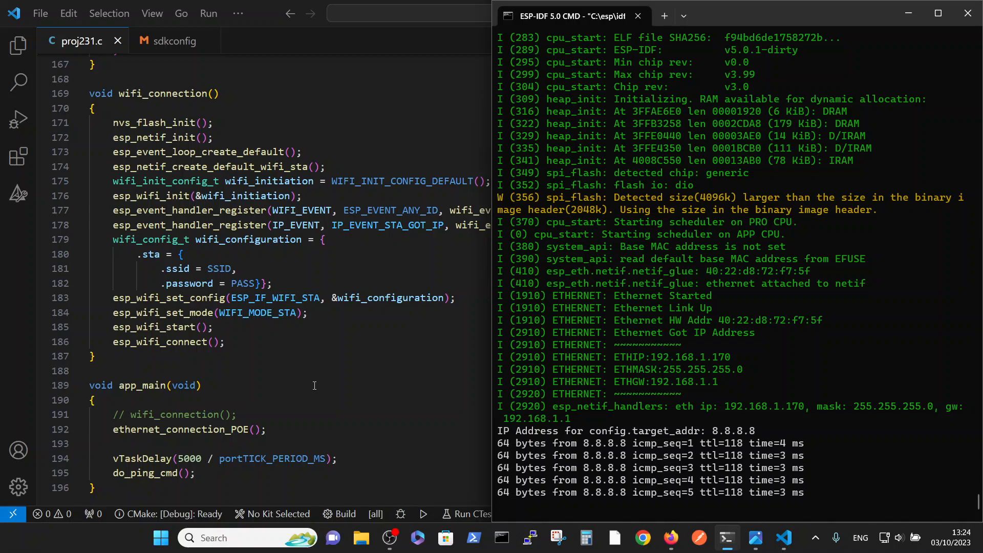
{"action": "mouse_move", "coordinate": [330, 365]}
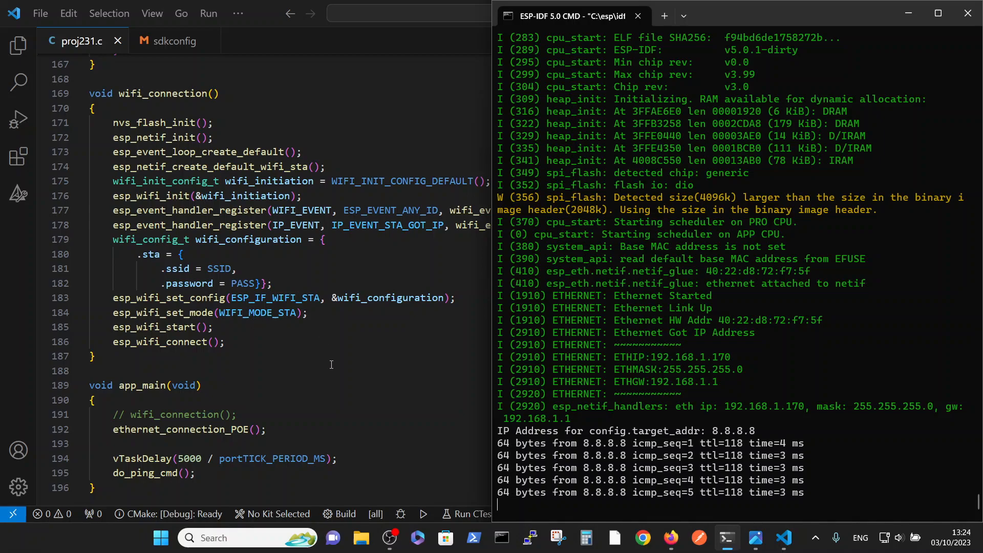
{"action": "mouse_move", "coordinate": [476, 381]}
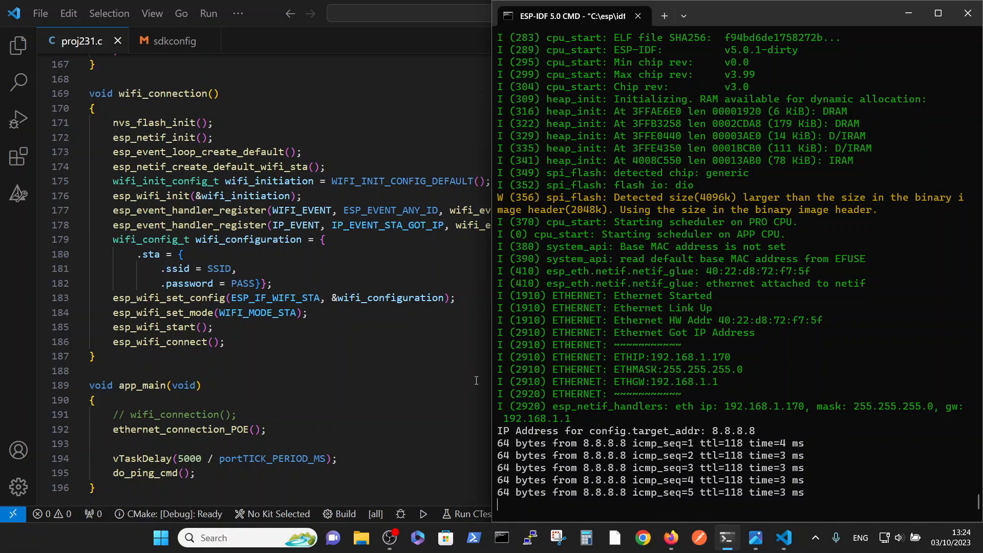
{"action": "mouse_move", "coordinate": [447, 414]}
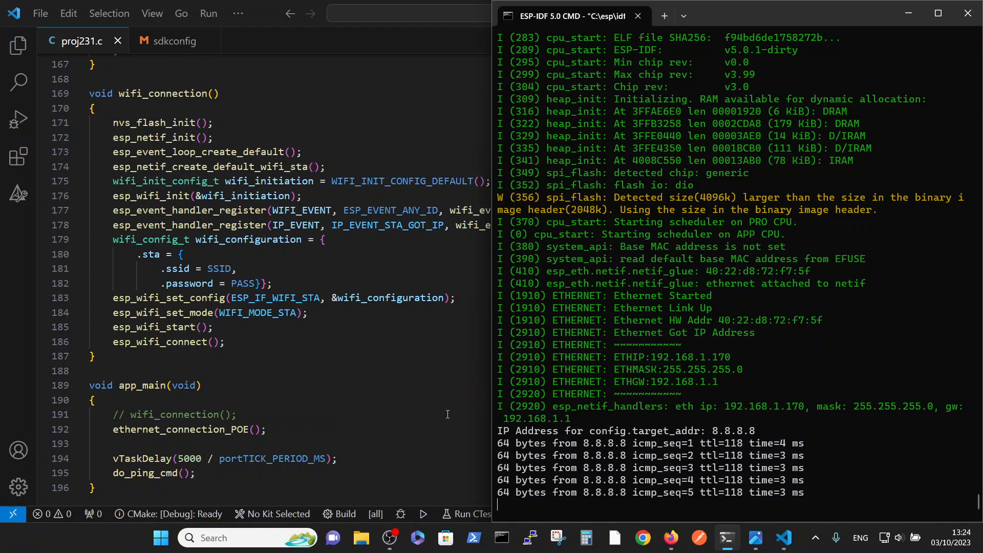